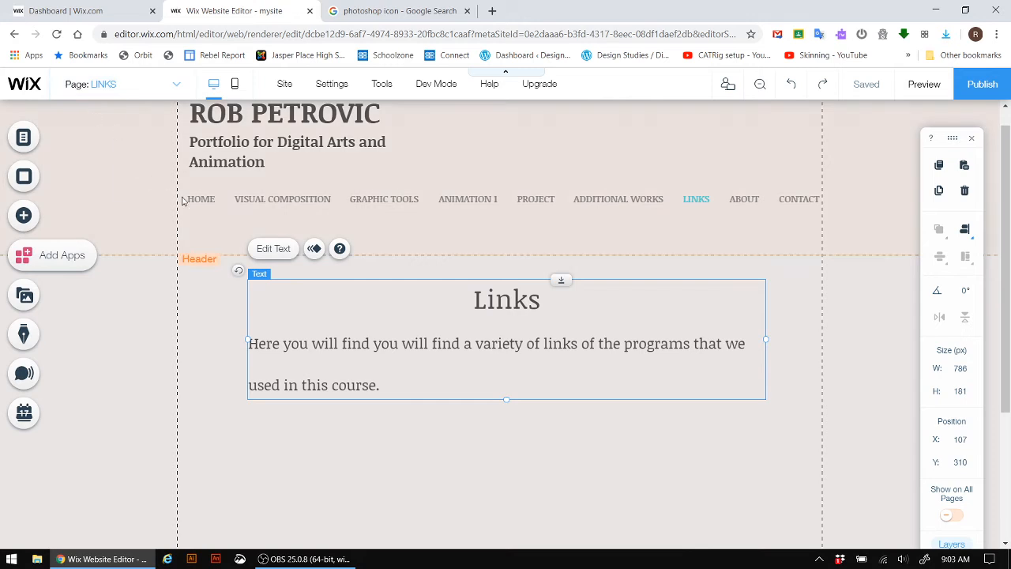
mouse_move(403, 212)
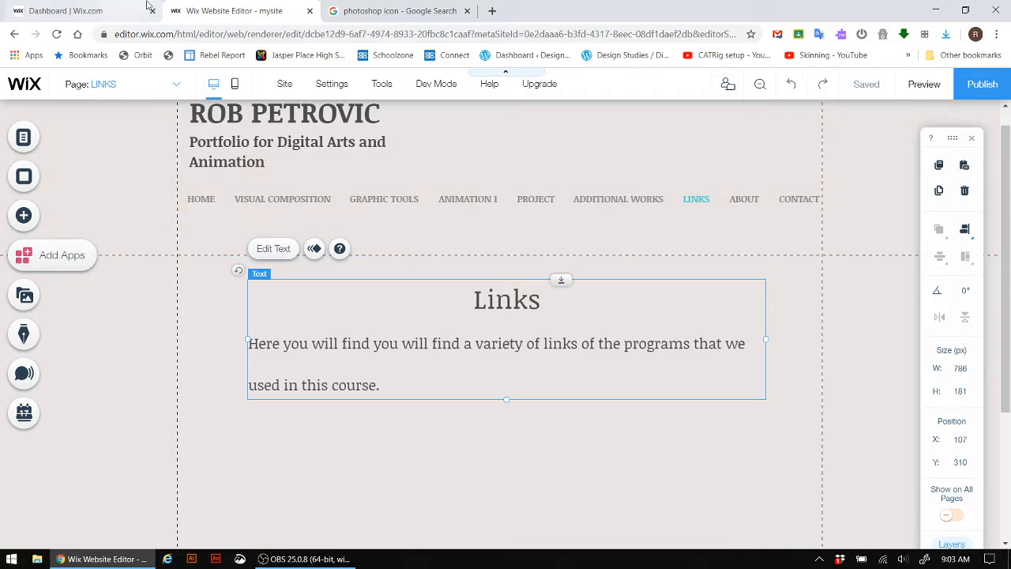
- Download the blue Photoshop CS3 icon from the Google Images results as PSicon.jpg
click(399, 10)
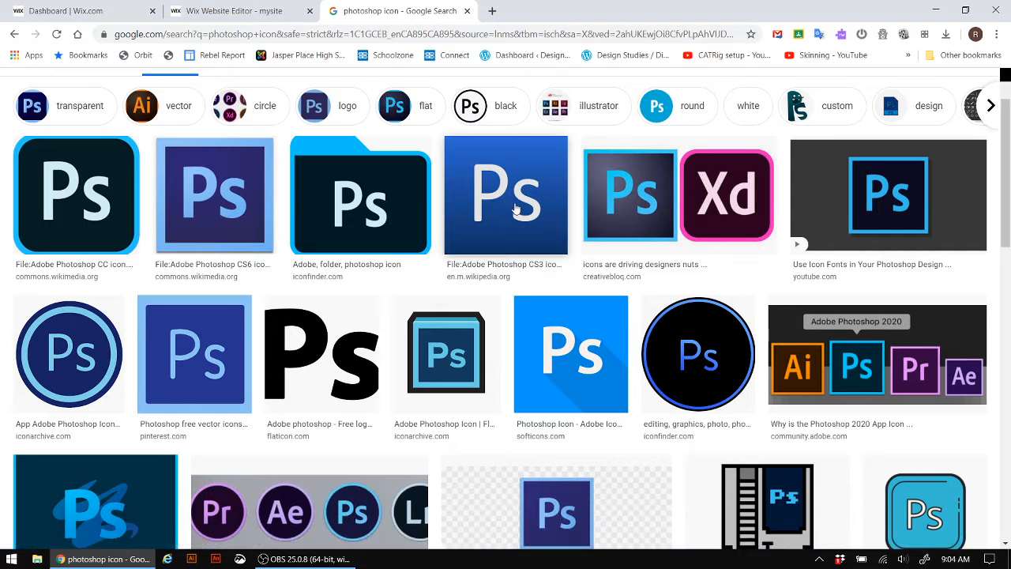
mouse_move(474, 233)
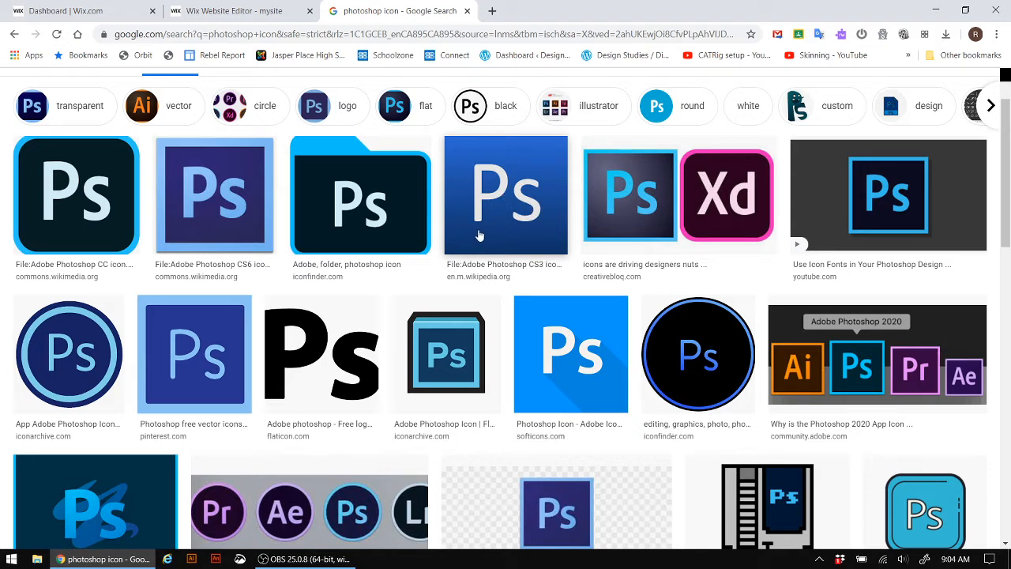
mouse_move(515, 196)
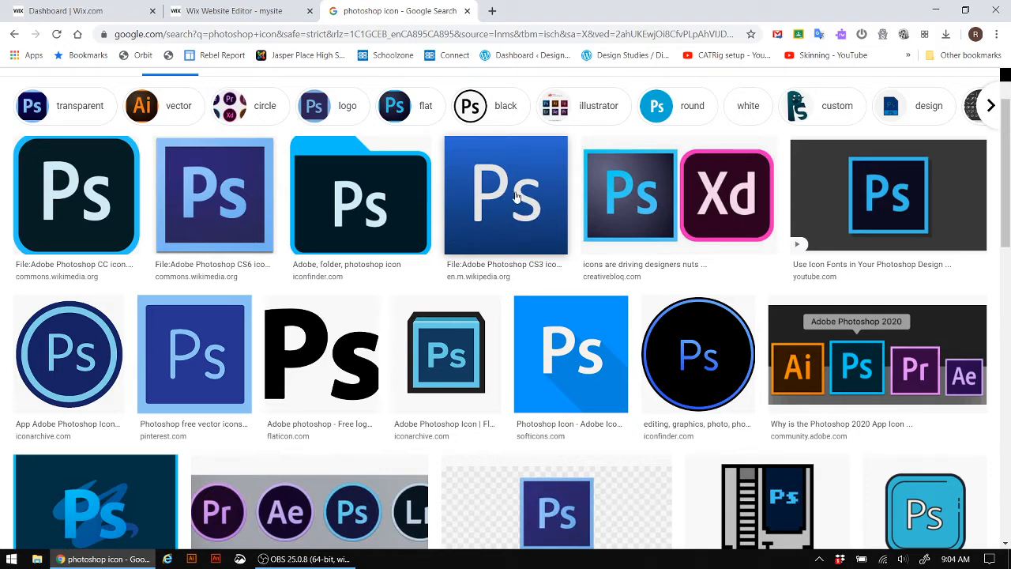
right_click(506, 195)
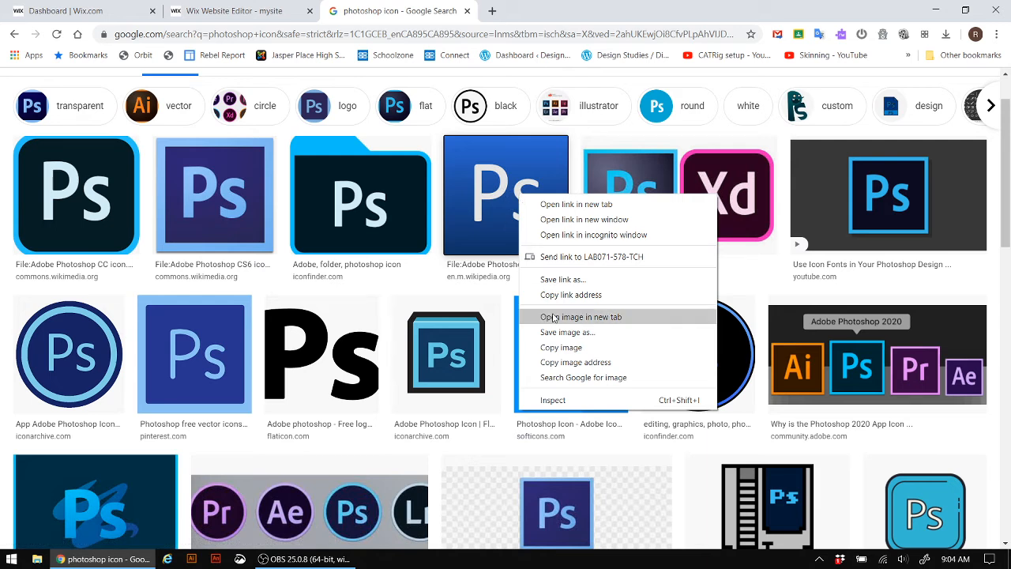
mouse_move(560, 347)
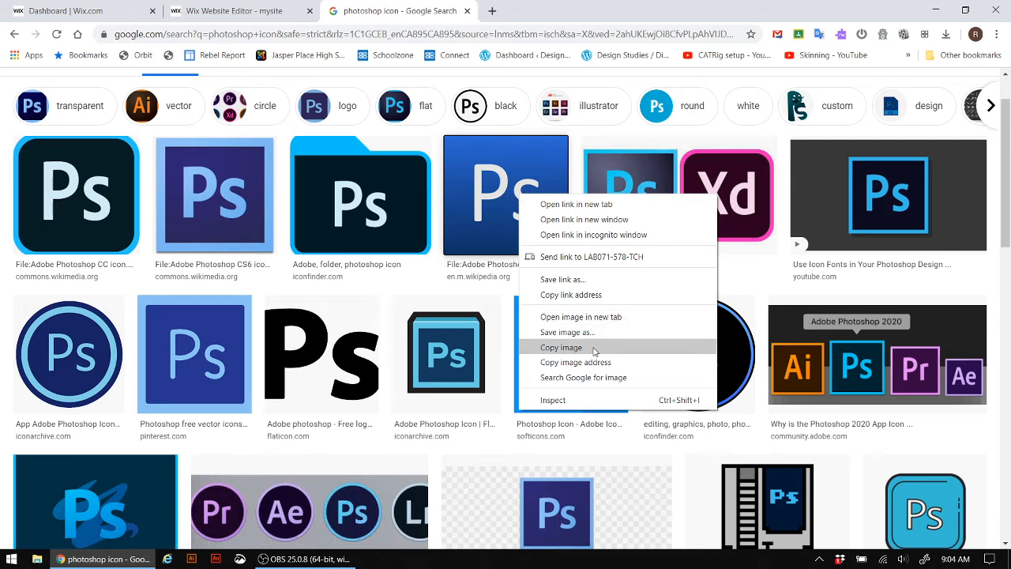
mouse_move(567, 332)
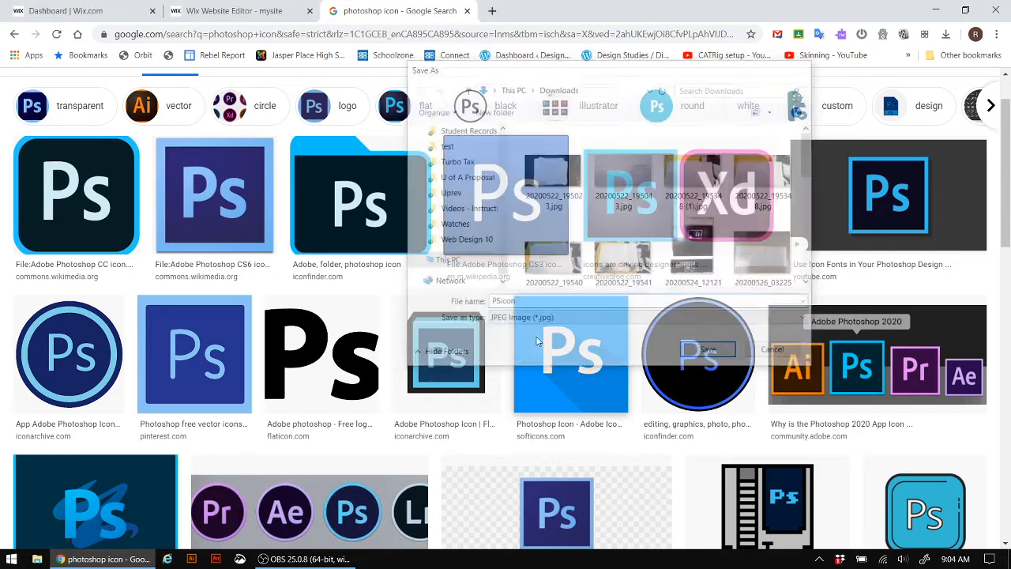
click(708, 350)
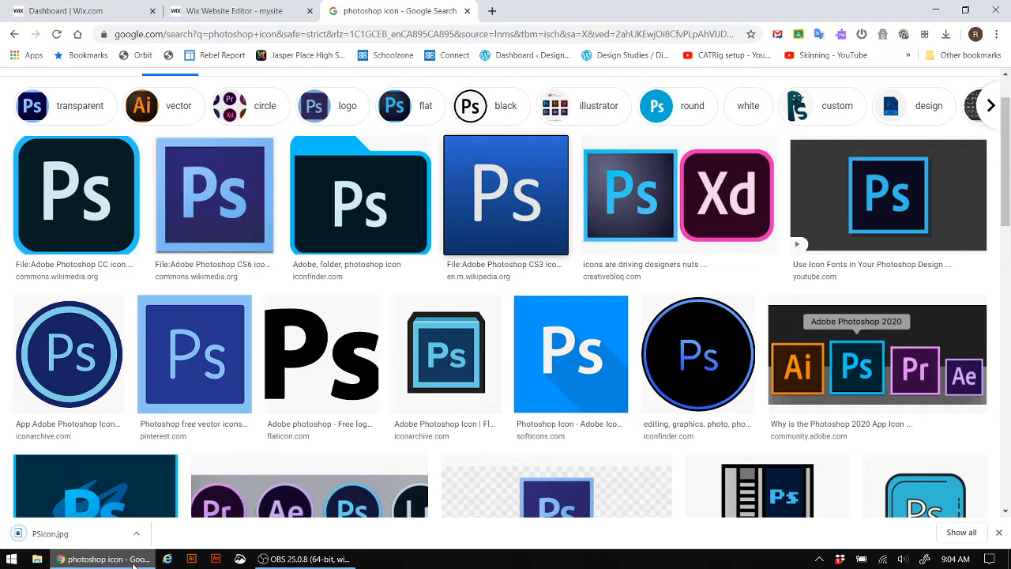
- Back in Wix, open the site image library through Add > Image
click(229, 10)
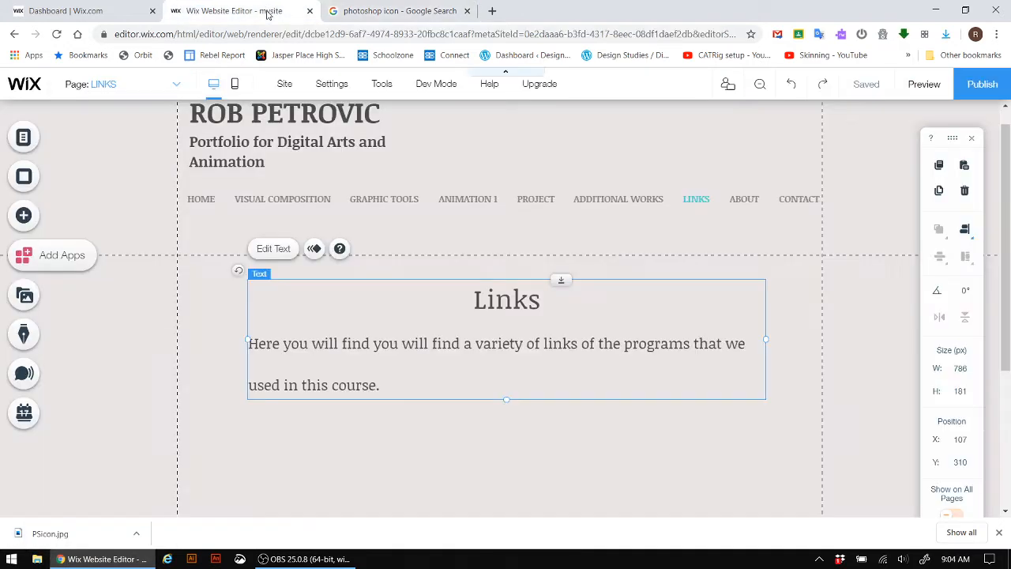
mouse_move(197, 194)
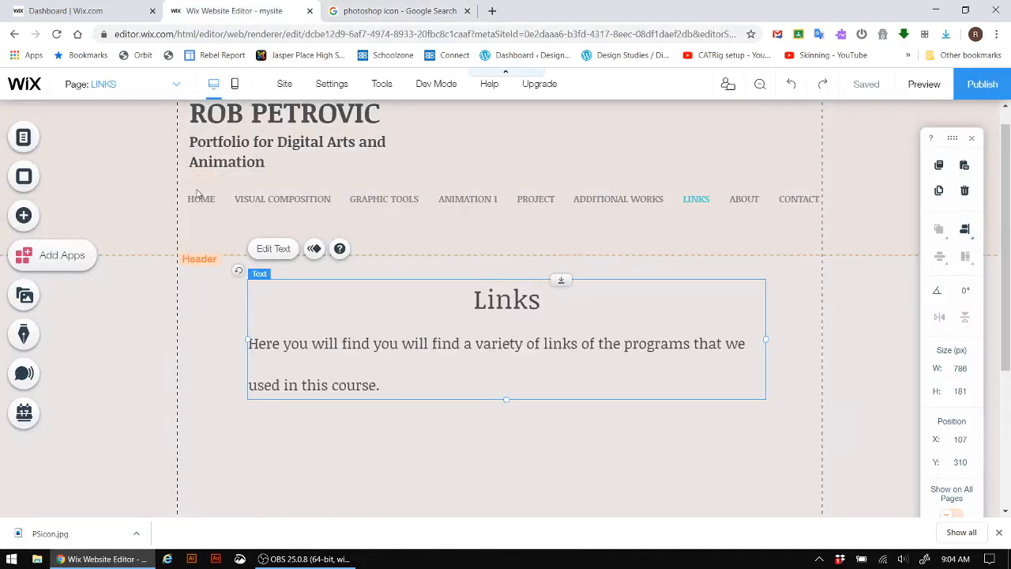
mouse_move(24, 215)
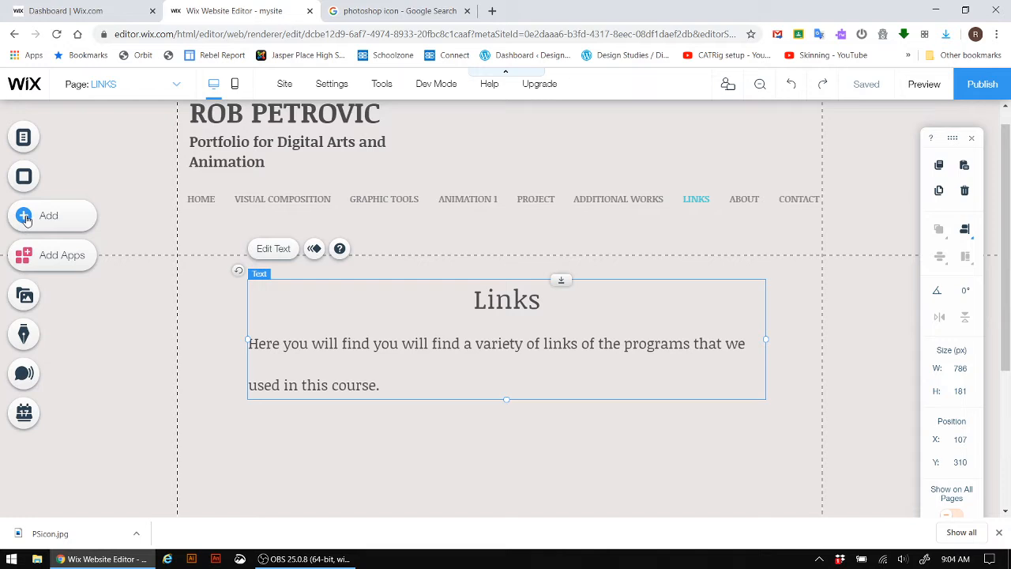
click(23, 215)
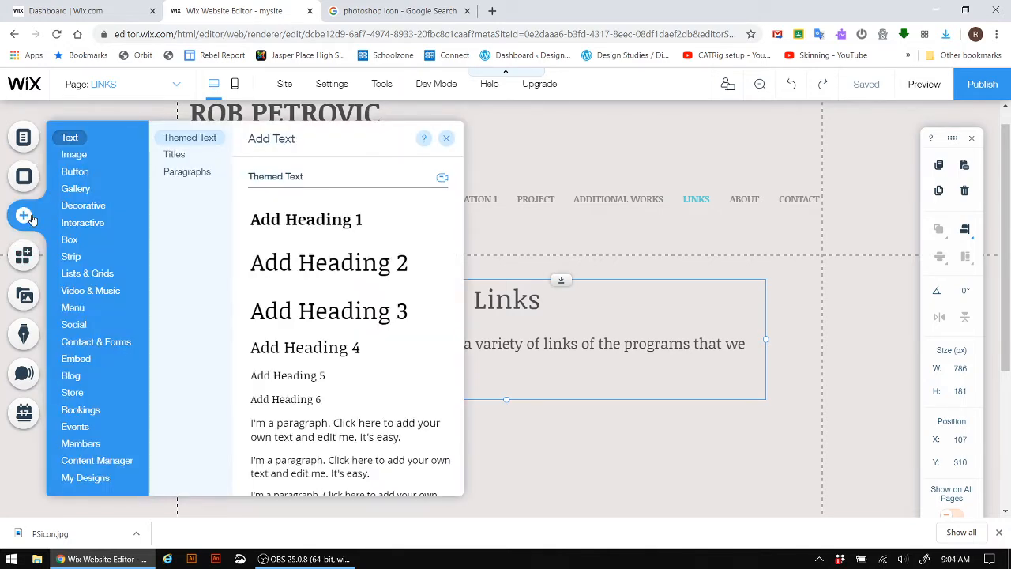
click(75, 171)
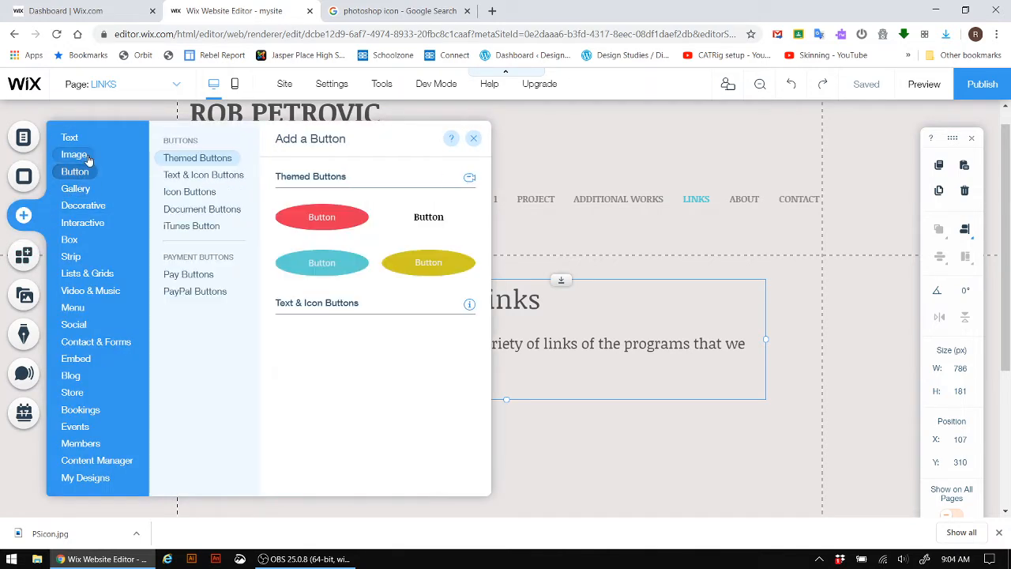
click(75, 155)
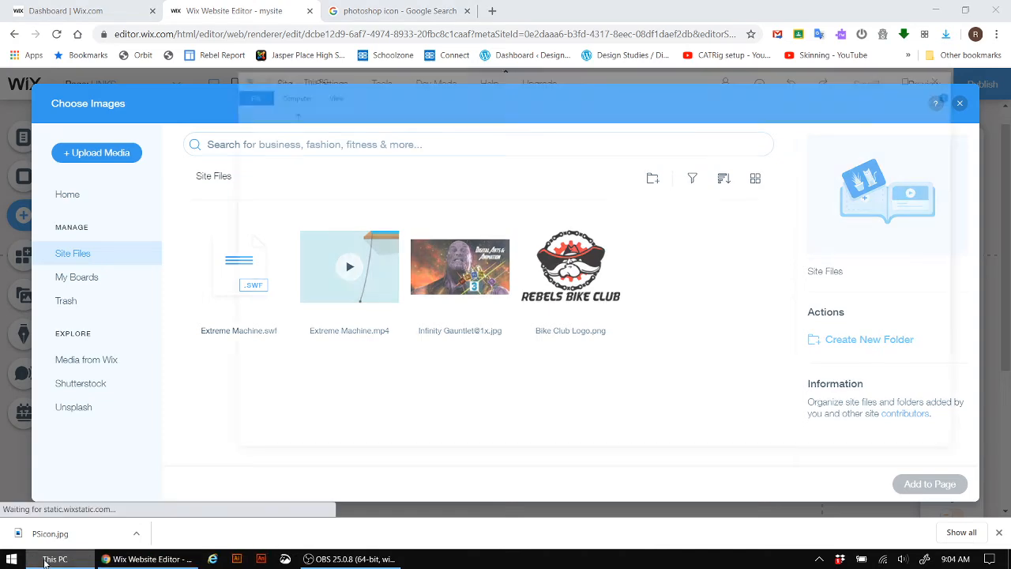
- Drag PSicon.jpg from the Downloads folder into Site Files
click(56, 559)
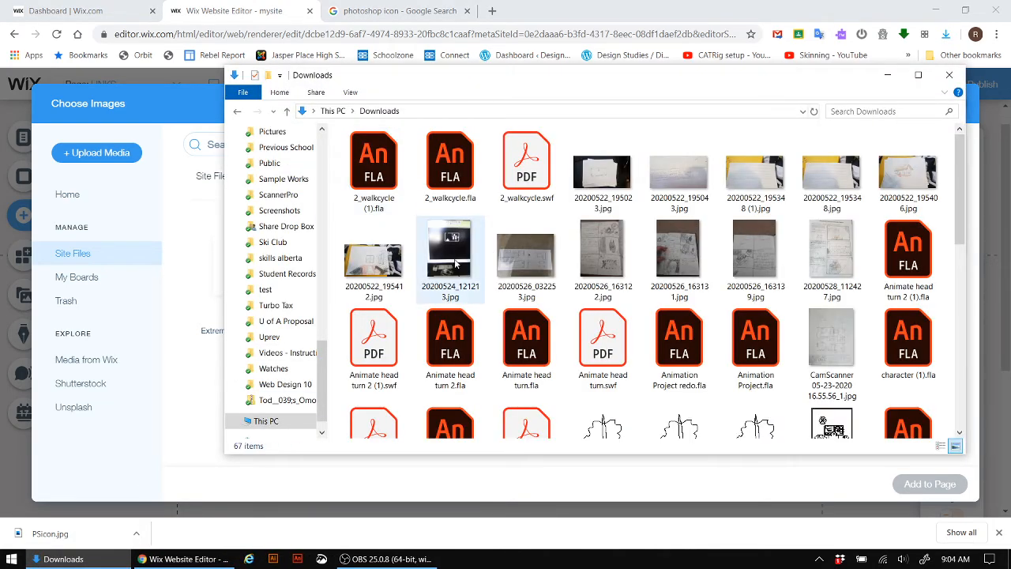
scroll(down, 3)
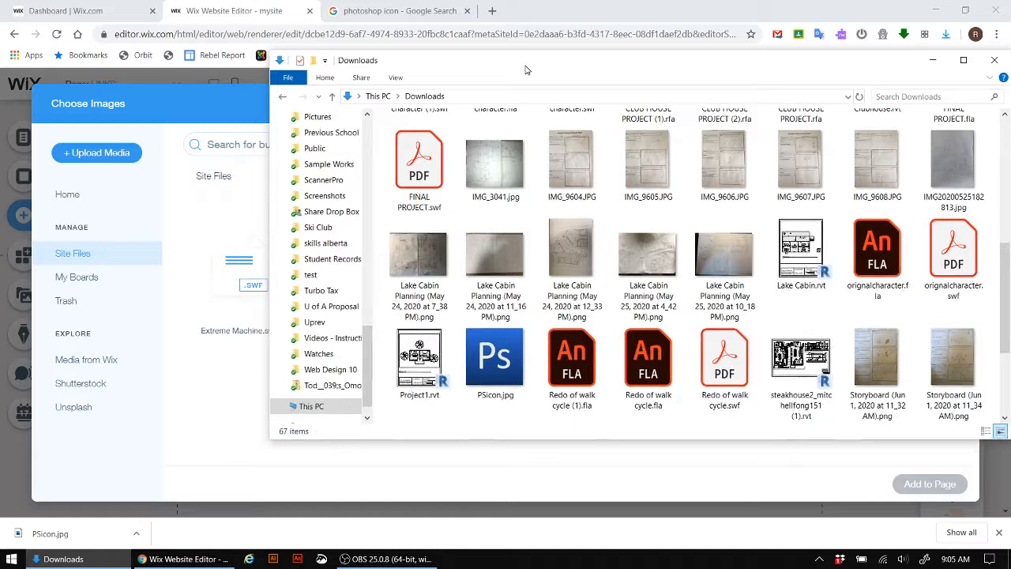
drag(495, 355, 294, 406)
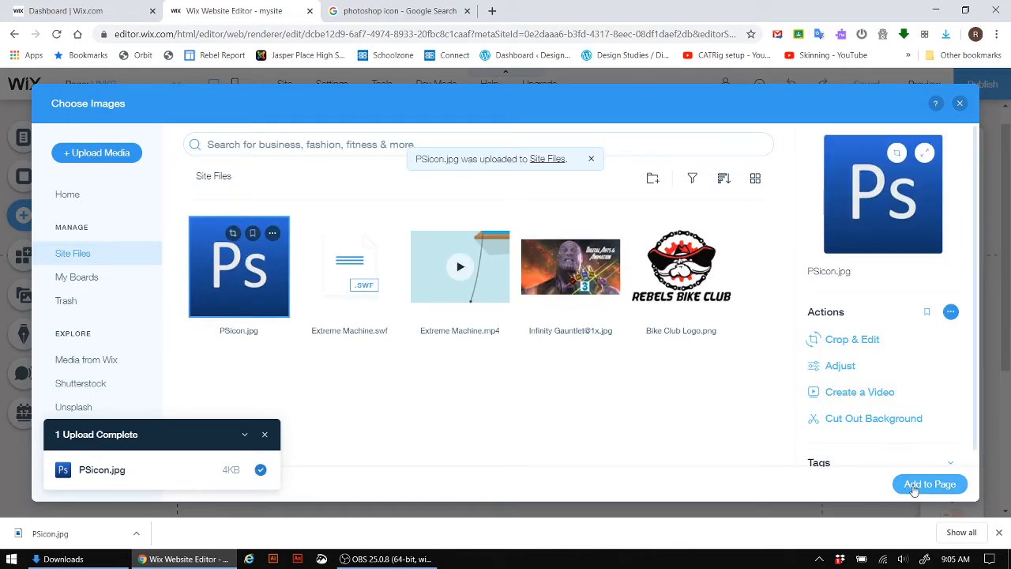
- Add the Photoshop icon to the Links page, shrink it, and place it below the intro paragraph
click(930, 483)
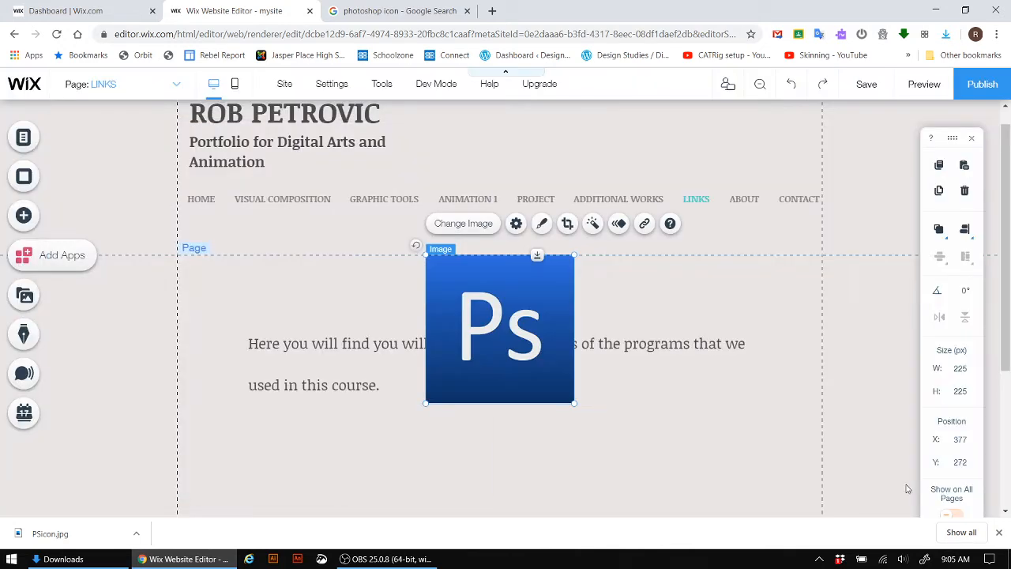
mouse_move(425, 405)
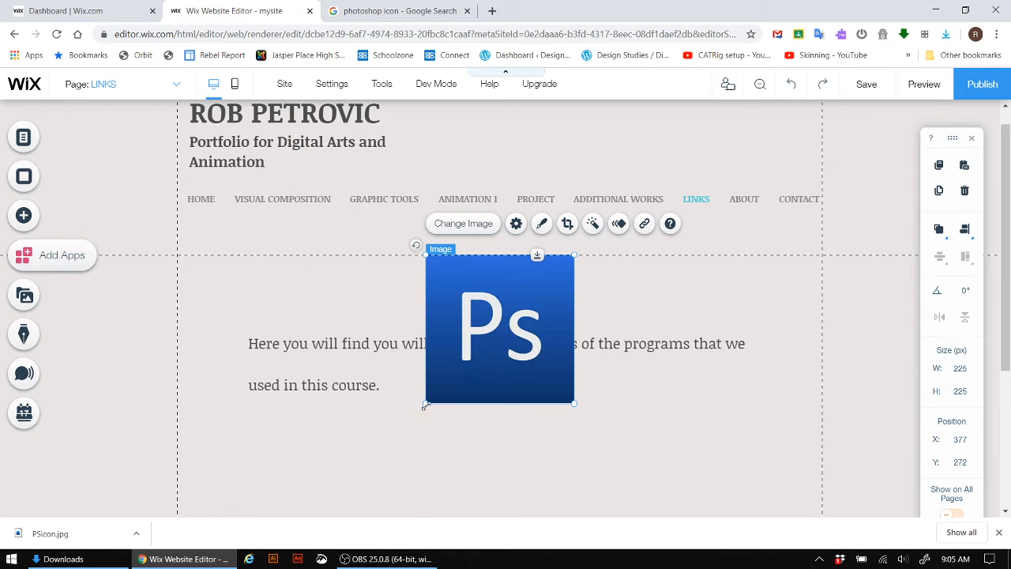
drag(575, 404, 469, 359)
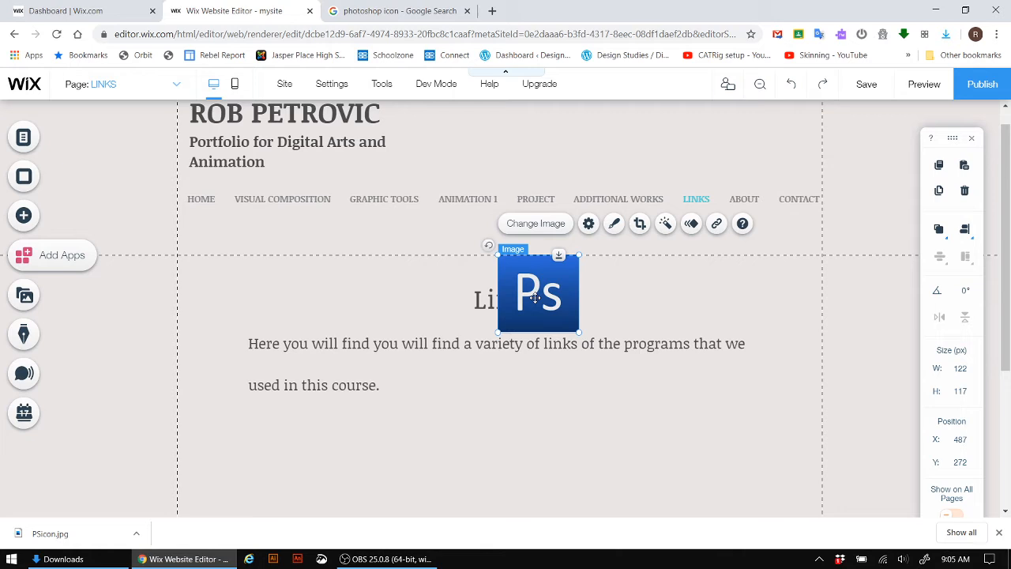
drag(539, 294, 258, 456)
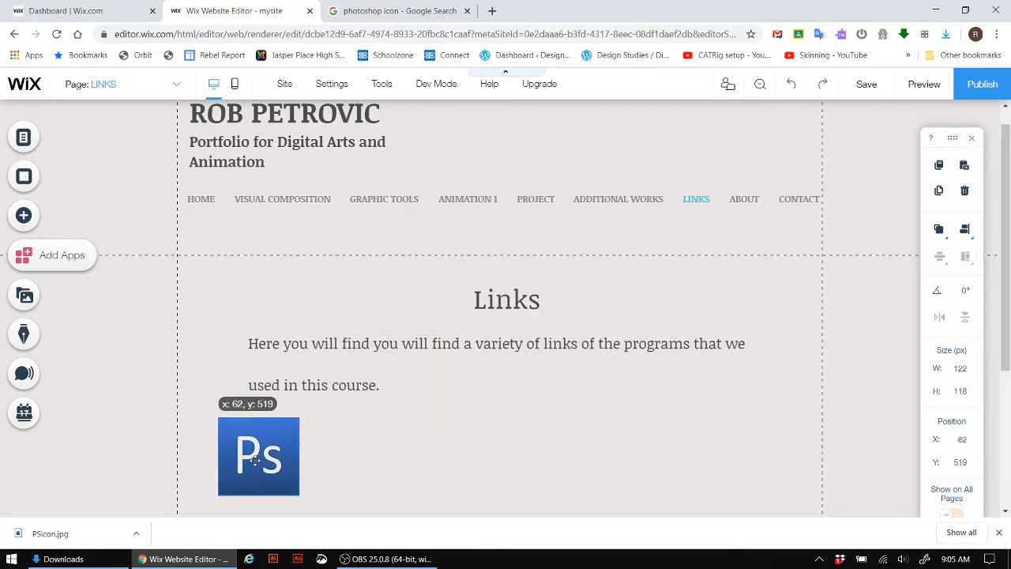
click(259, 456)
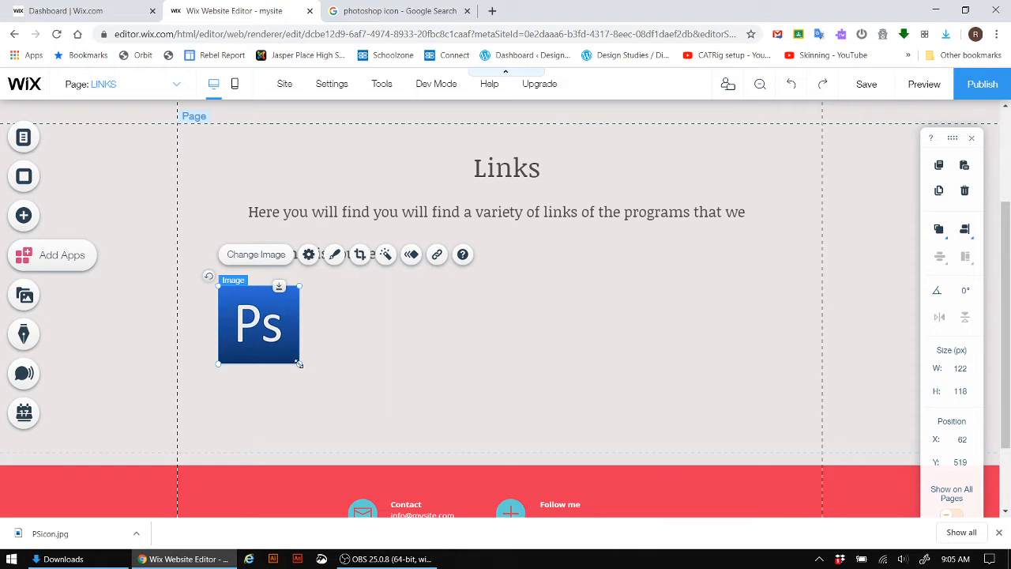
drag(299, 362, 282, 349)
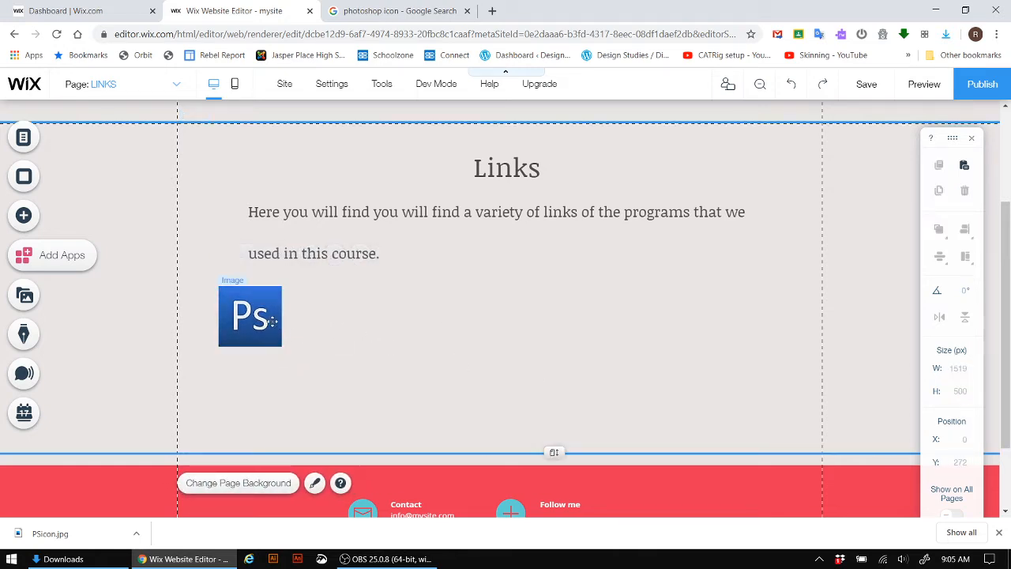
- Check the icon's link settings, then duplicate the Links heading and paragraph block
click(250, 316)
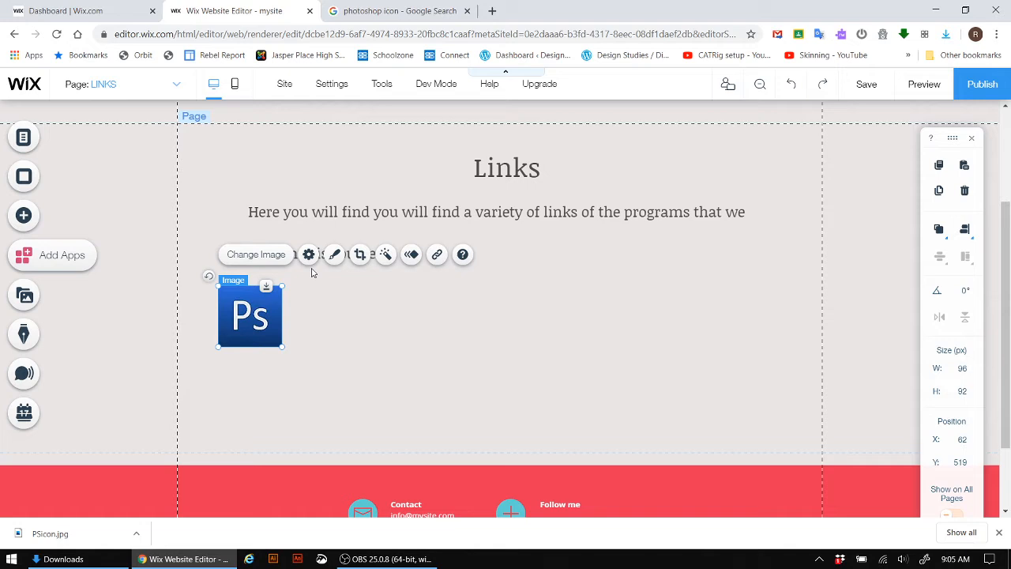
click(308, 254)
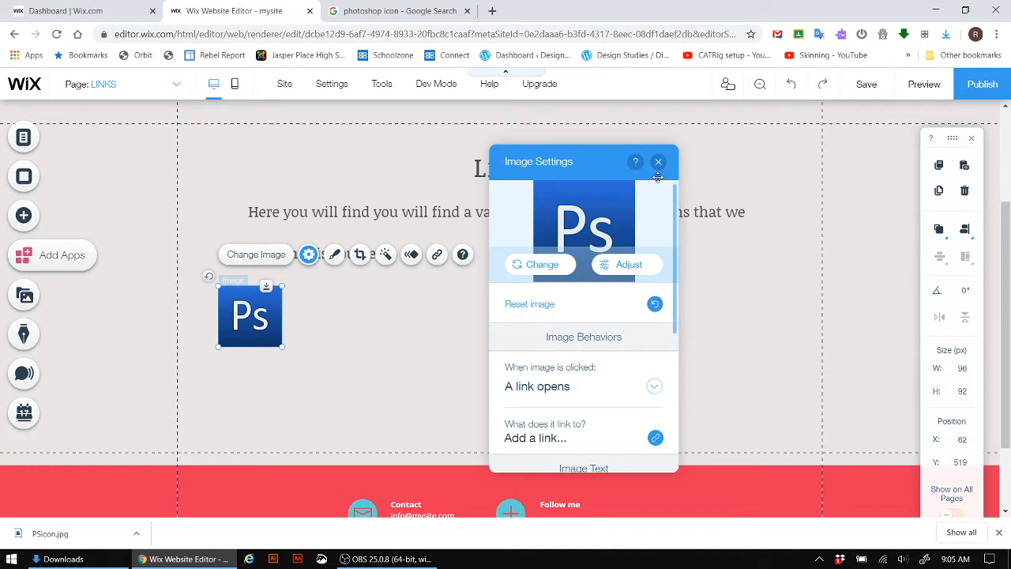
click(658, 162)
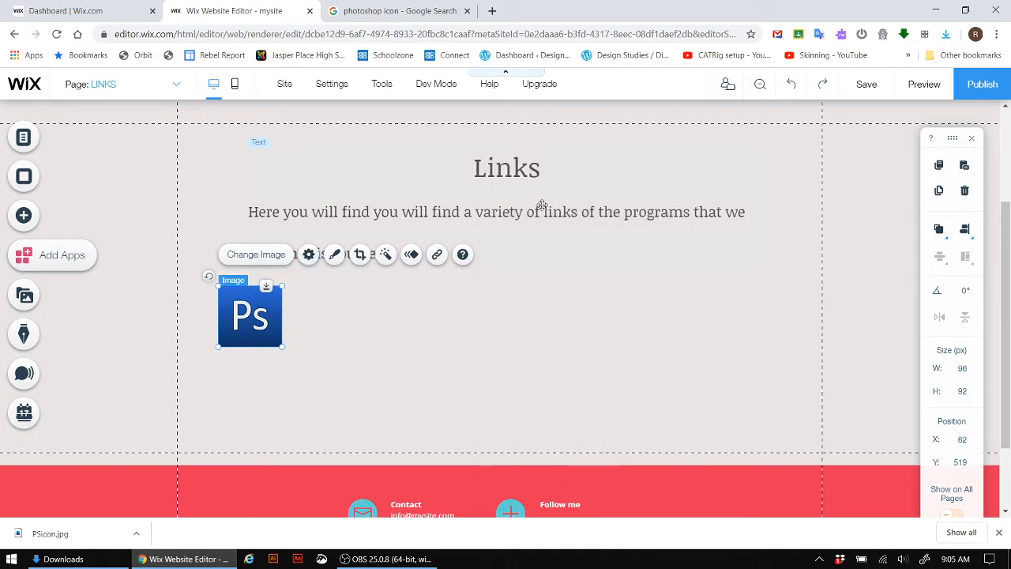
click(496, 212)
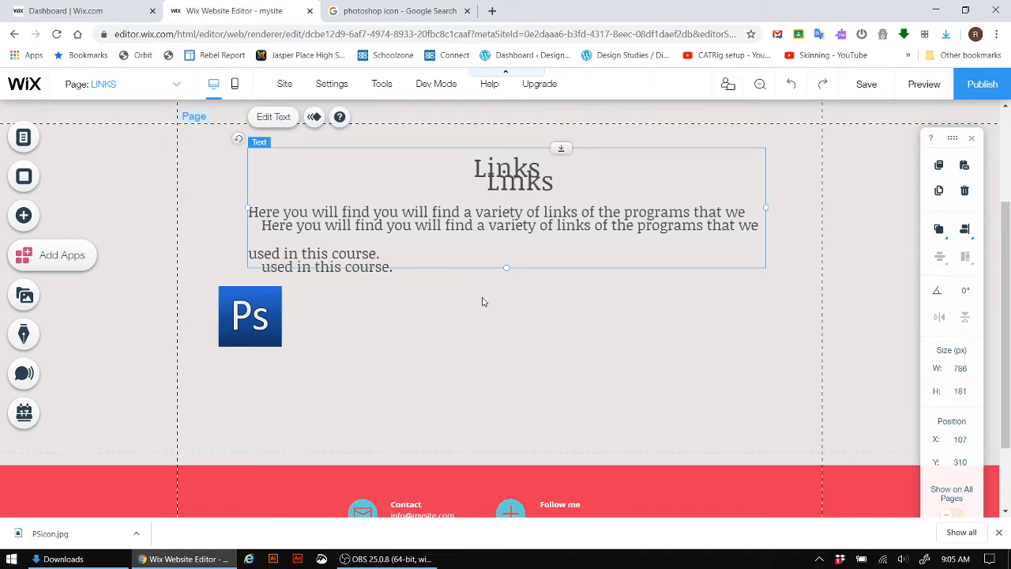
- Move the copied block down, retitle it 'Photoshop', set font size 20 and left-align
drag(506, 207, 576, 336)
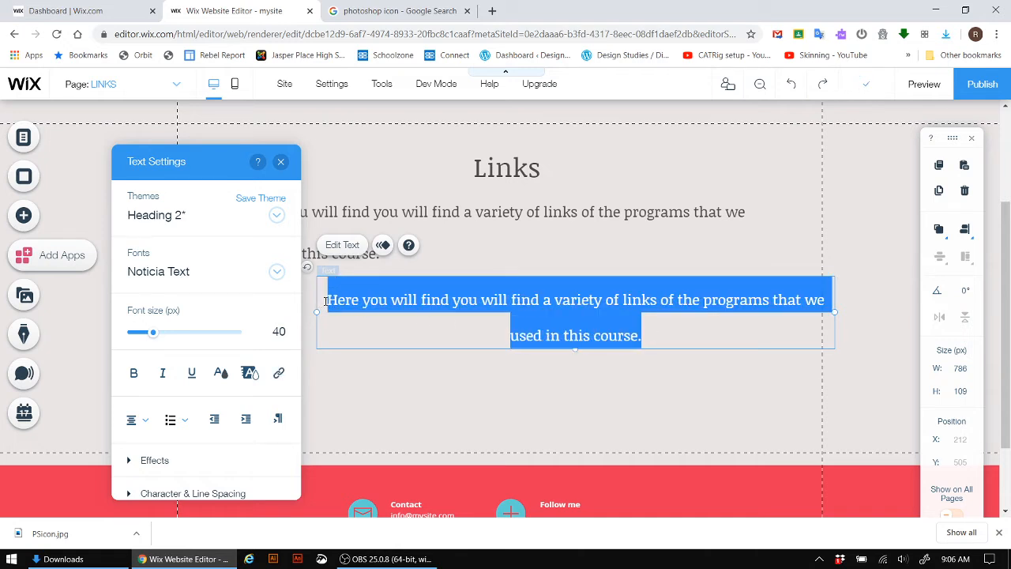
text(Phot)
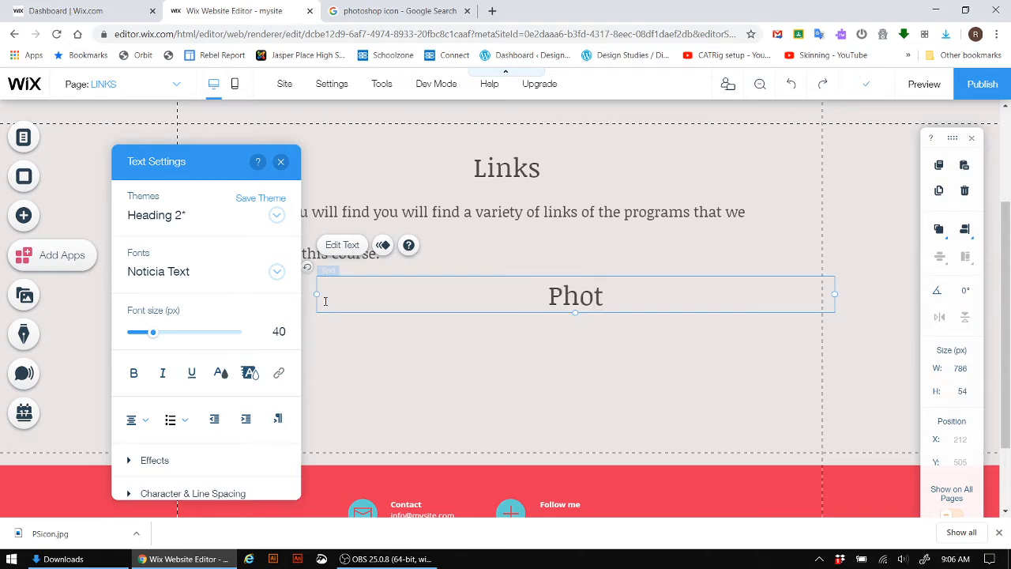
text(oshop)
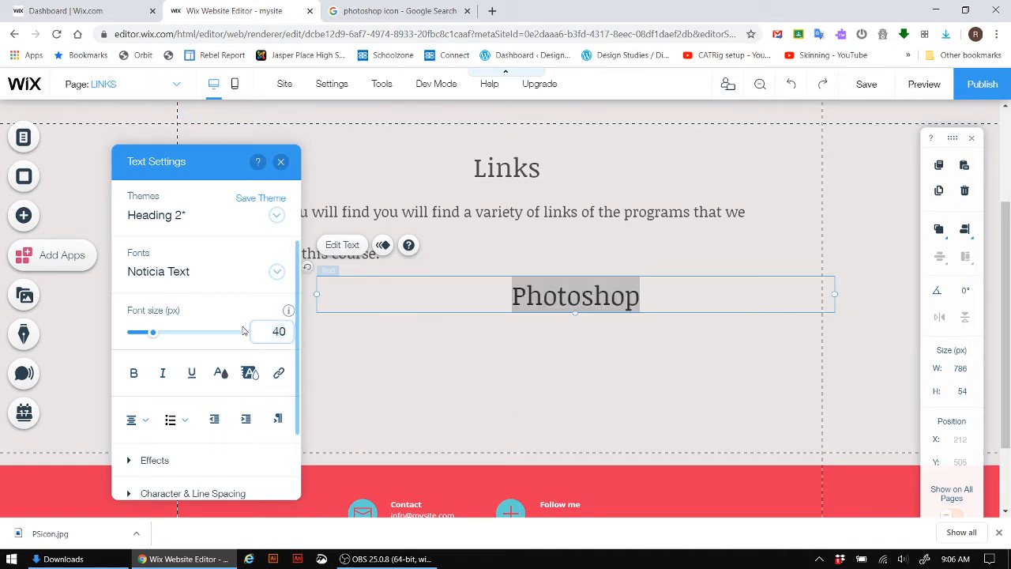
drag(152, 331, 140, 331)
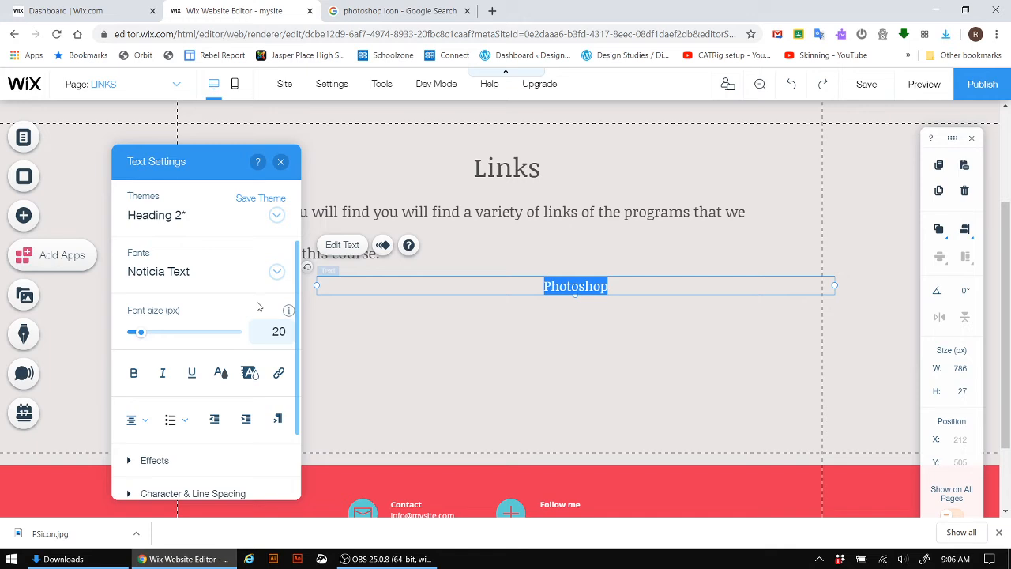
mouse_move(138, 420)
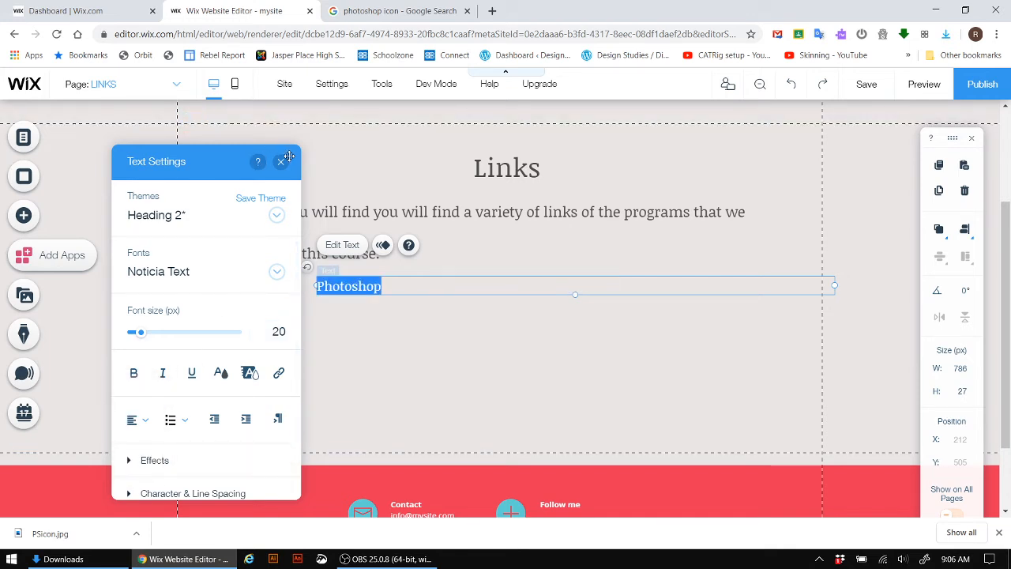
click(412, 286)
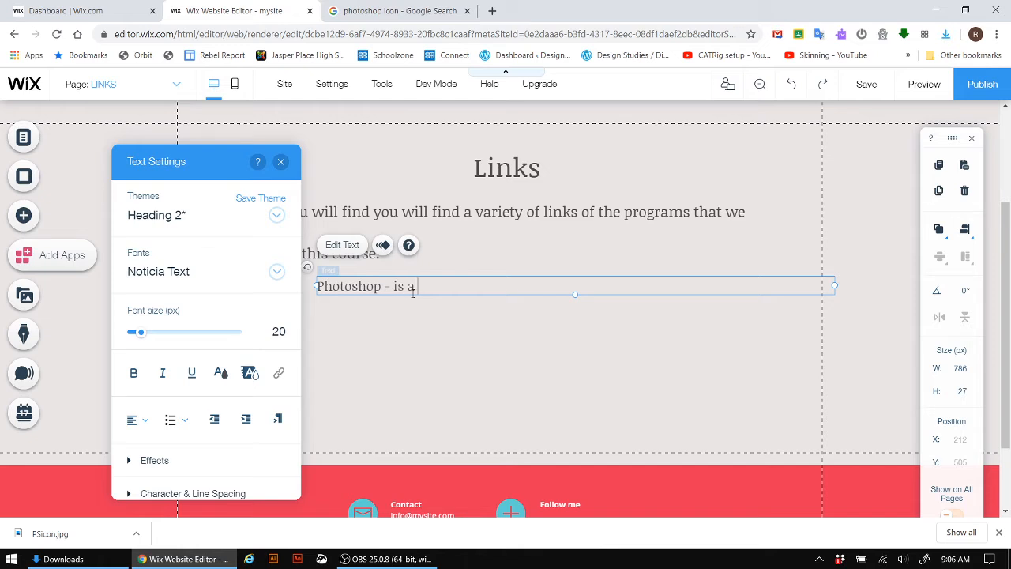
- Write the description: a raster-based image editing program, industry standard among professionals
text(raster bas)
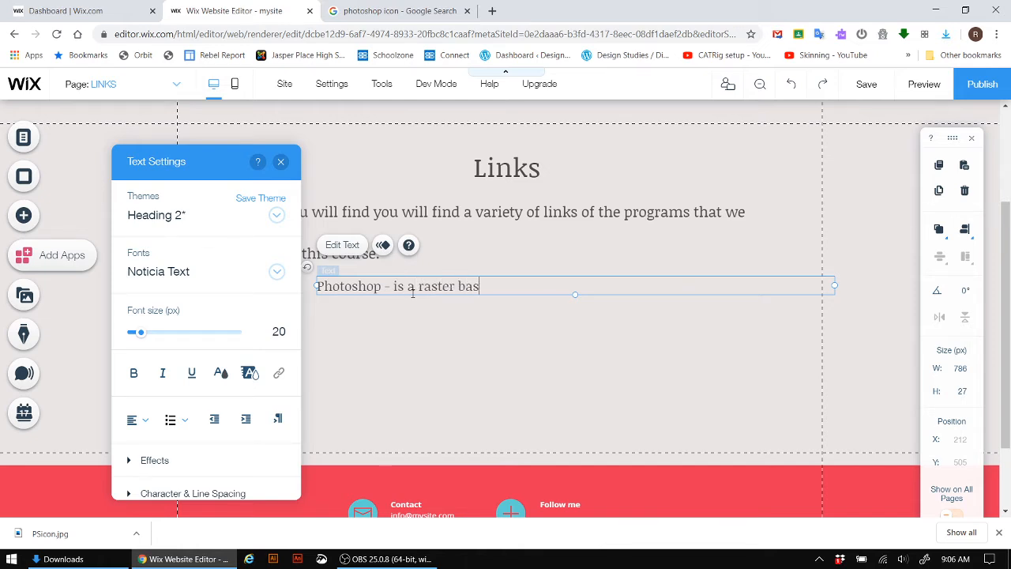
text(ed image edit)
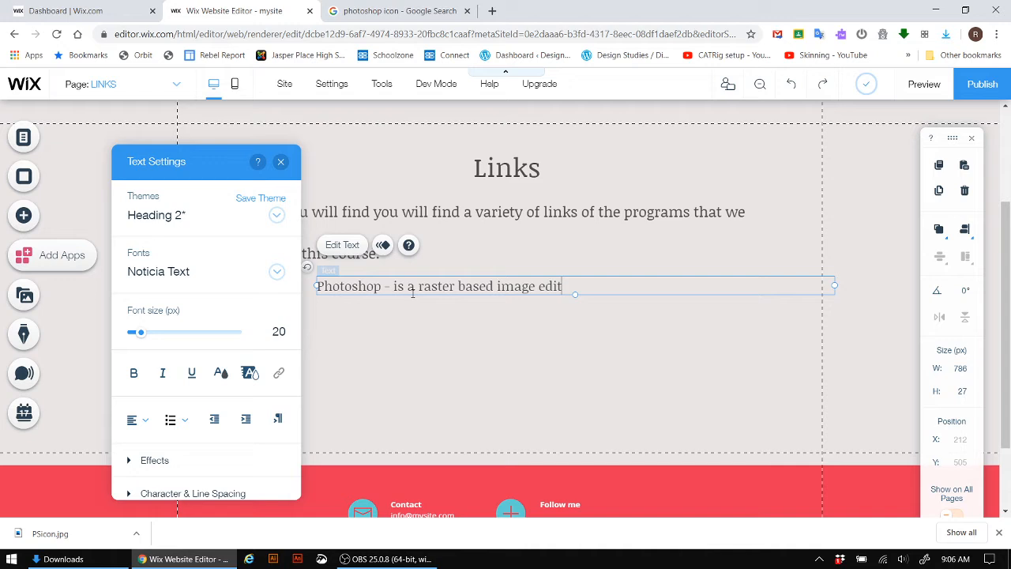
text(ing program that)
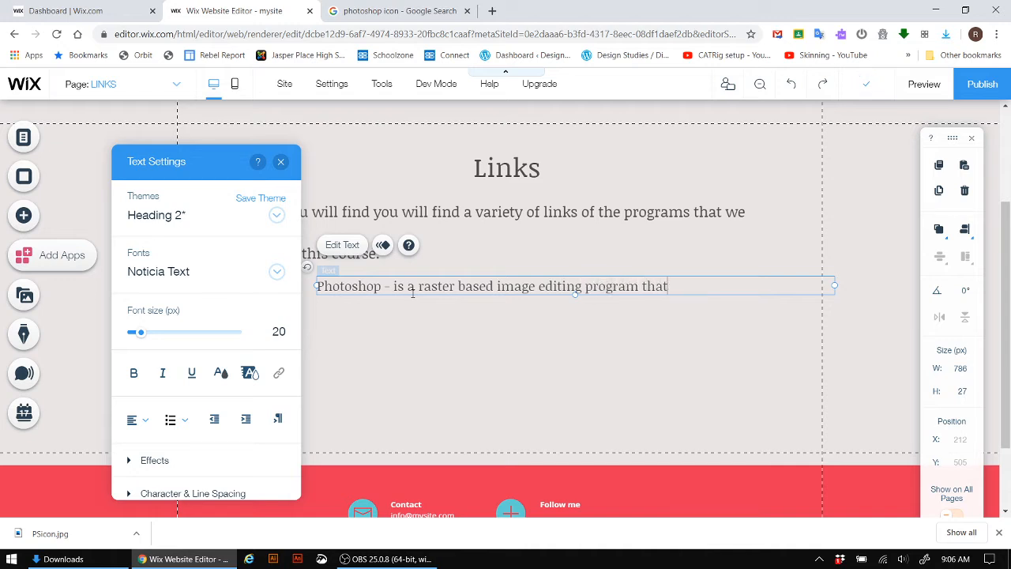
text(is an industry standard used b)
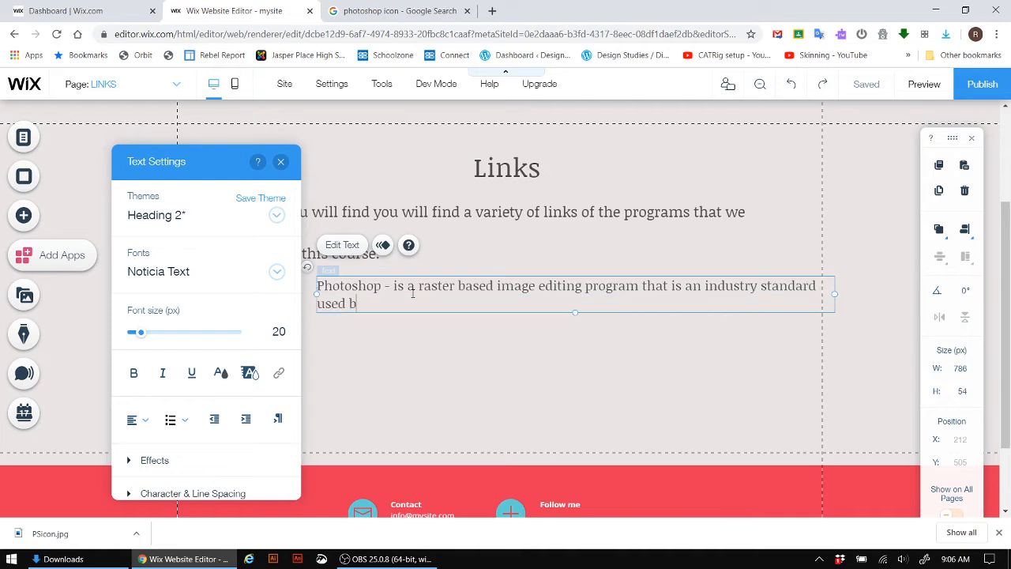
text(y professions)
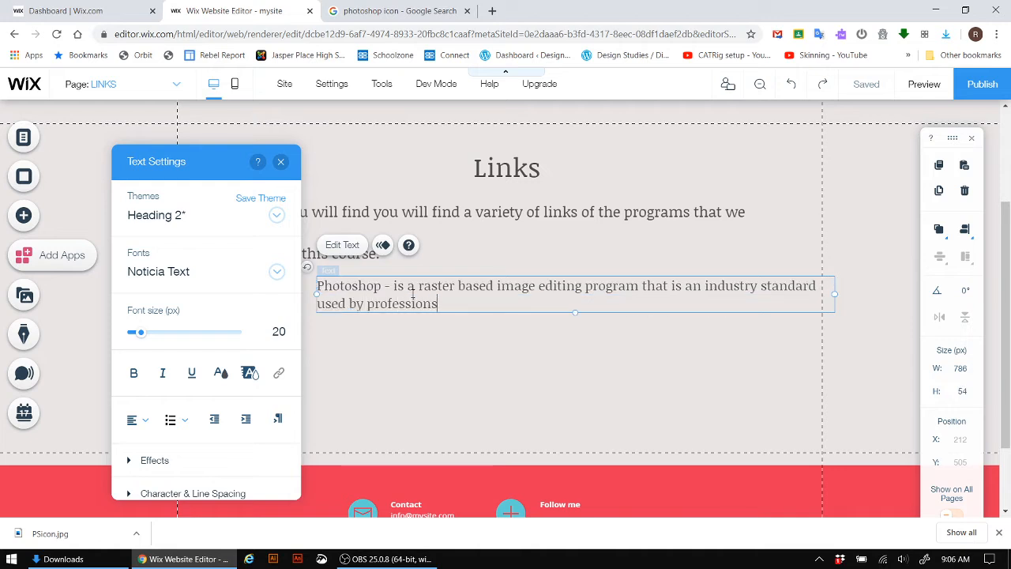
text(A)
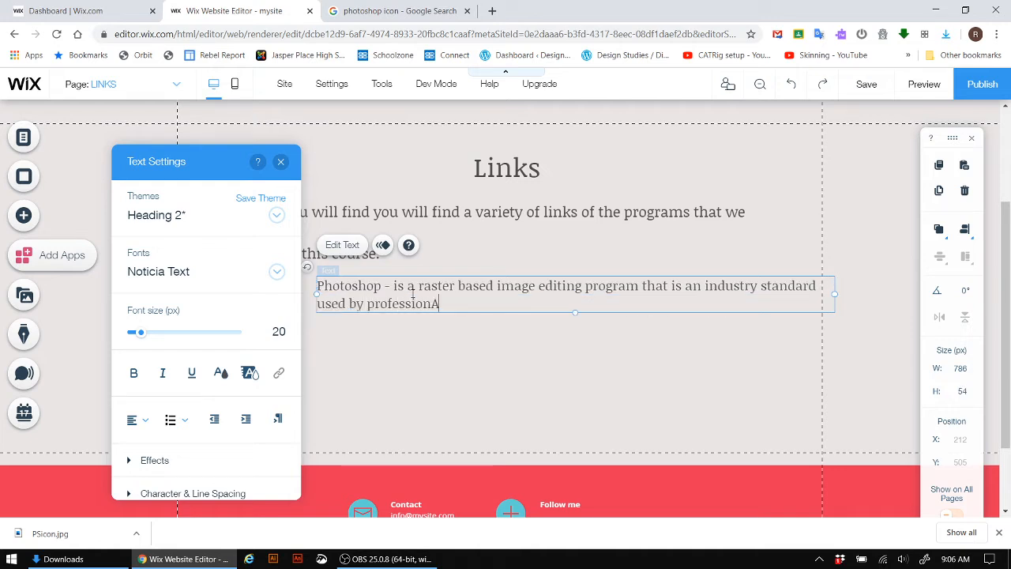
text(ls.)
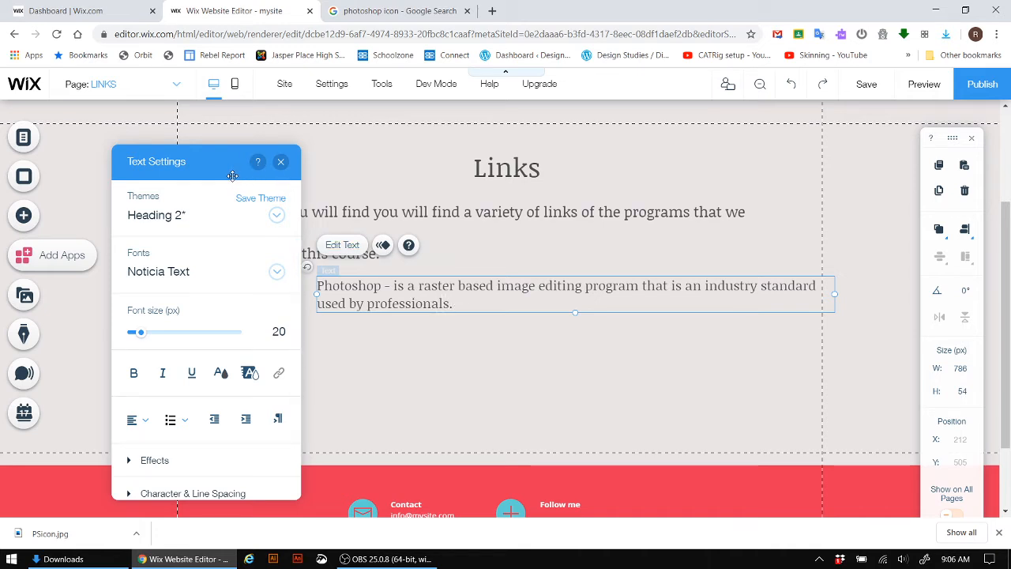
click(280, 162)
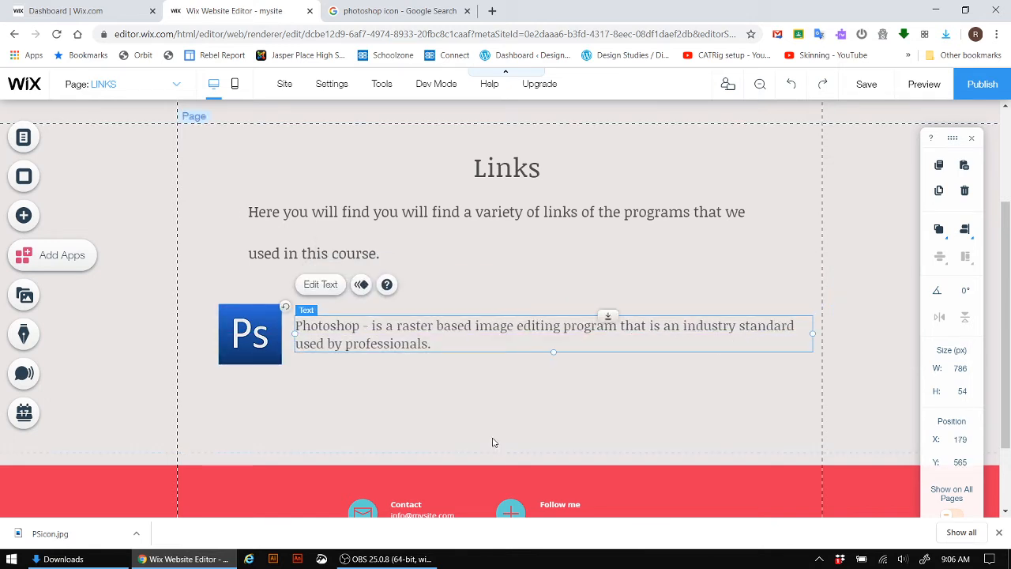
- Find Adobe's Photoshop product page in a new tab, copy its URL, and return to Wix
click(363, 425)
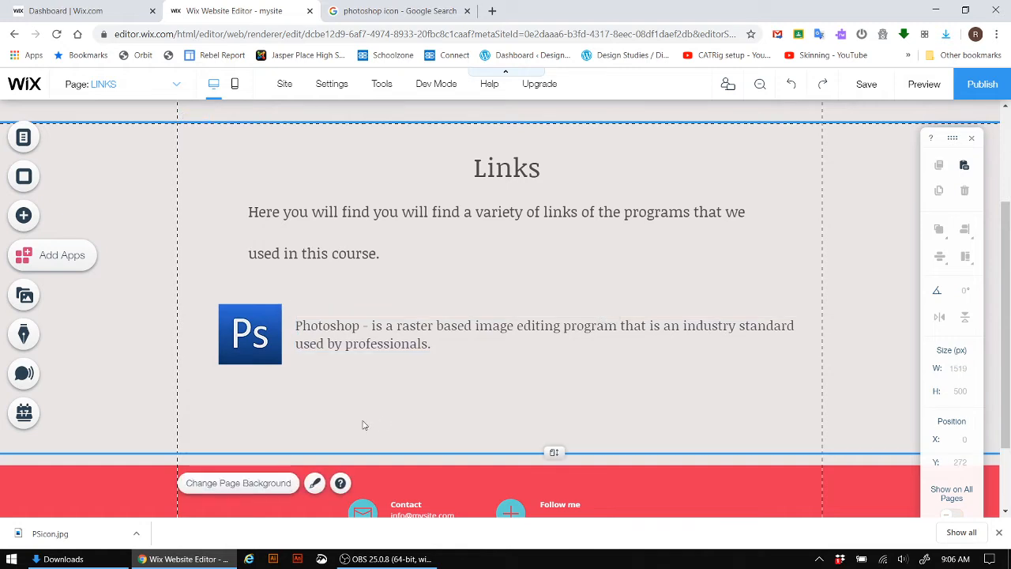
mouse_move(394, 389)
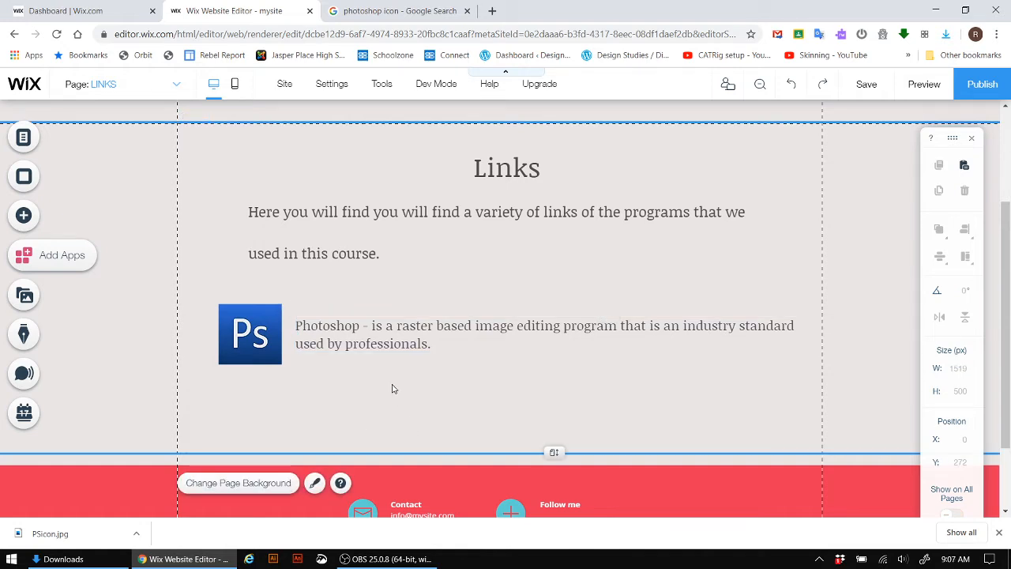
mouse_move(353, 354)
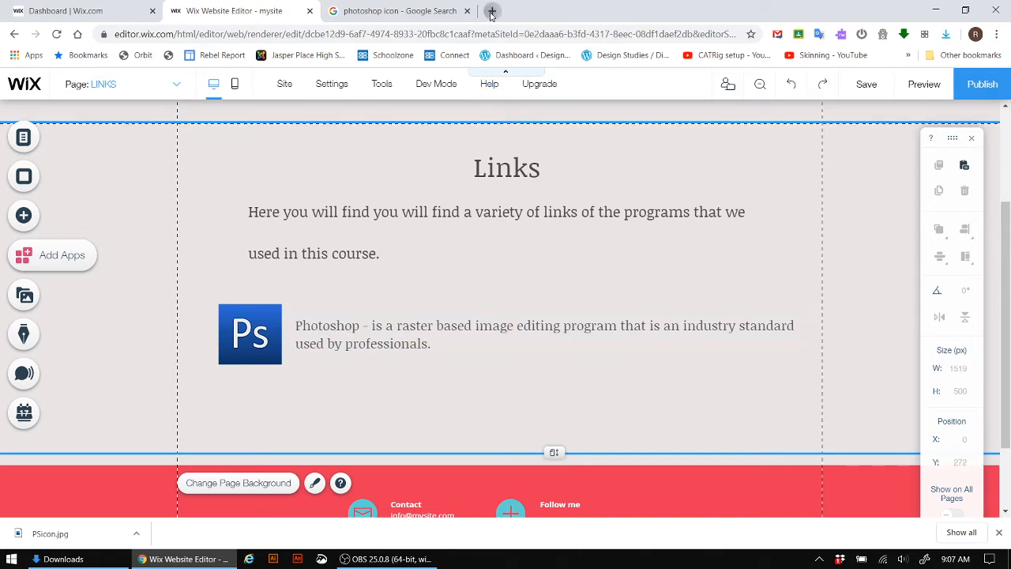
click(492, 14)
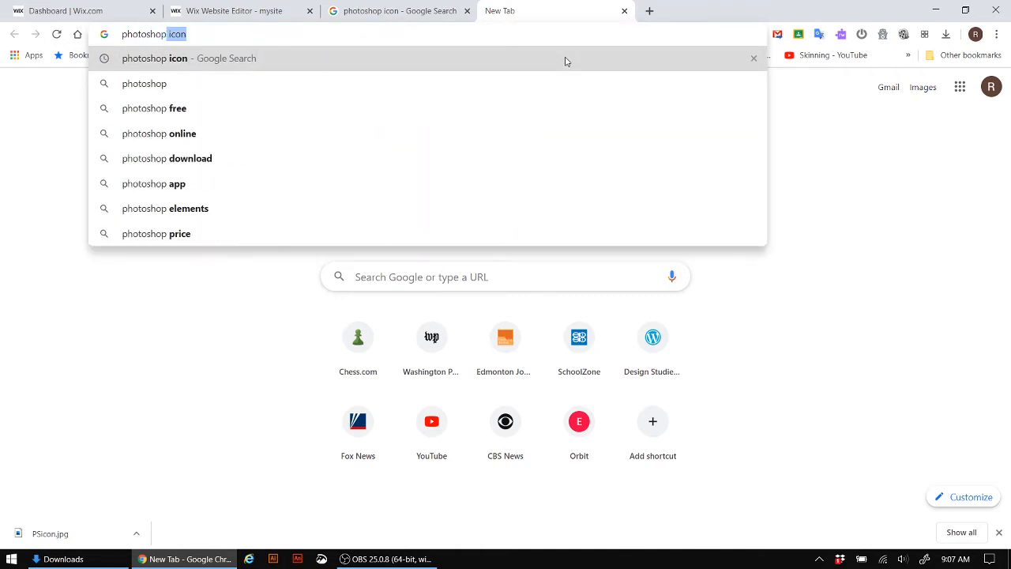
click(144, 83)
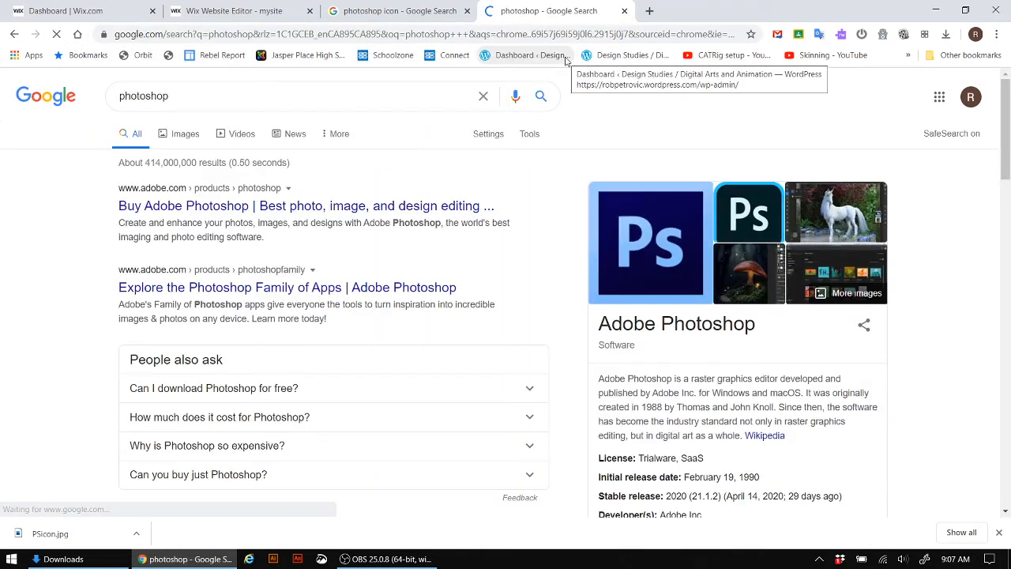
click(306, 205)
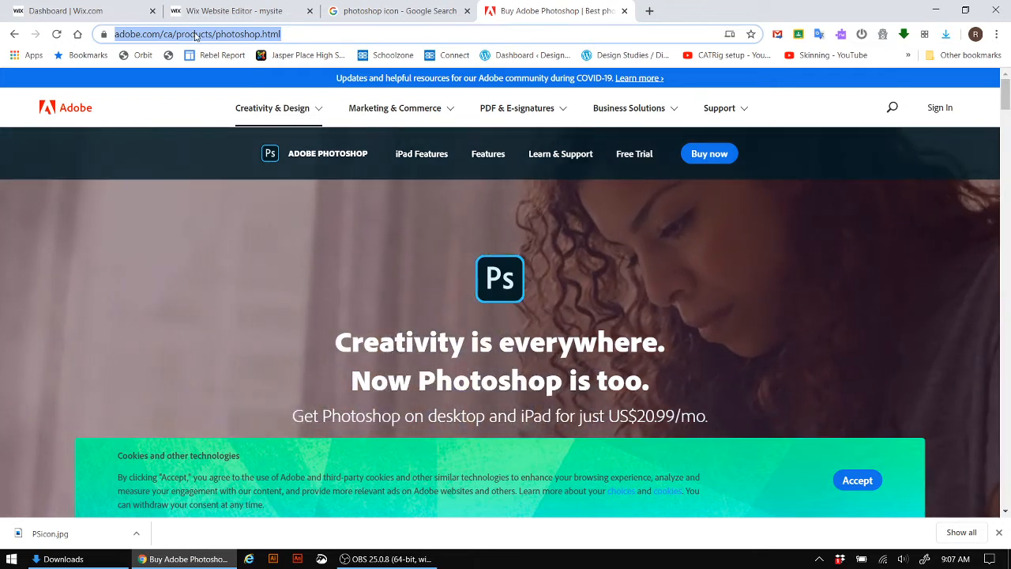
right_click(196, 34)
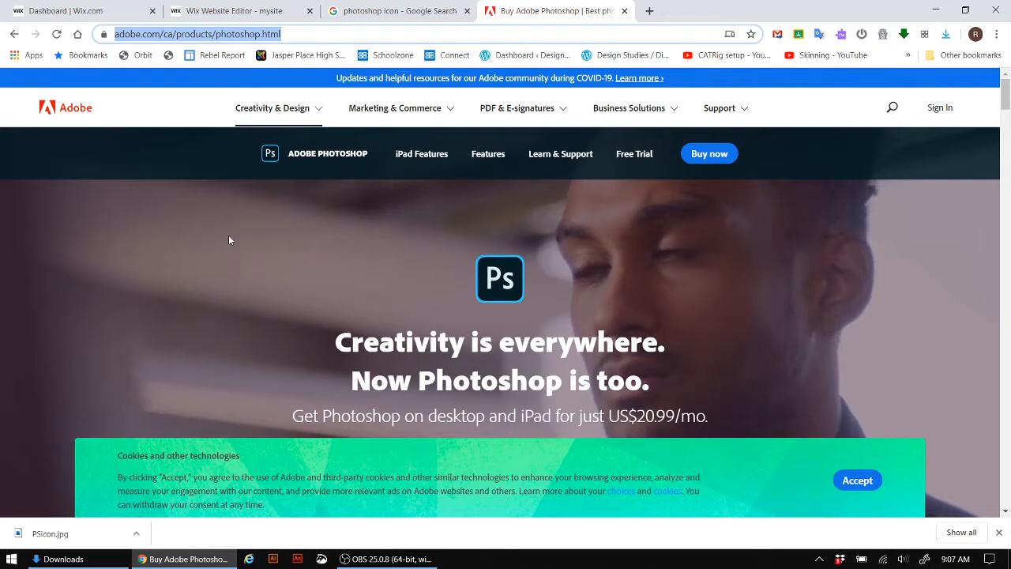
click(233, 10)
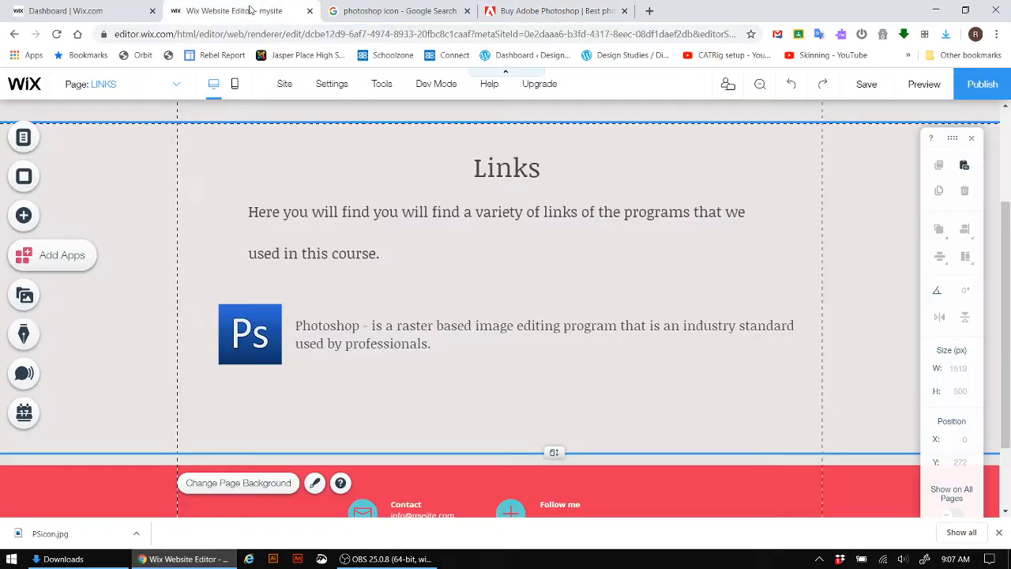
- Link the Photoshop icon to the Adobe Photoshop web address, opening in a new window
click(249, 334)
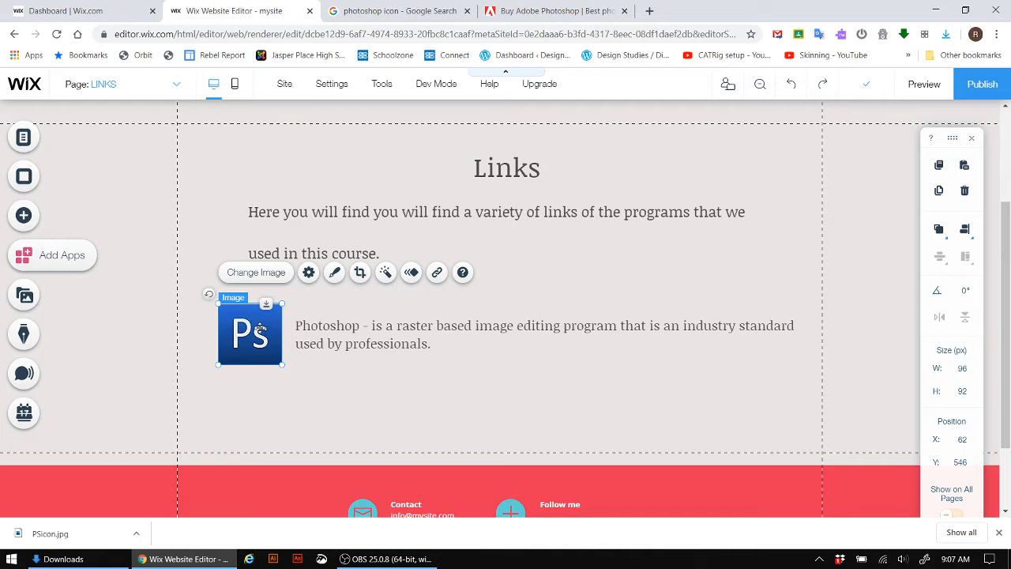
mouse_move(436, 273)
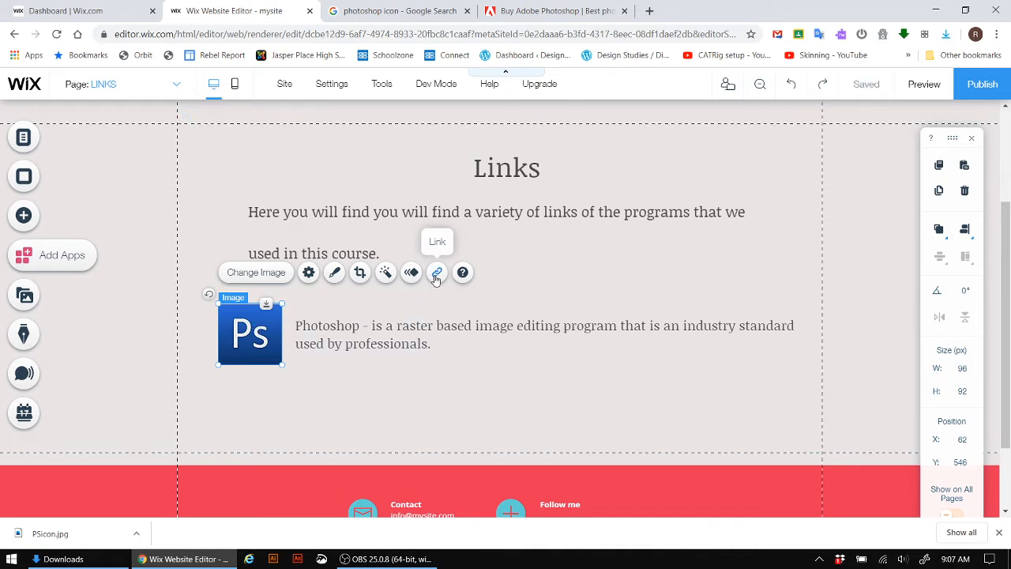
click(436, 272)
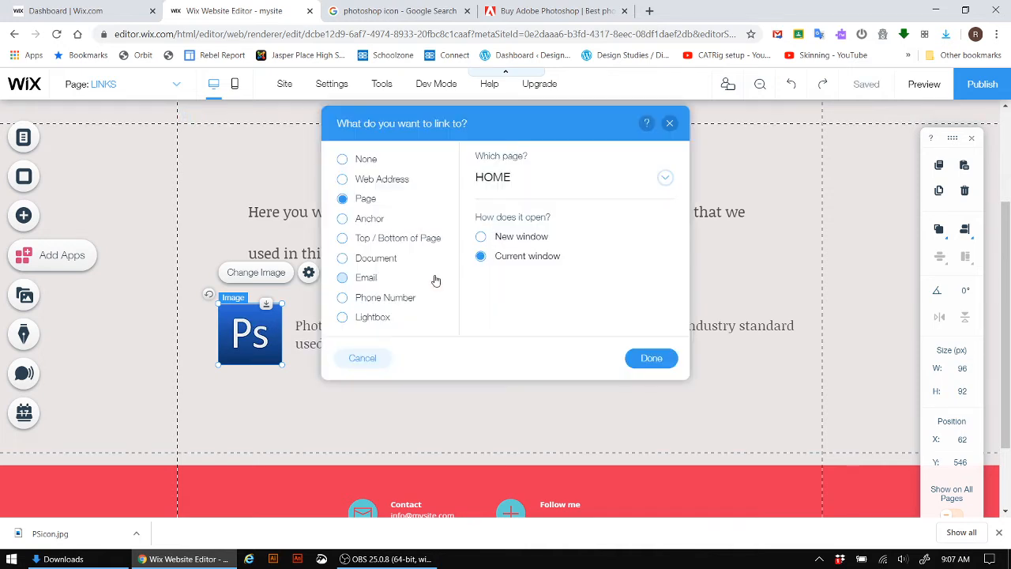
mouse_move(461, 252)
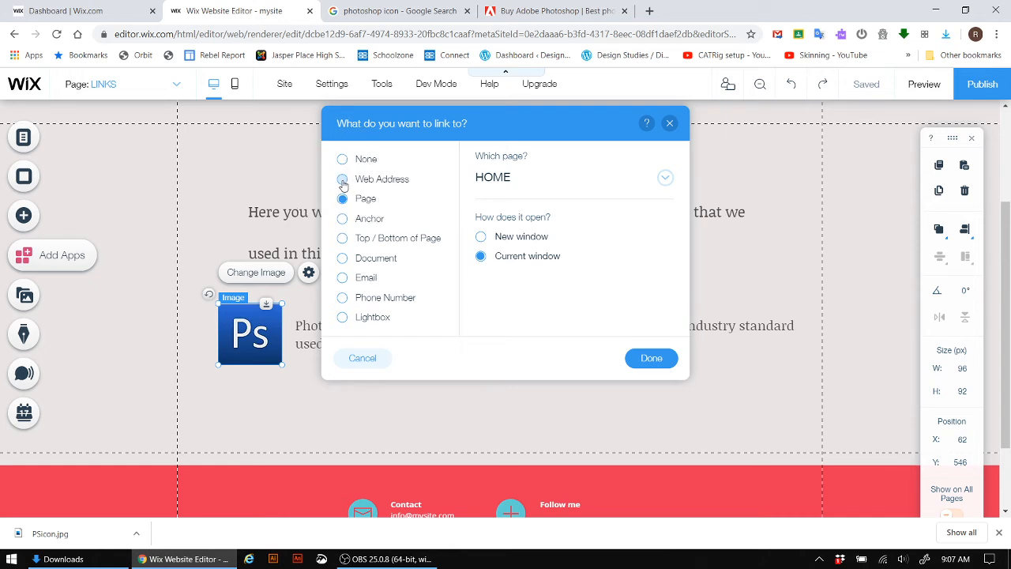
click(343, 178)
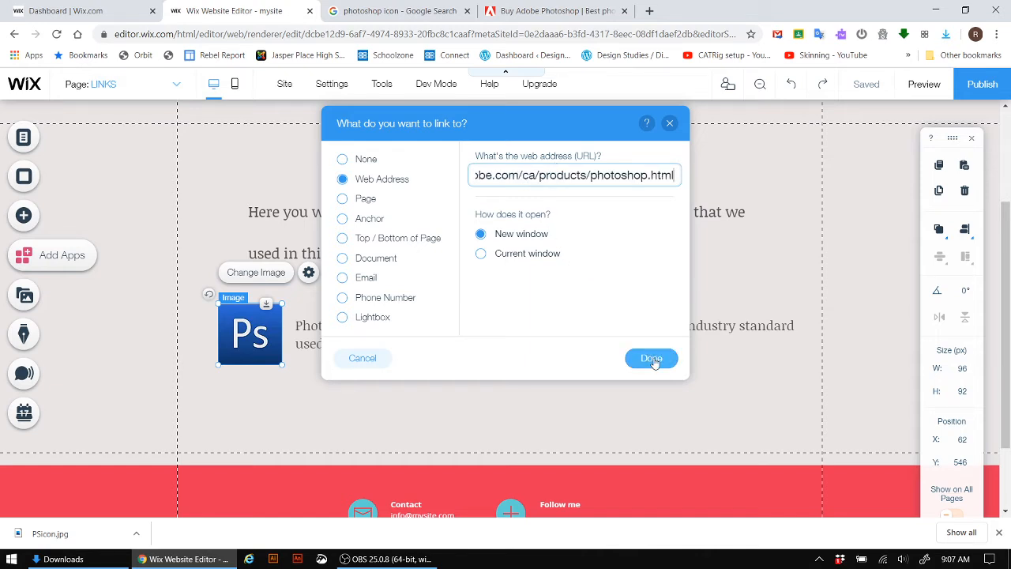
click(651, 358)
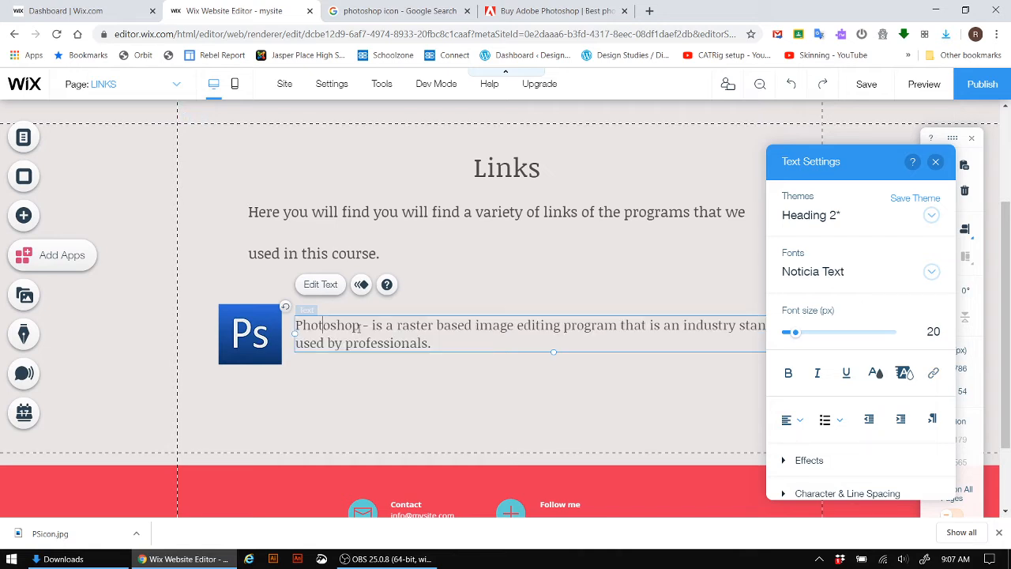
double_click(327, 325)
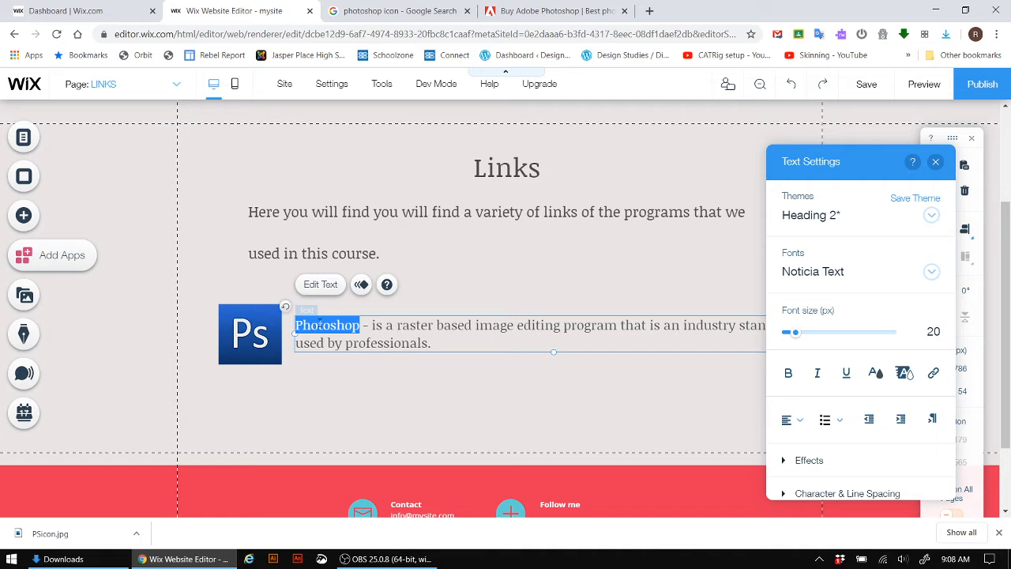
mouse_move(933, 372)
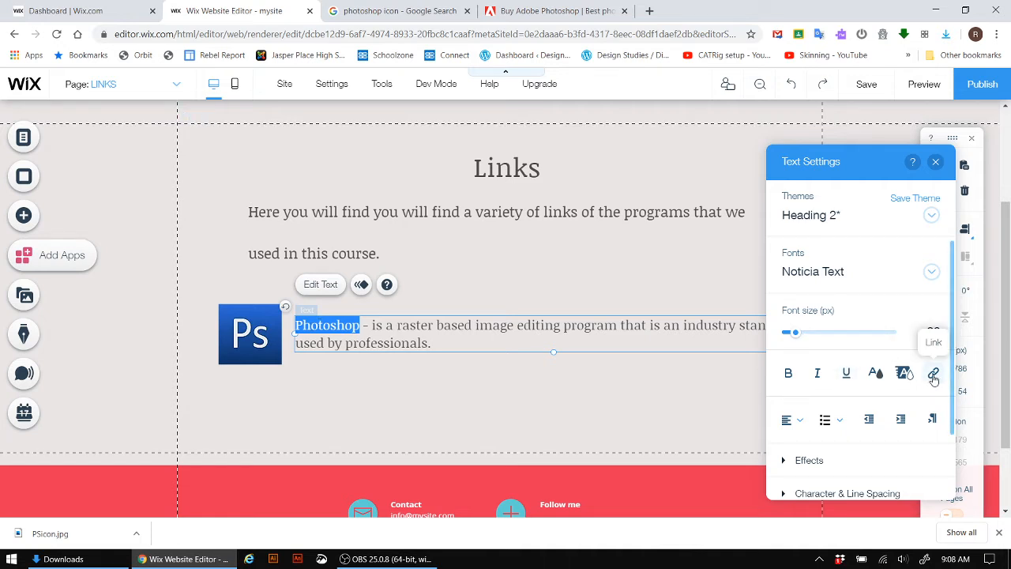
click(933, 372)
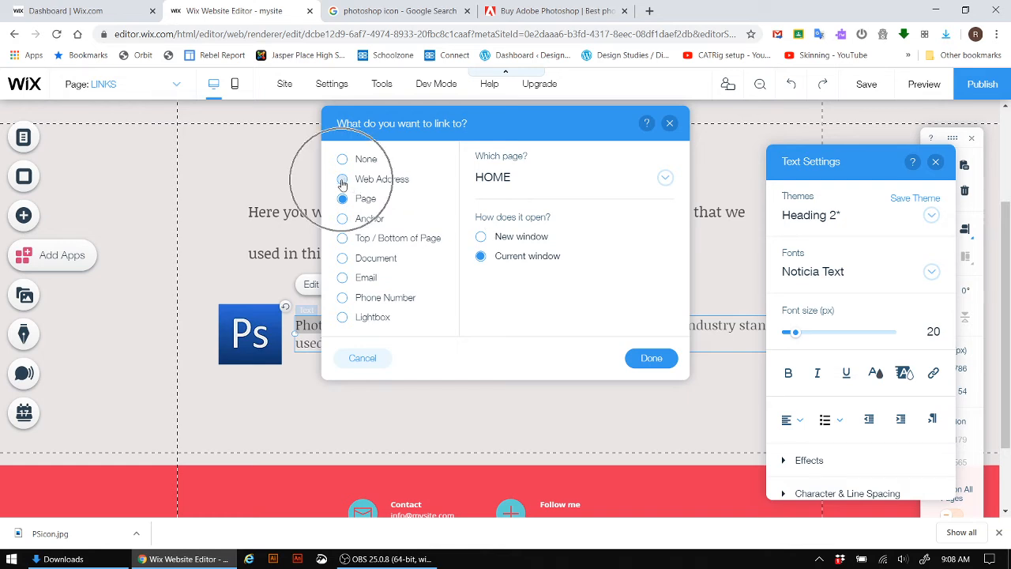
click(342, 179)
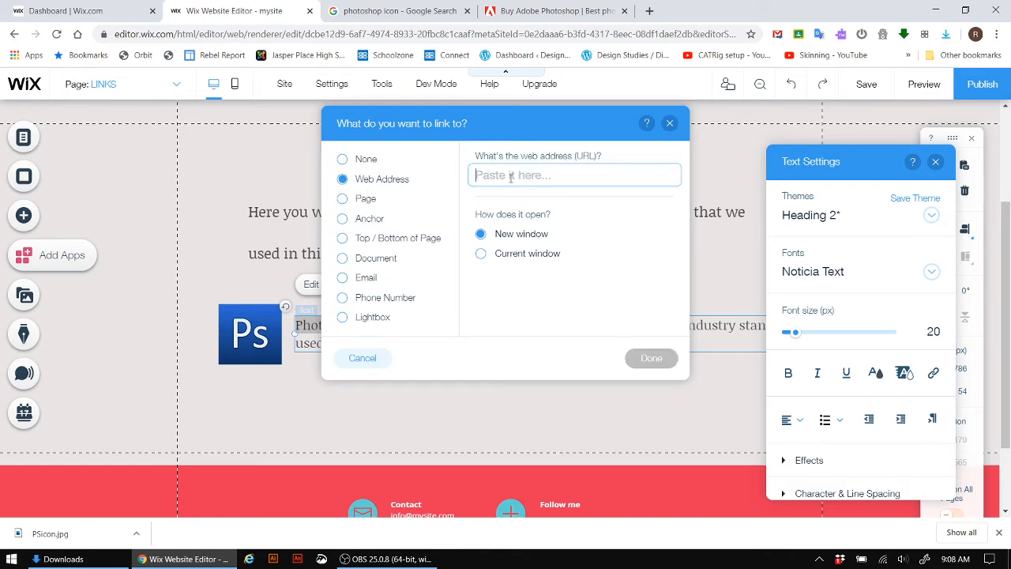
text(https://www.adobe.com/ca/products/photoshop.html)
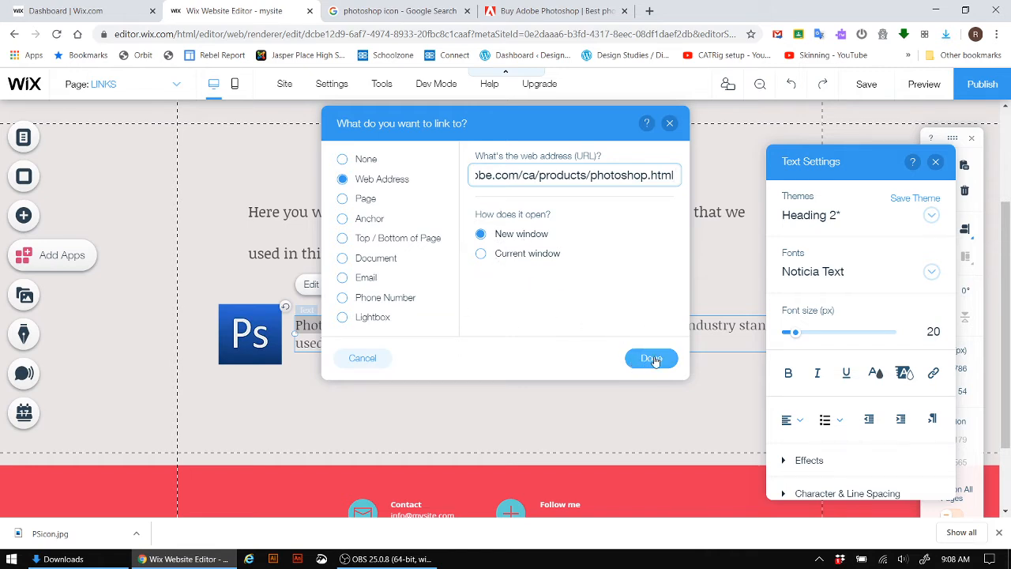
click(651, 358)
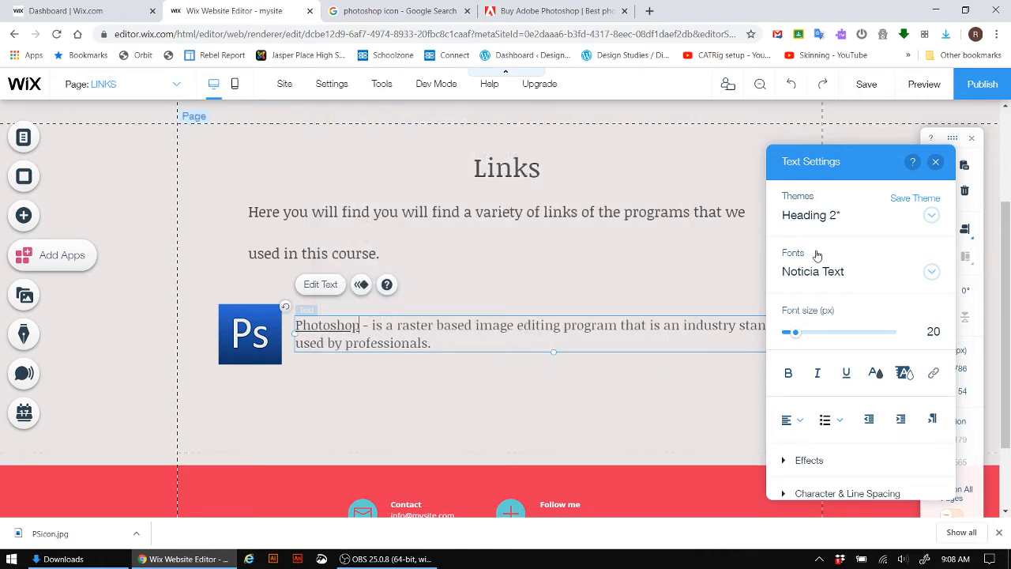
click(935, 162)
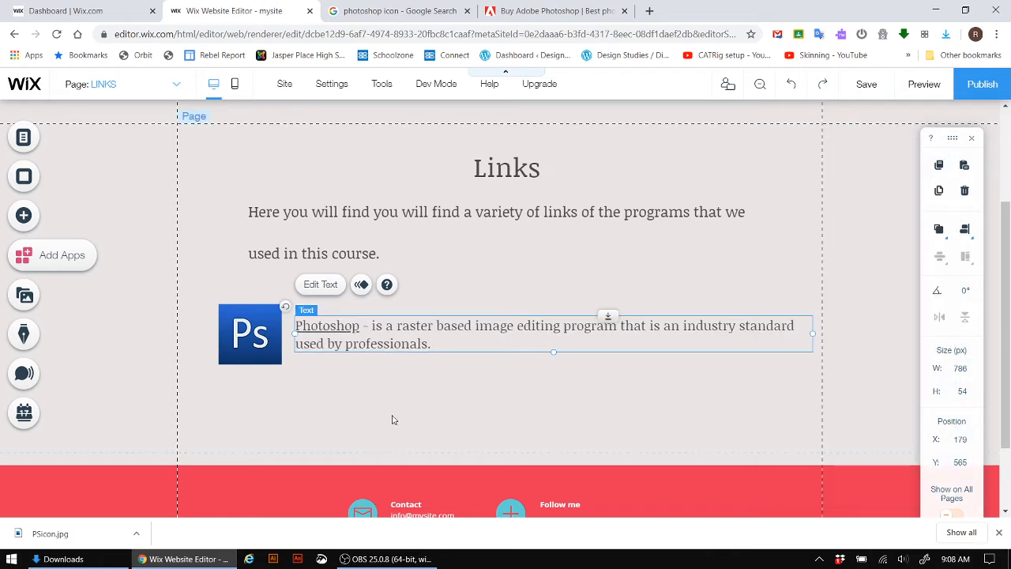
click(367, 424)
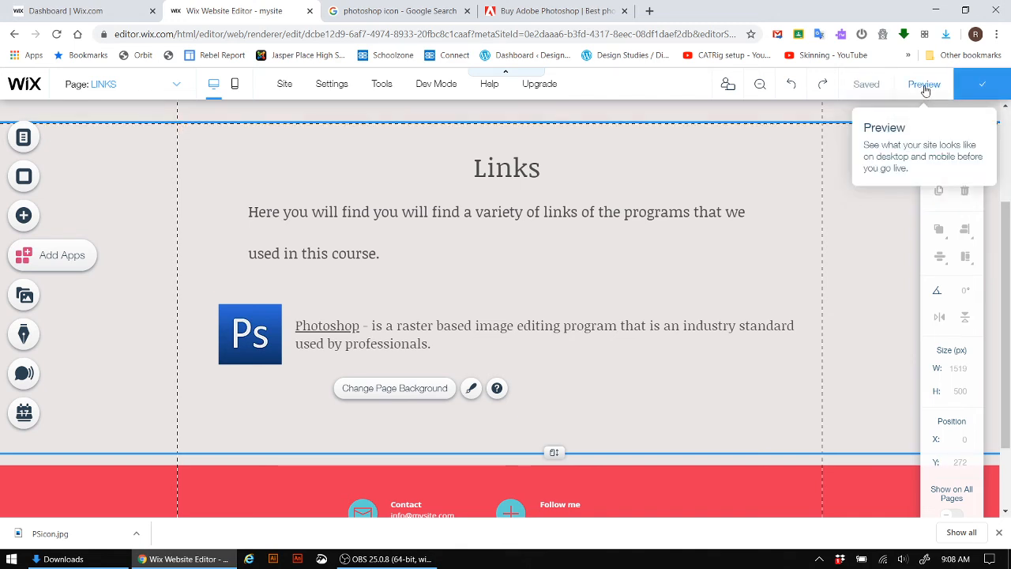
- Preview the Links page, test the Photoshop link, close the Adobe and Google pages, then return to editing
click(924, 83)
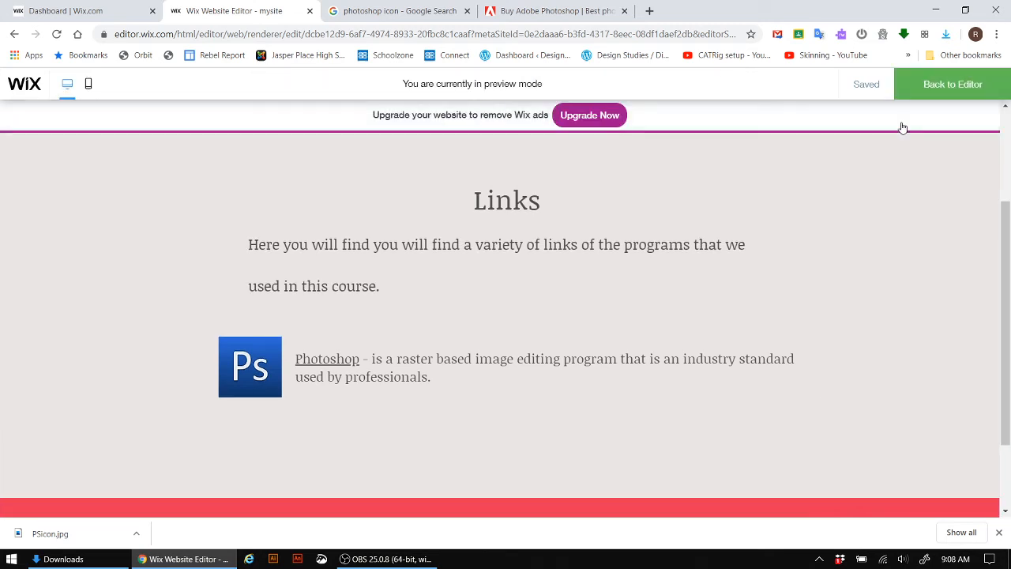
mouse_move(382, 455)
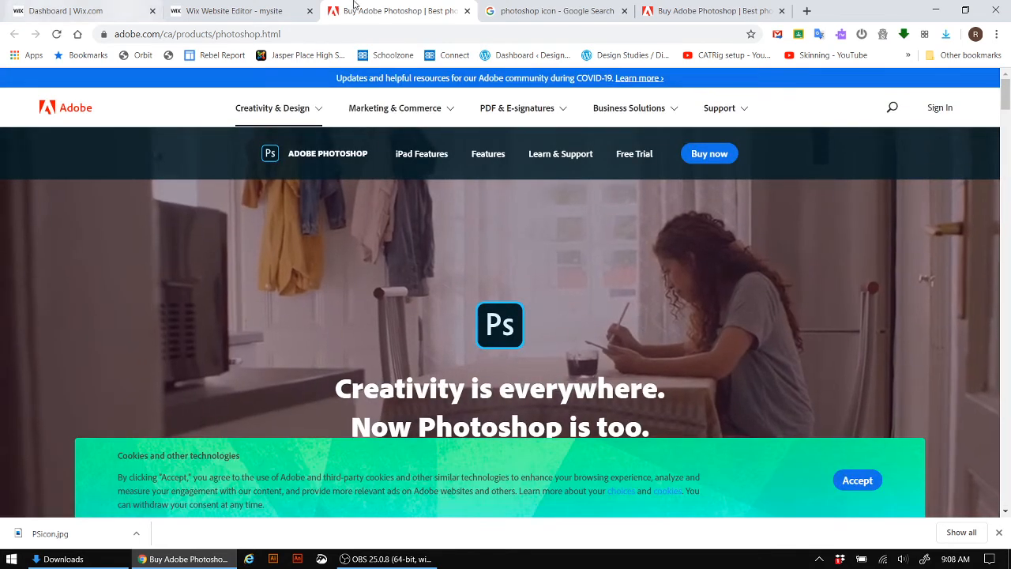
click(241, 10)
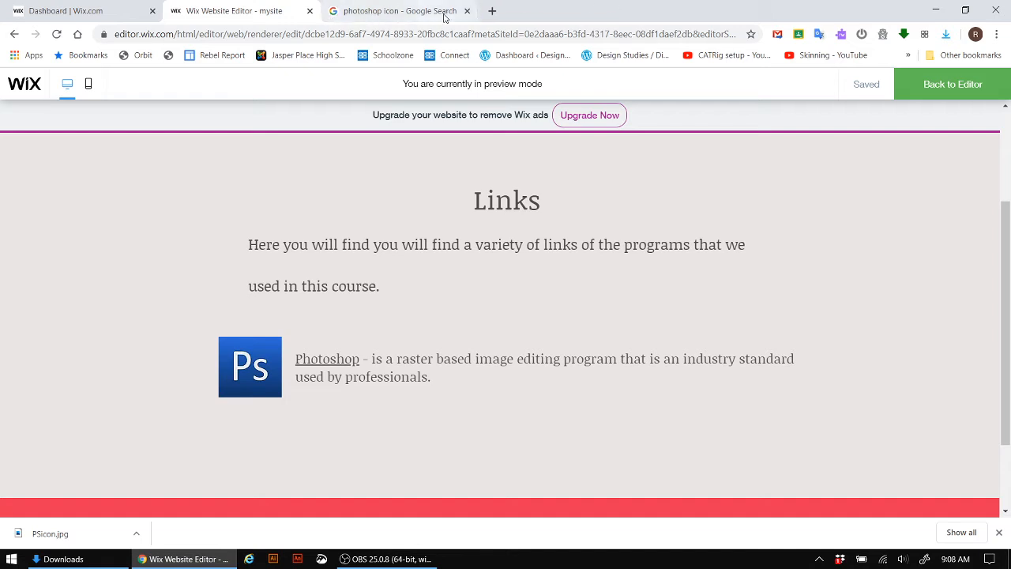
click(467, 10)
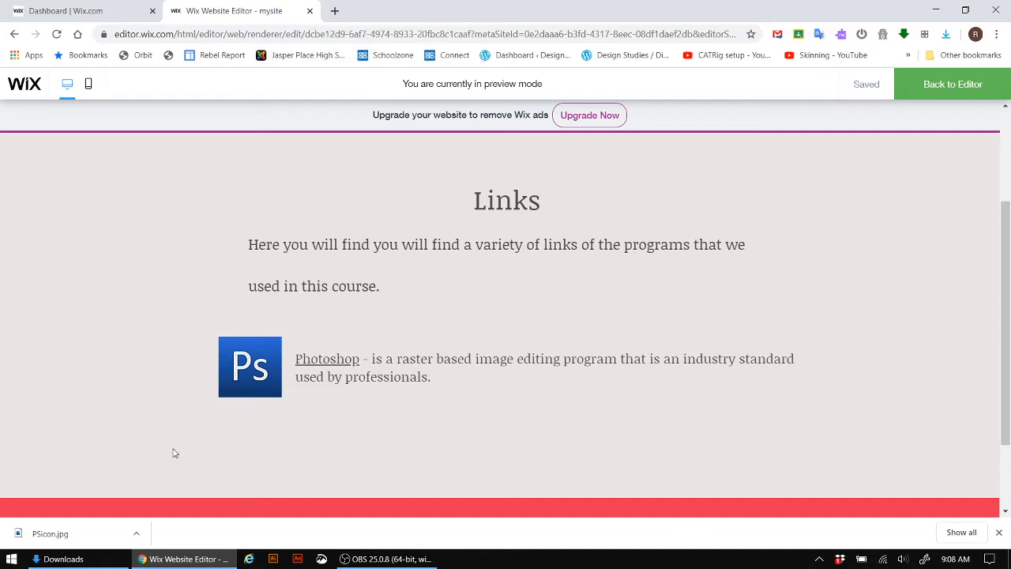
click(327, 358)
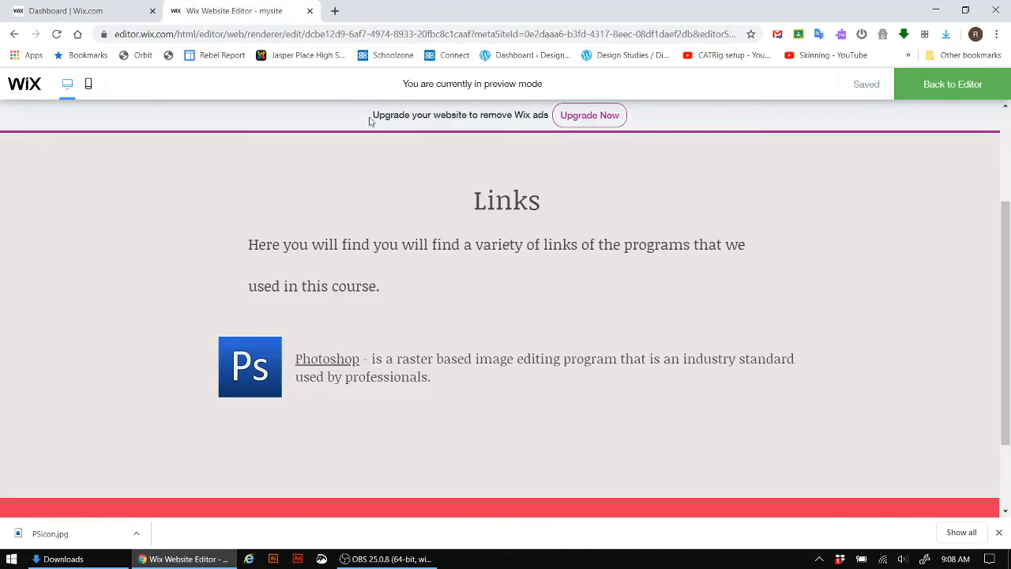
mouse_move(247, 441)
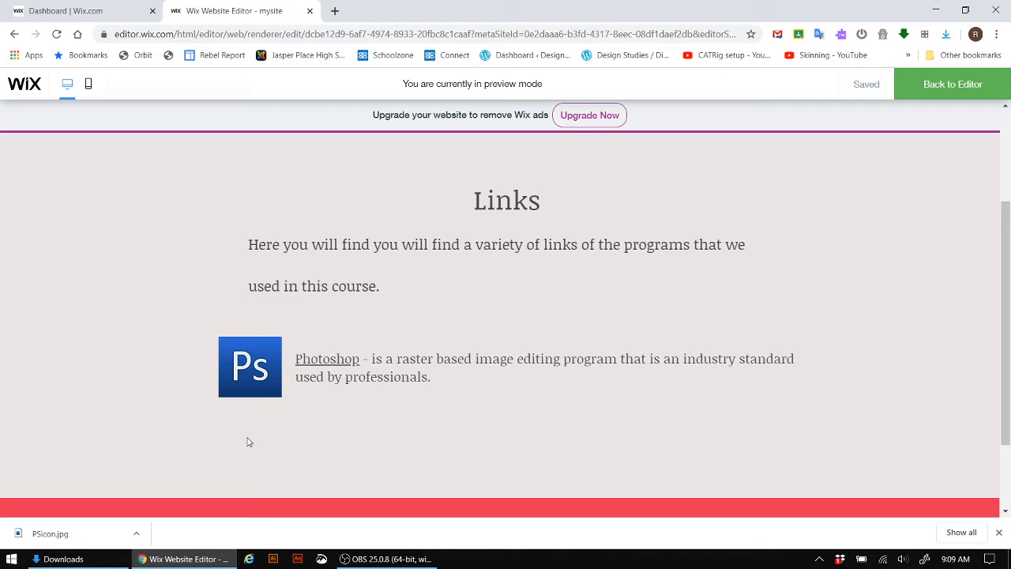
mouse_move(380, 393)
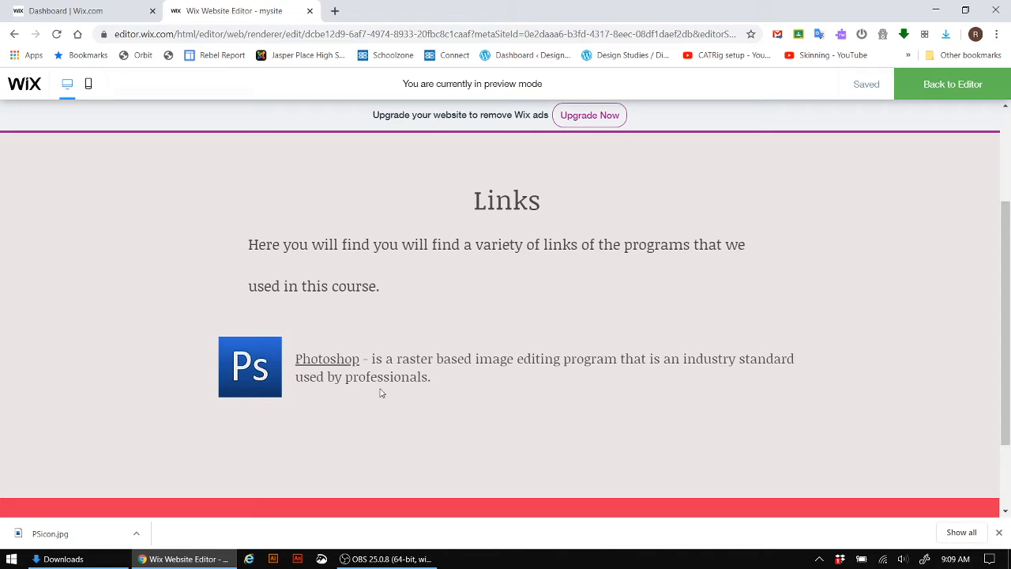
scroll(down, 3)
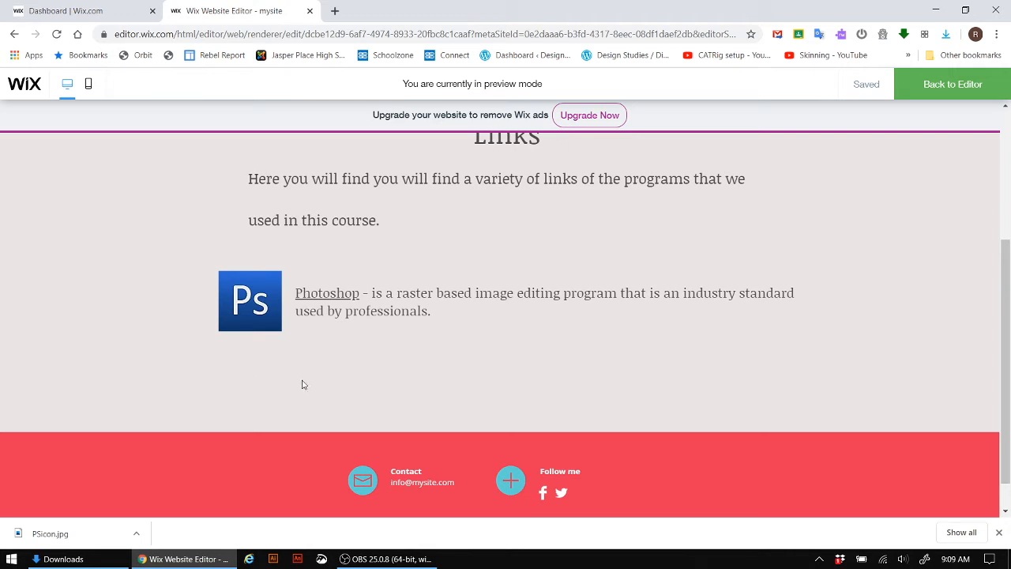
mouse_move(258, 327)
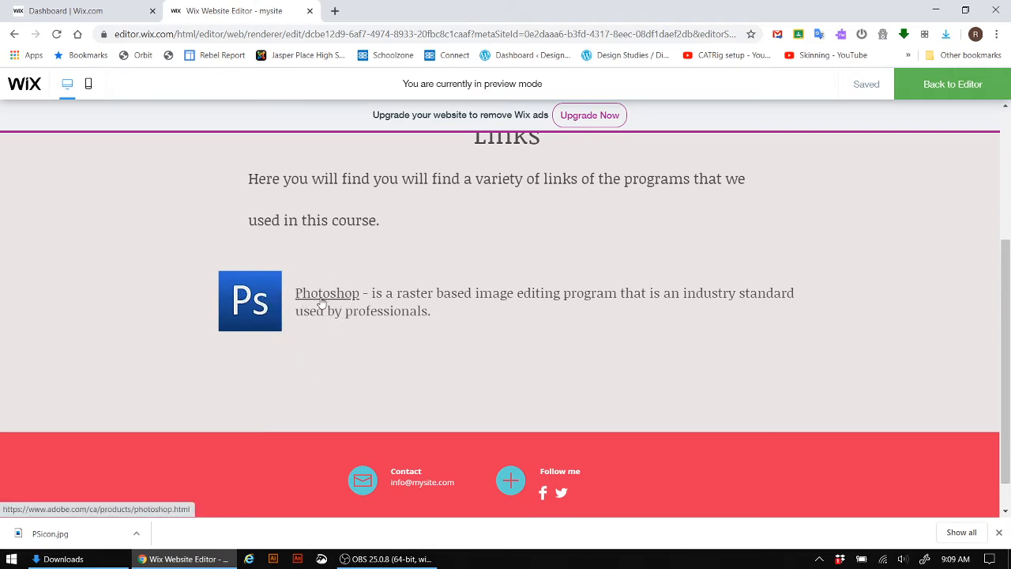
mouse_move(506, 394)
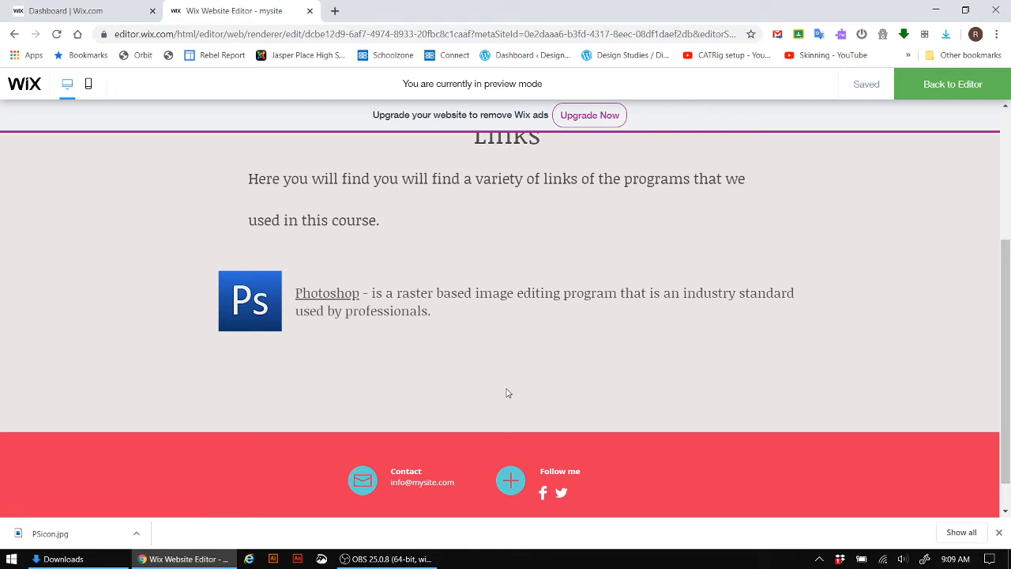
mouse_move(478, 392)
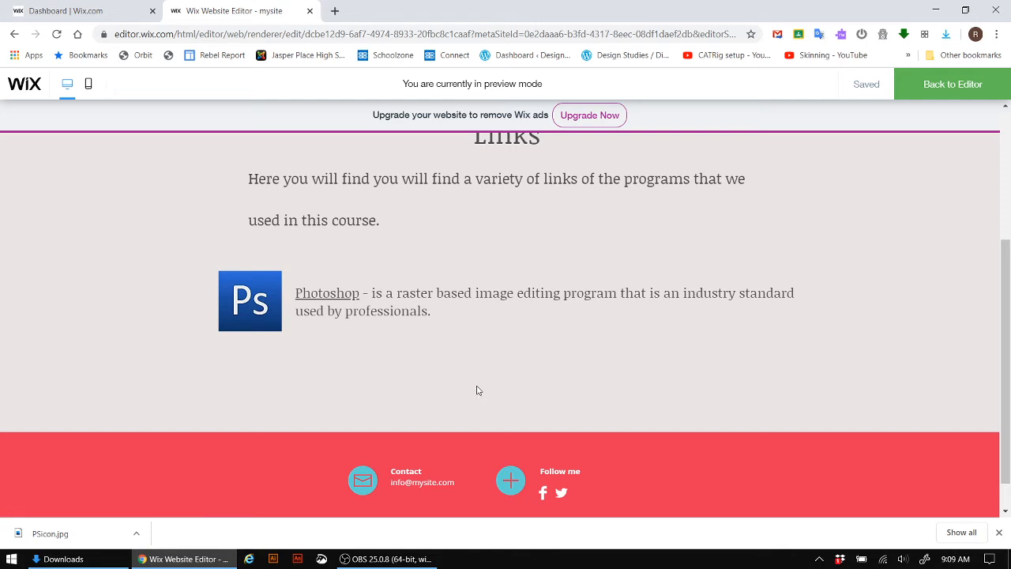
mouse_move(419, 386)
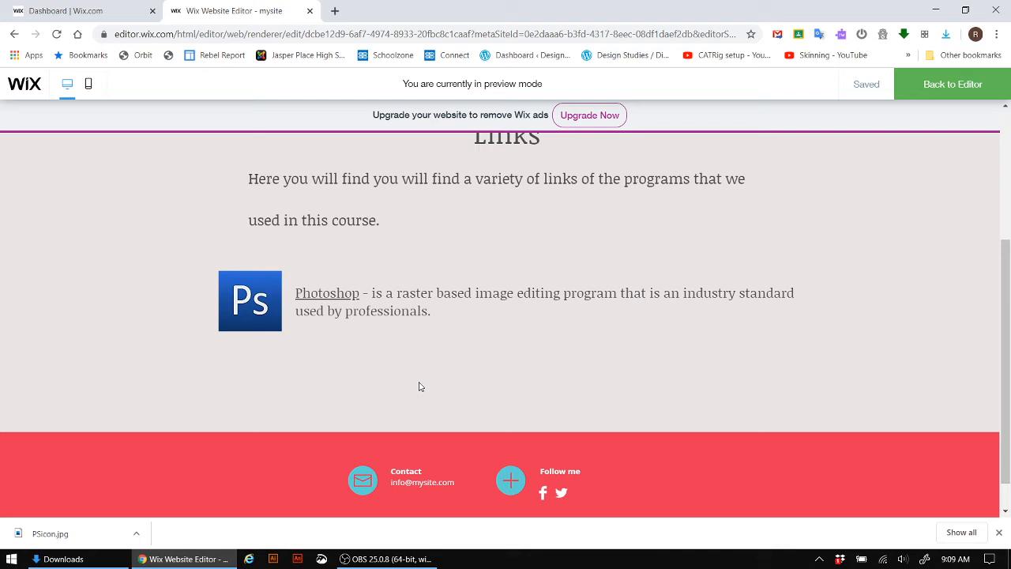
mouse_move(412, 380)
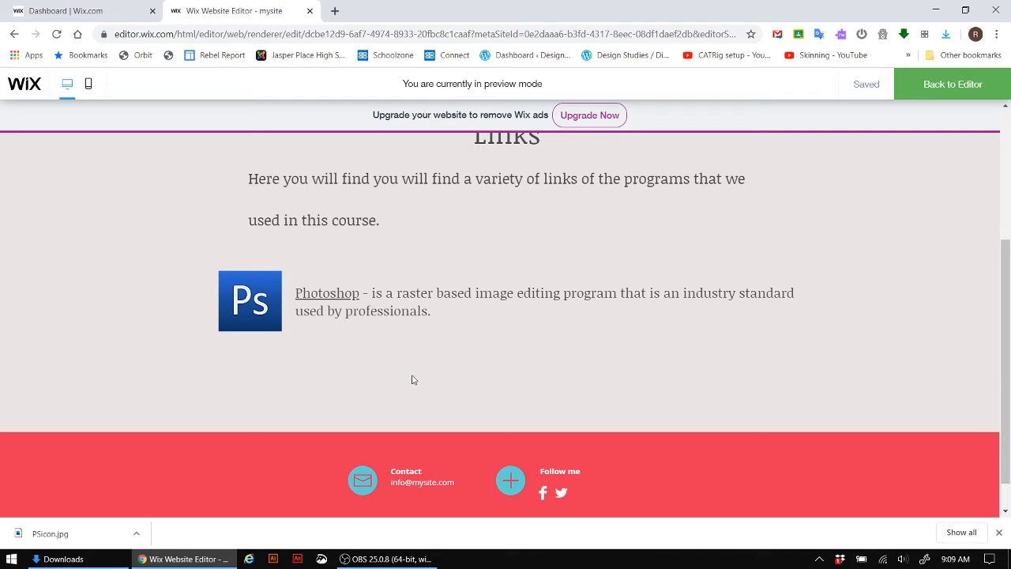
mouse_move(400, 378)
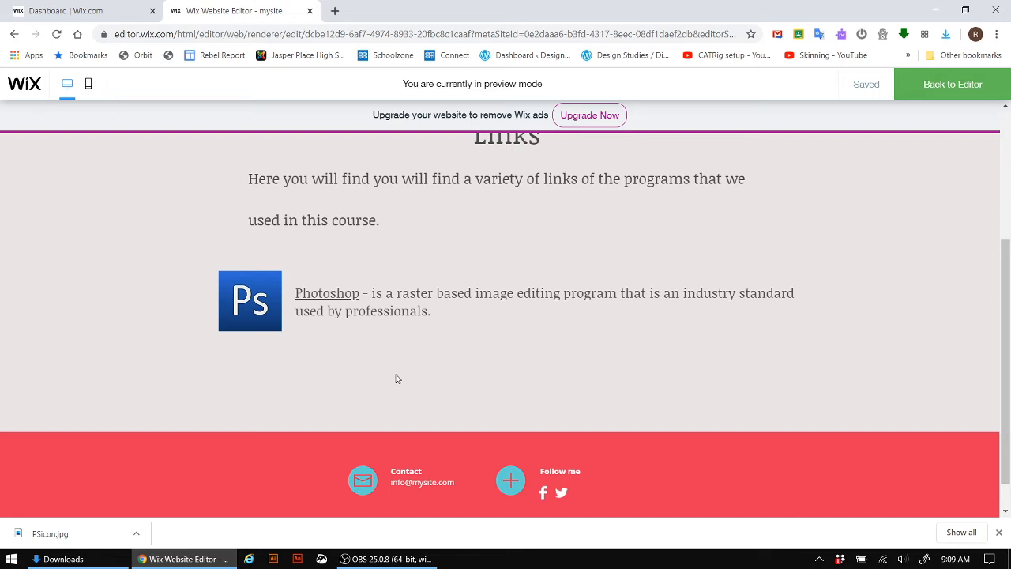
mouse_move(298, 365)
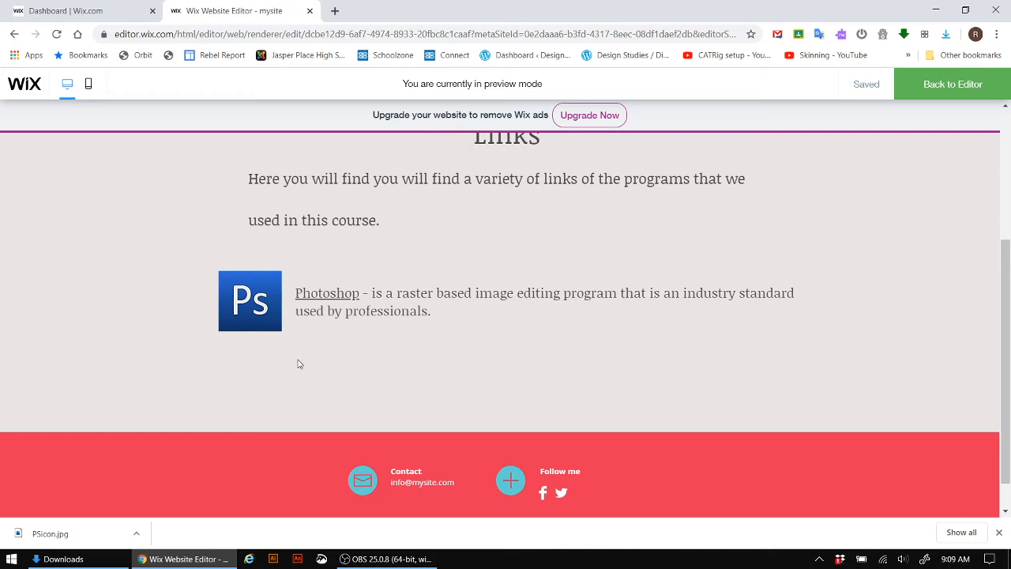
mouse_move(937, 198)
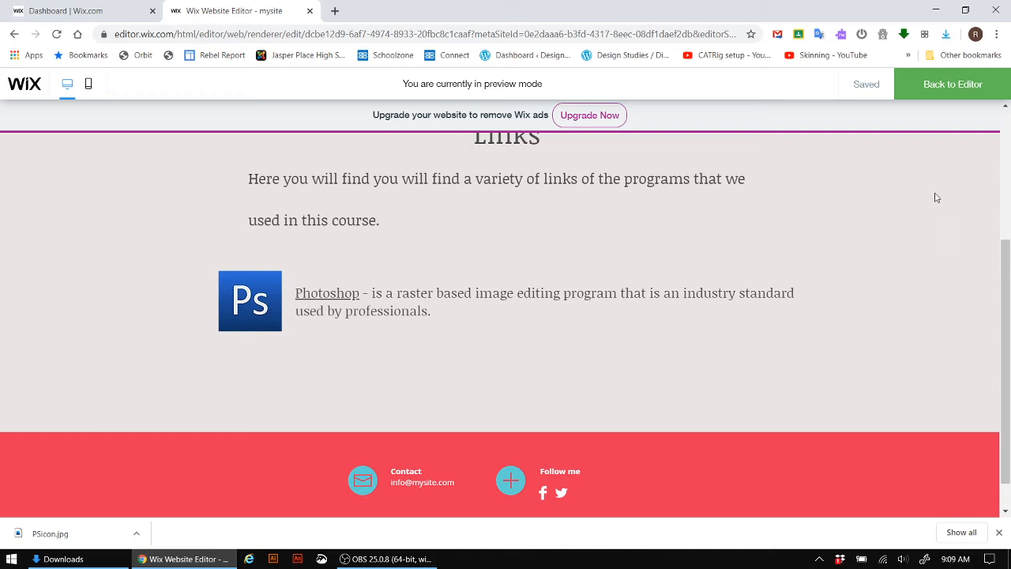
click(952, 84)
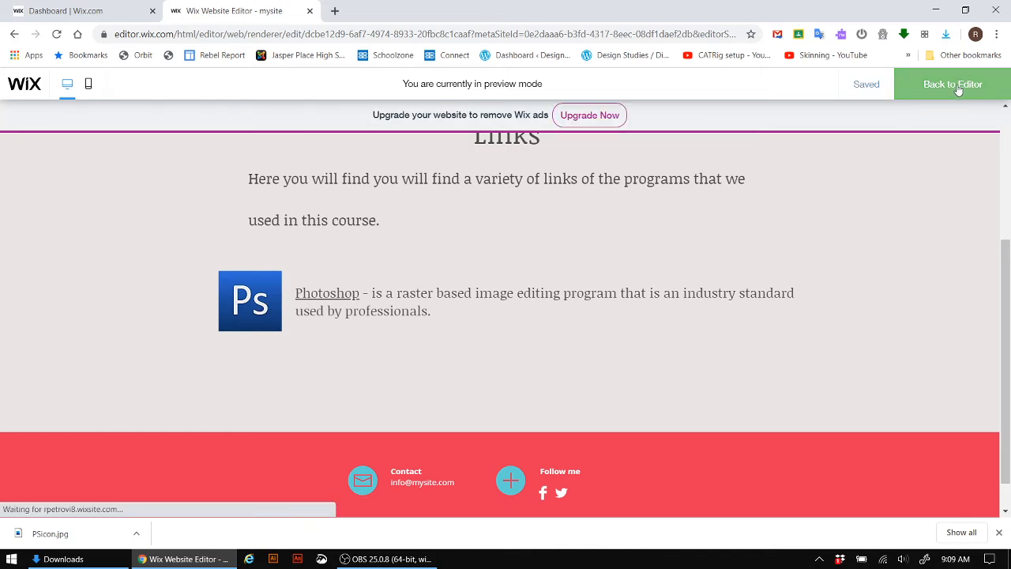
- Switch the editor from the LINKS page to the CONTACT page
click(952, 84)
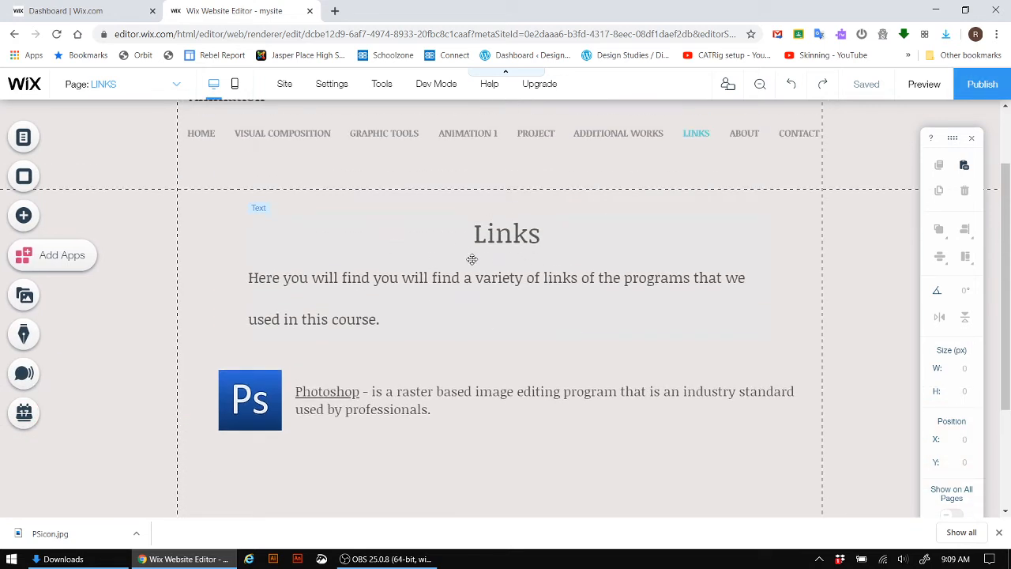
click(248, 469)
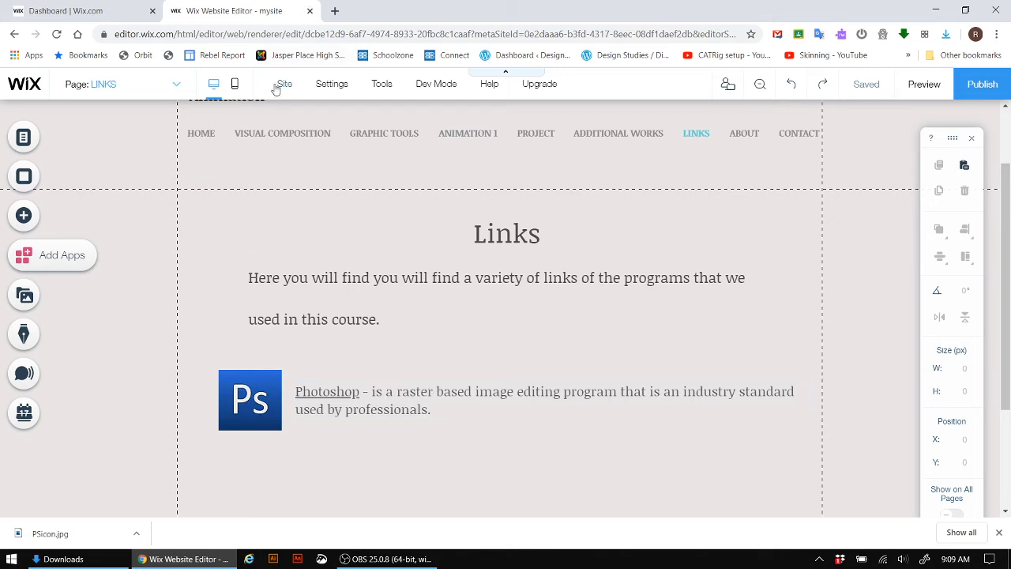
click(177, 84)
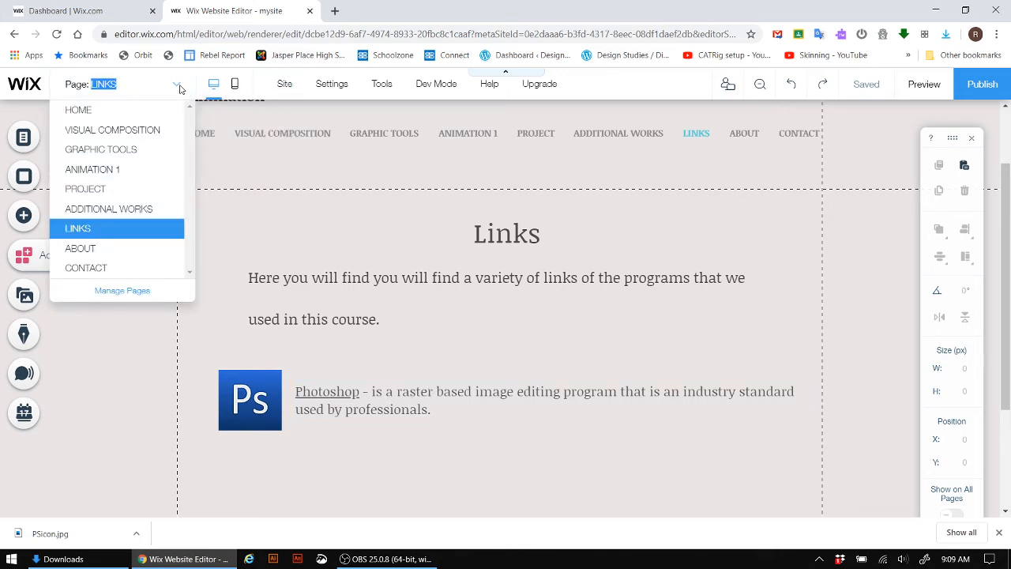
click(86, 267)
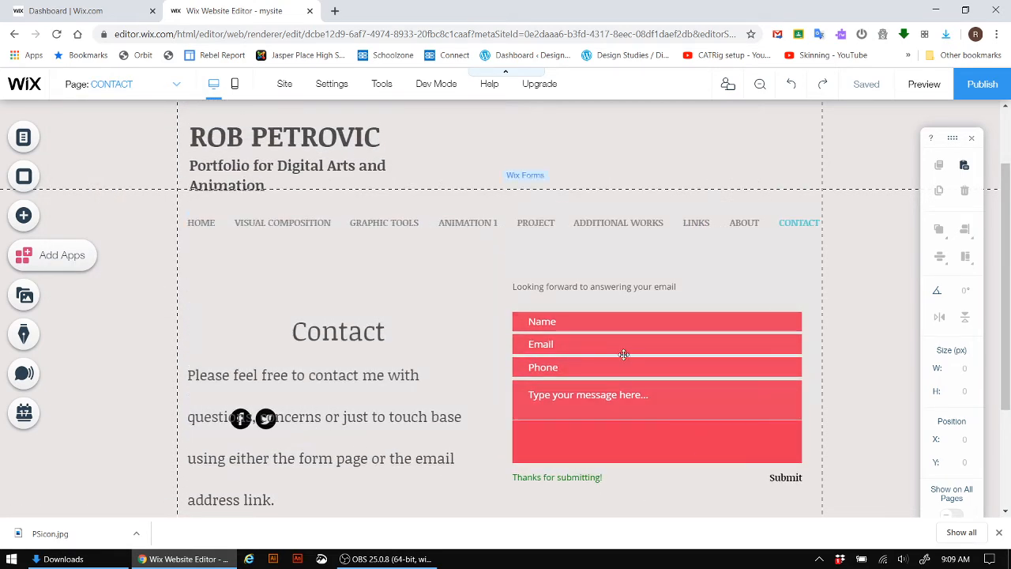
- Scroll through the CONTACT page to review the body email line and footer
scroll(down, 3)
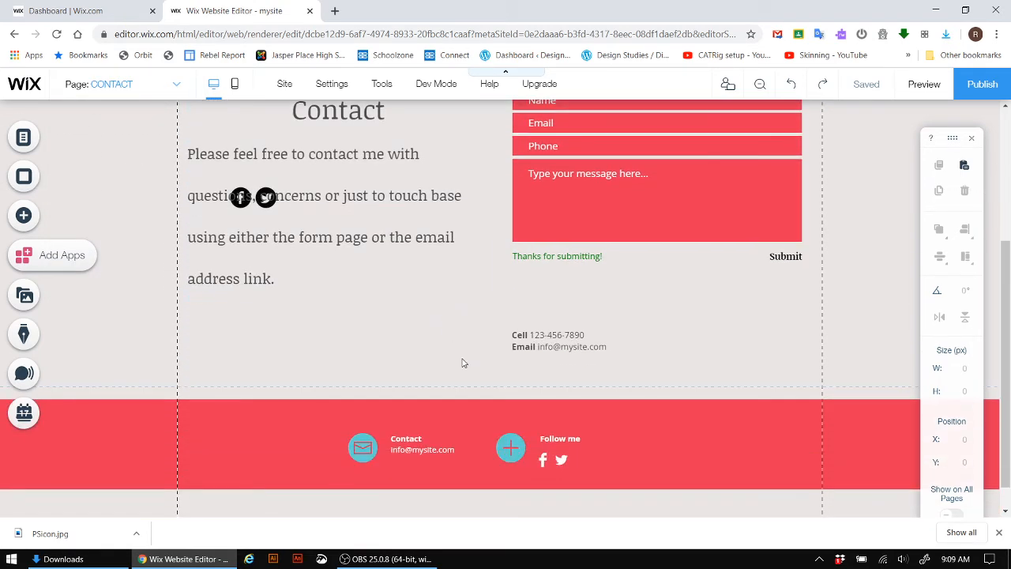
mouse_move(545, 330)
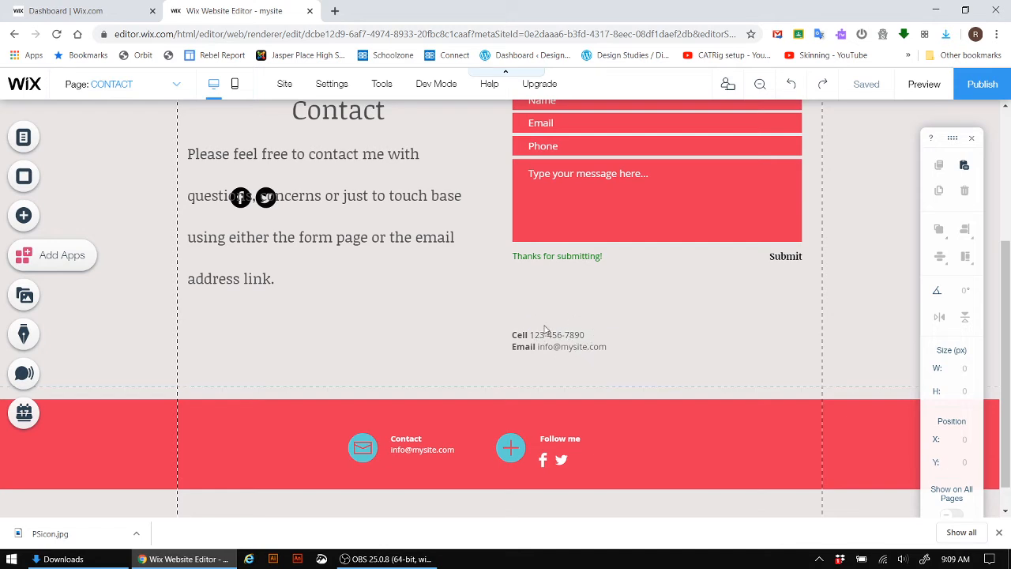
mouse_move(520, 358)
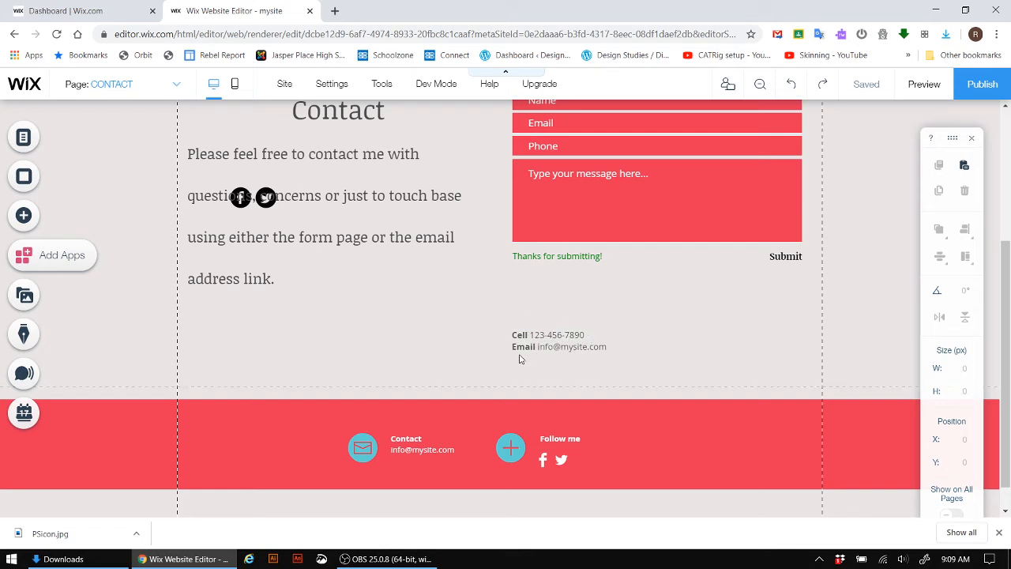
scroll(up, 3)
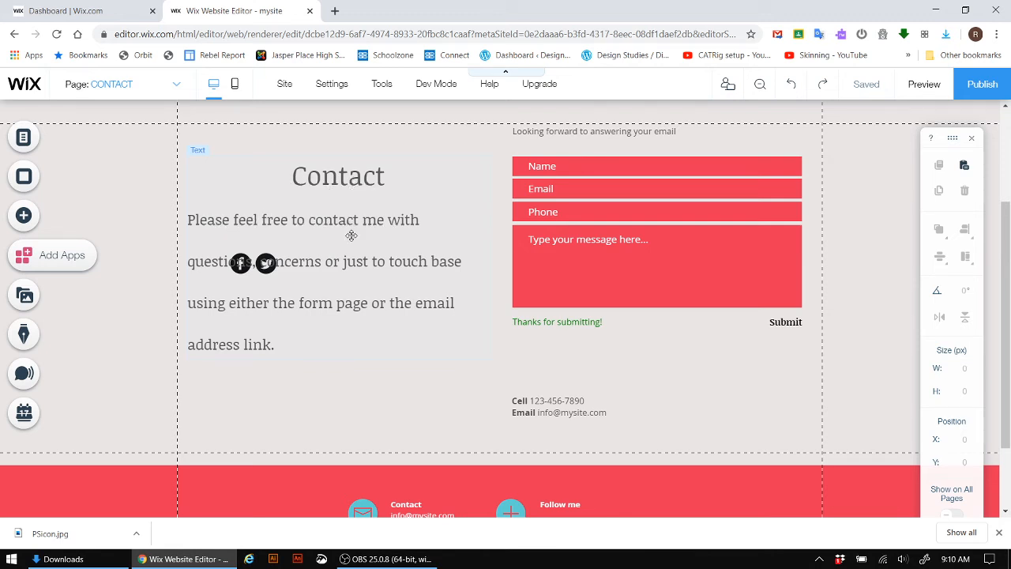
mouse_move(328, 296)
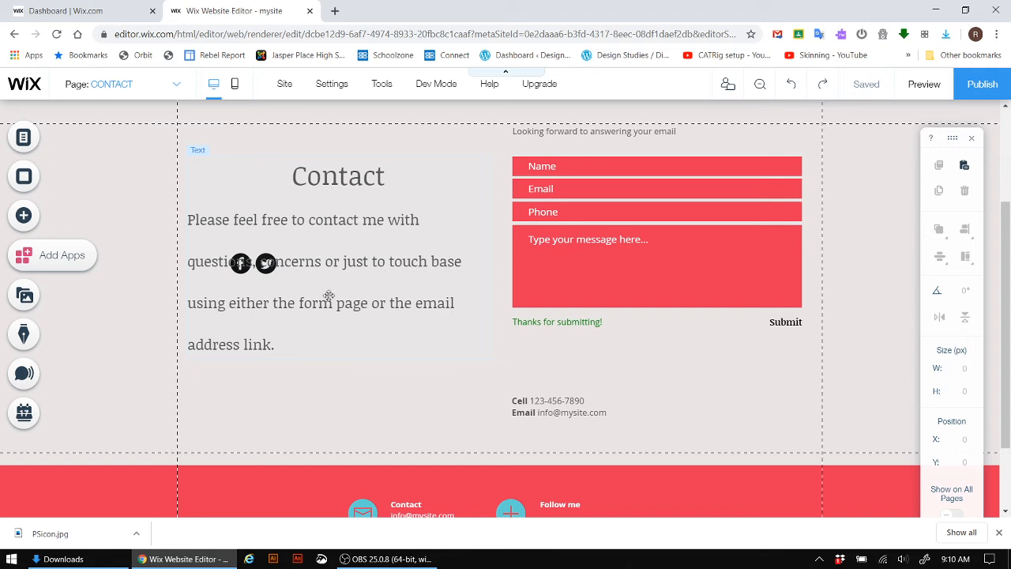
mouse_move(298, 316)
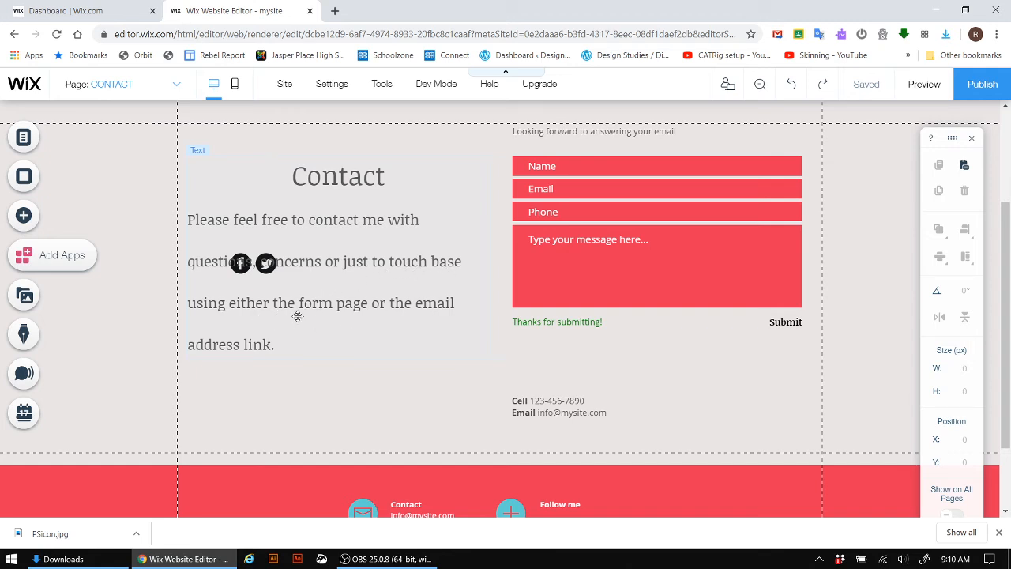
click(297, 371)
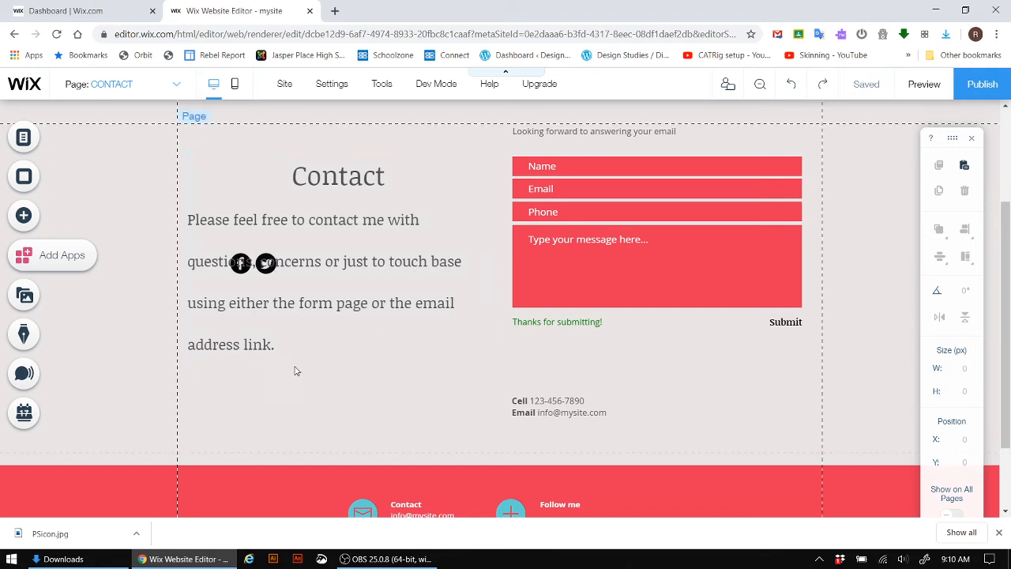
mouse_move(830, 230)
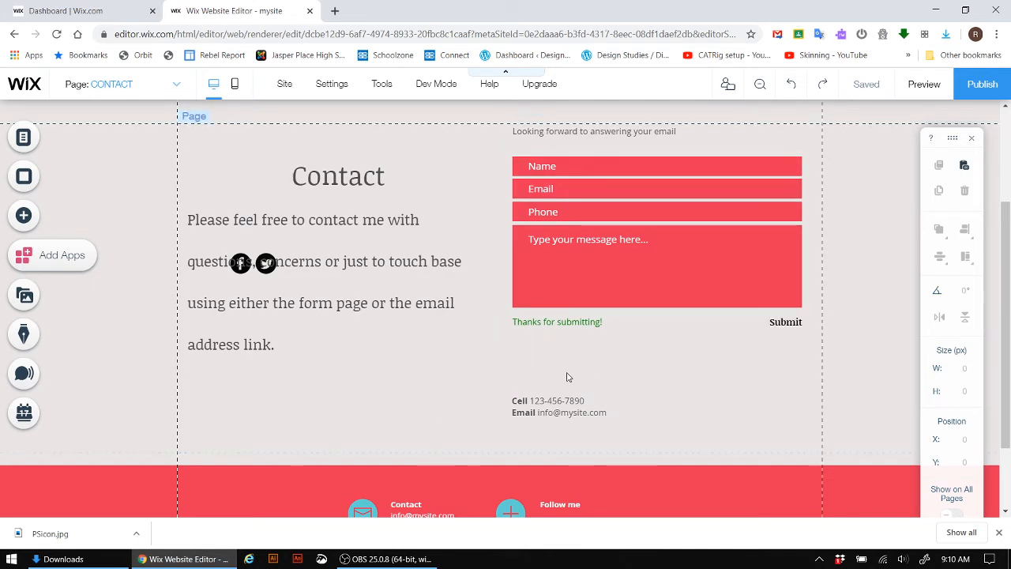
click(657, 188)
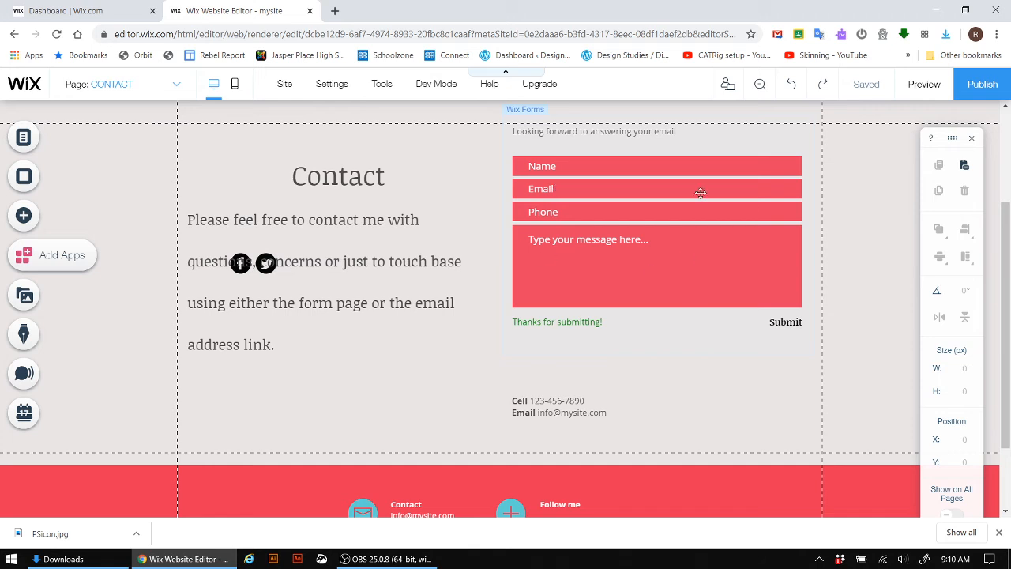
mouse_move(566, 208)
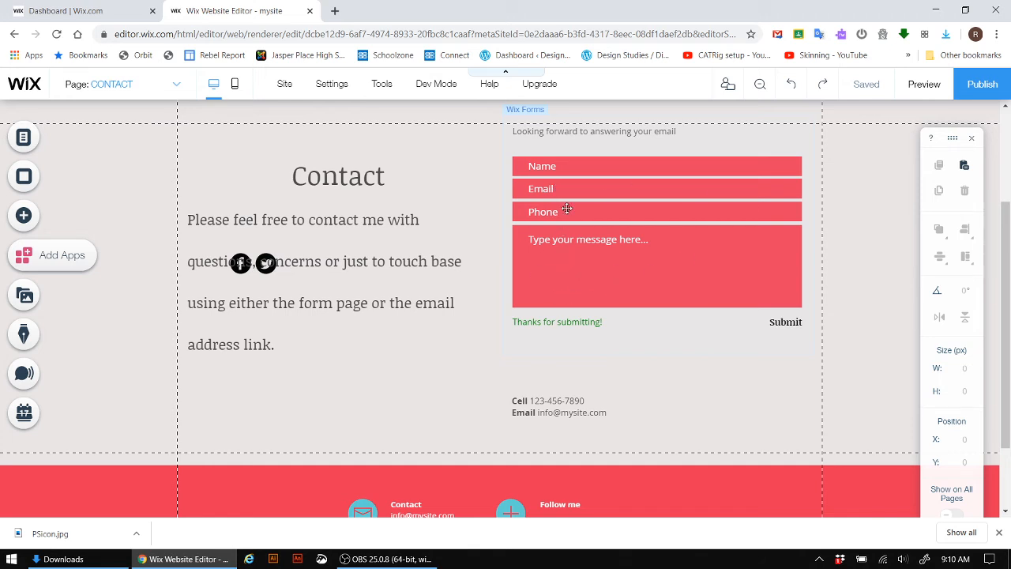
mouse_move(576, 274)
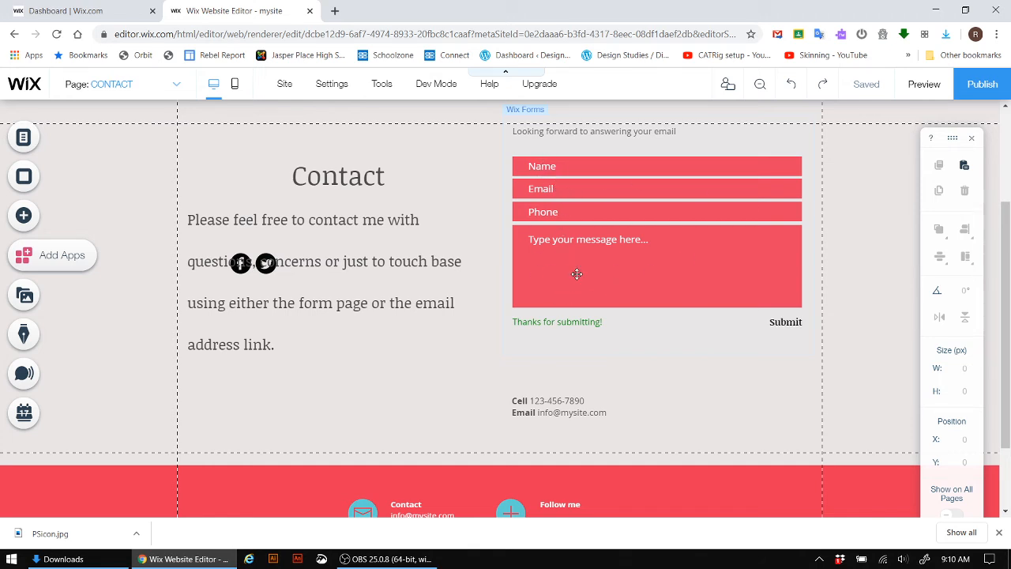
mouse_move(786, 322)
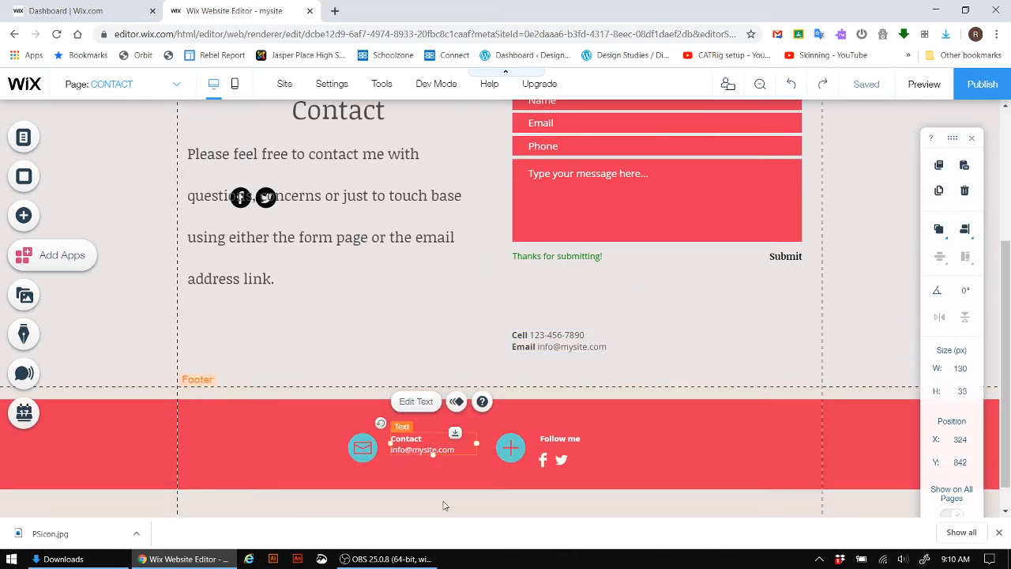
click(557, 340)
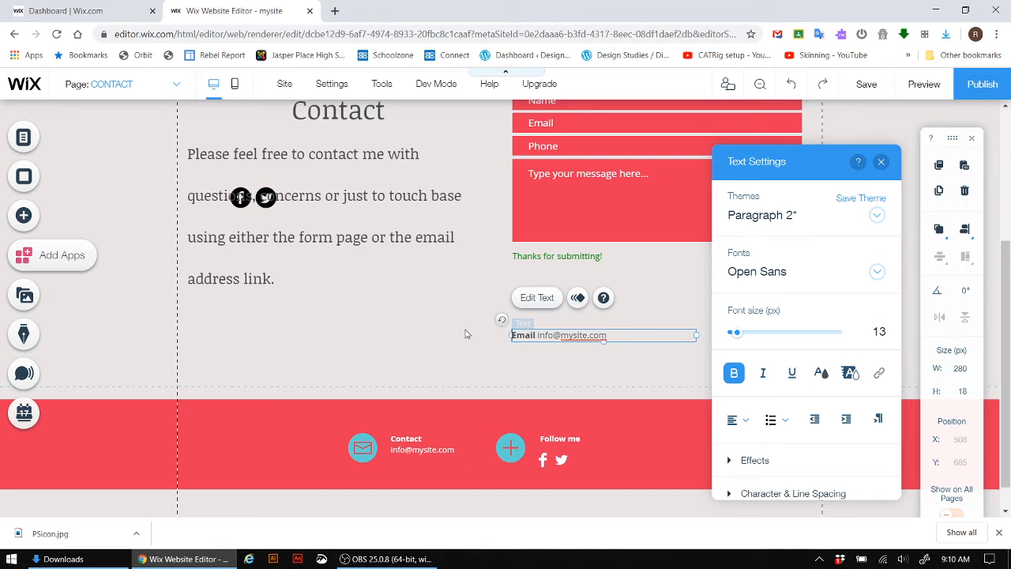
mouse_move(624, 329)
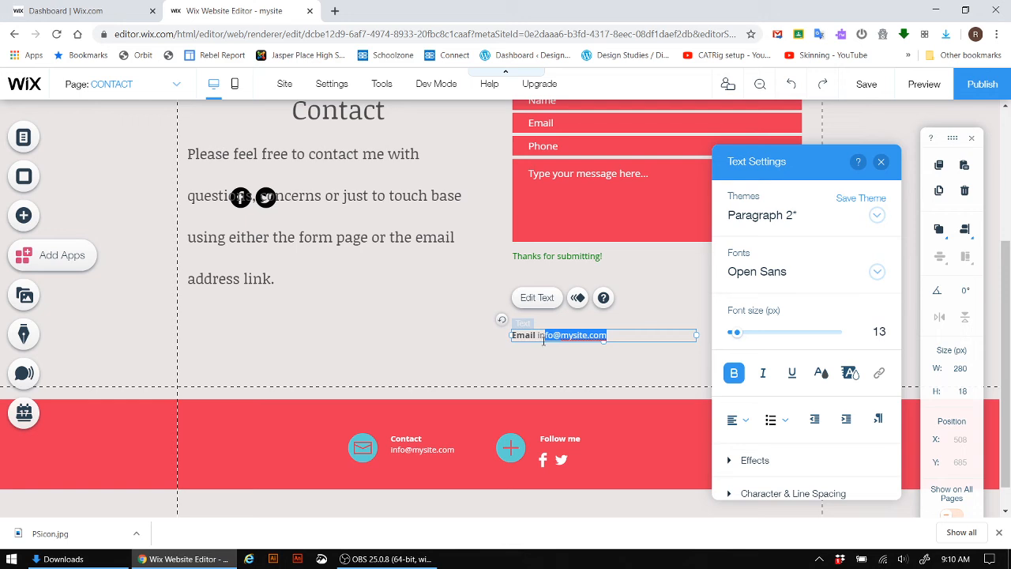
click(734, 372)
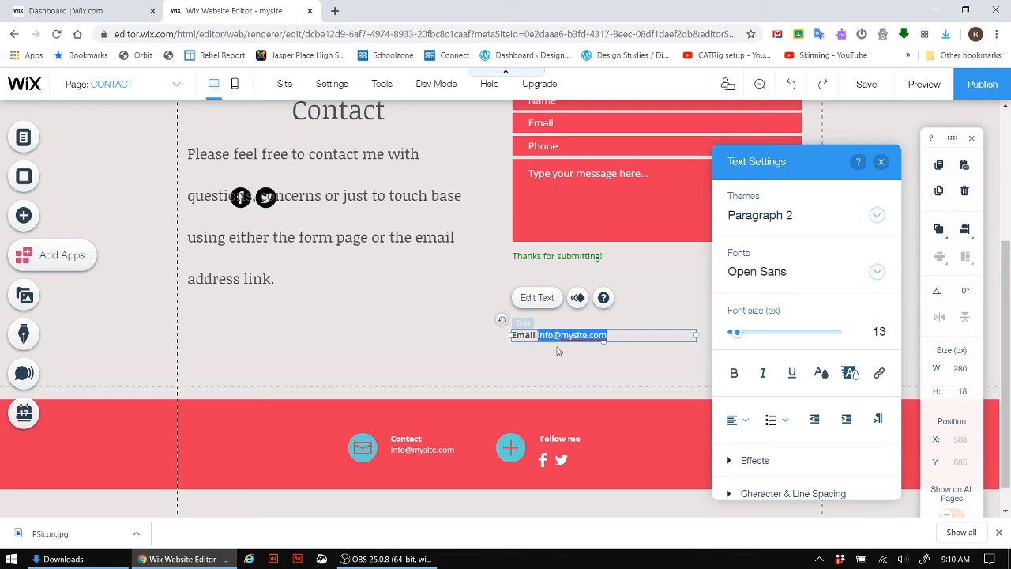
mouse_move(822, 373)
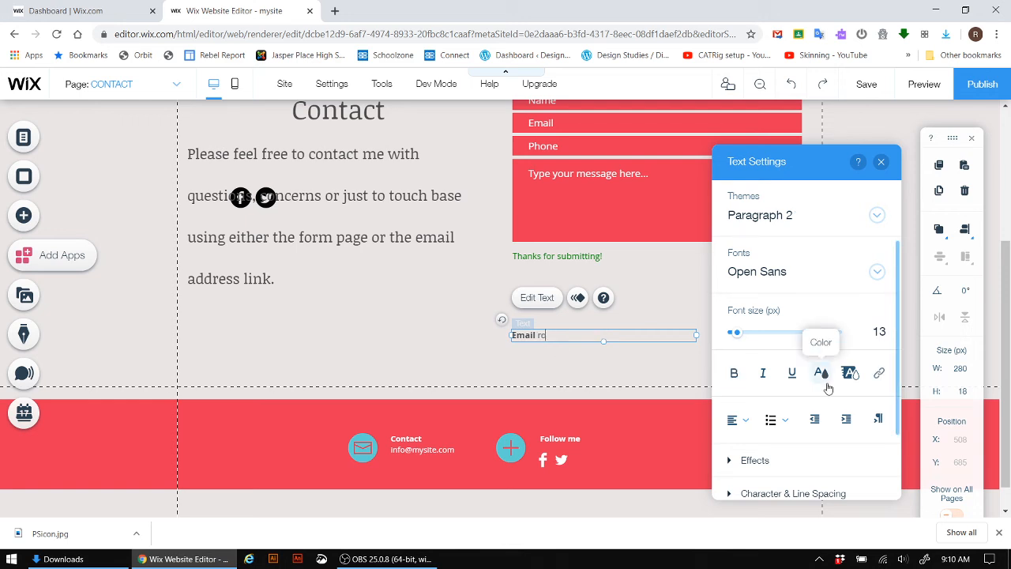
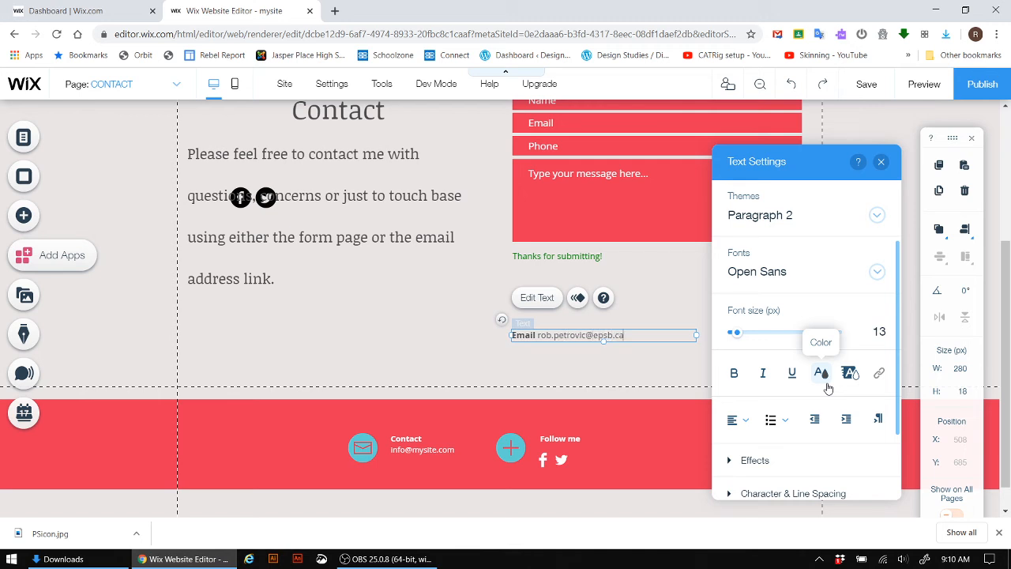
click(881, 161)
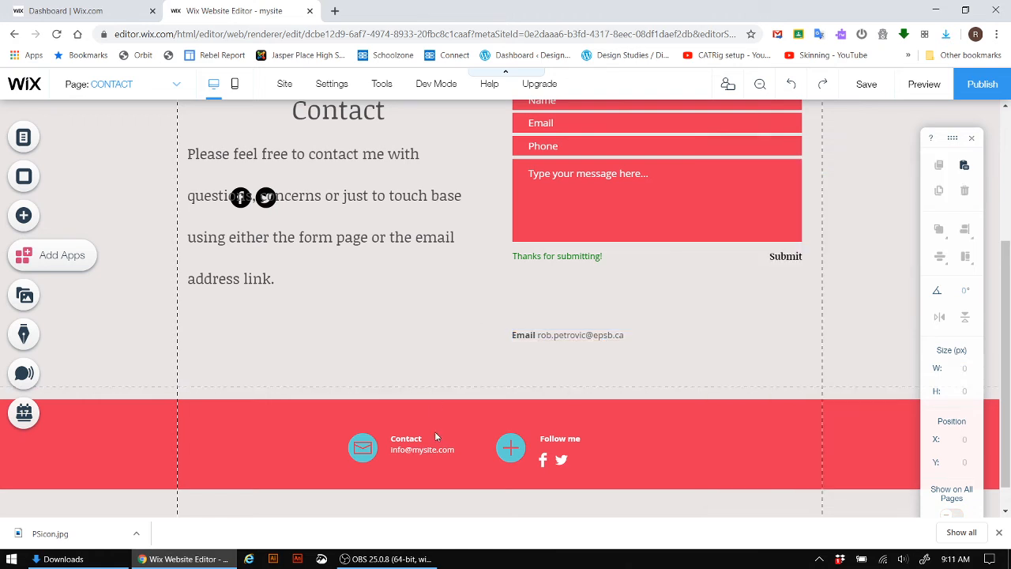
click(422, 444)
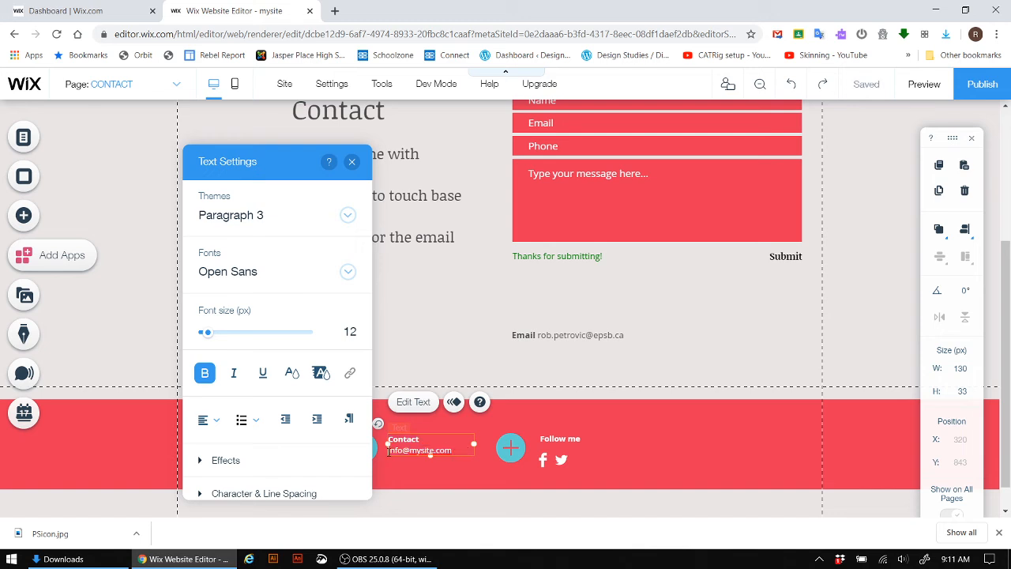
click(205, 372)
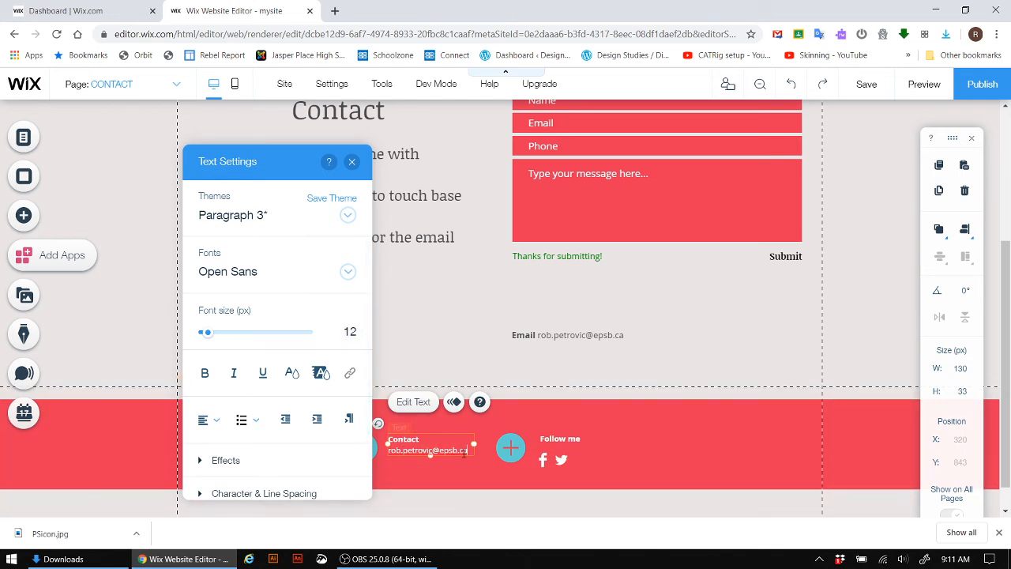
double_click(429, 449)
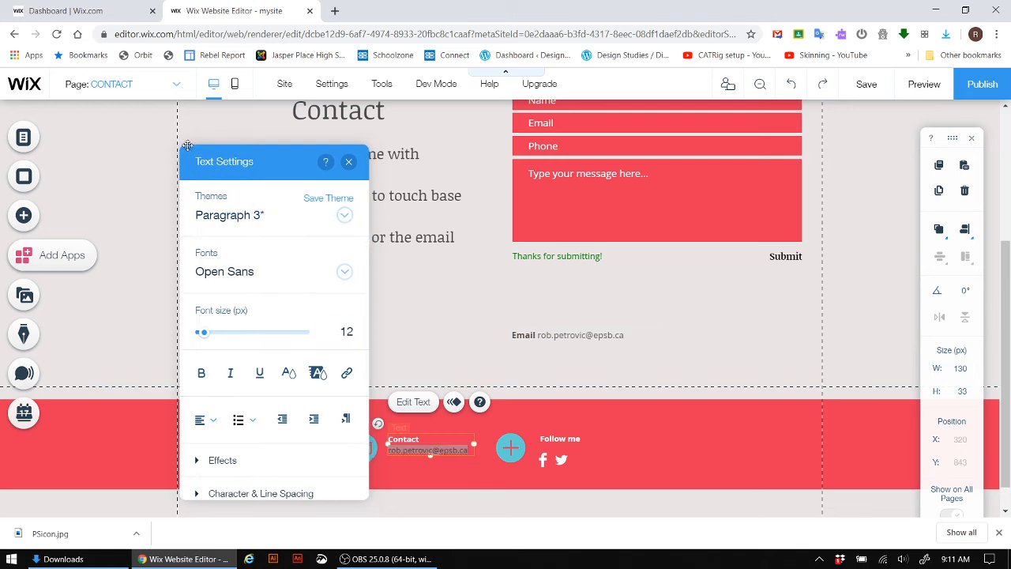
drag(224, 161, 130, 123)
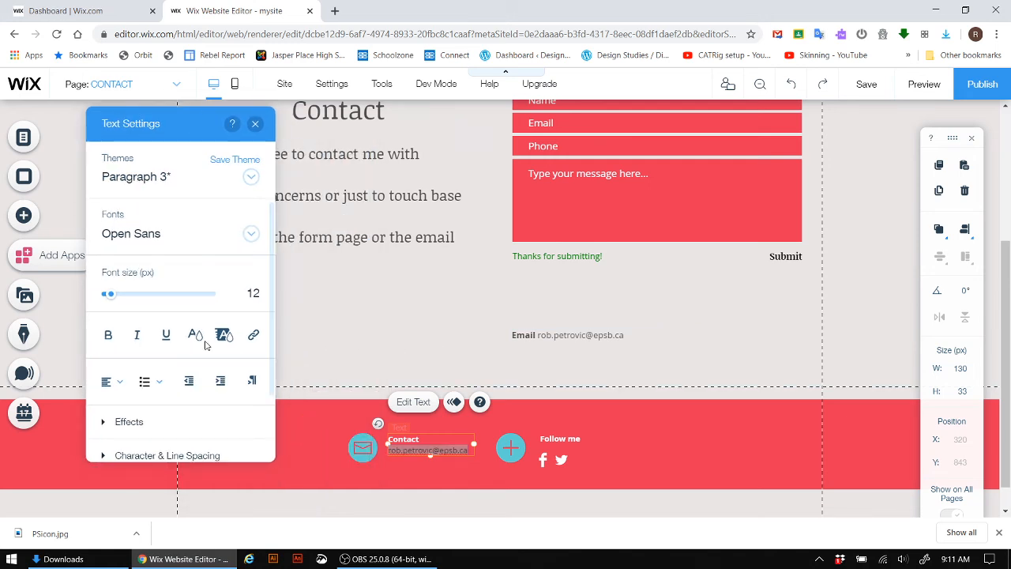
mouse_move(254, 334)
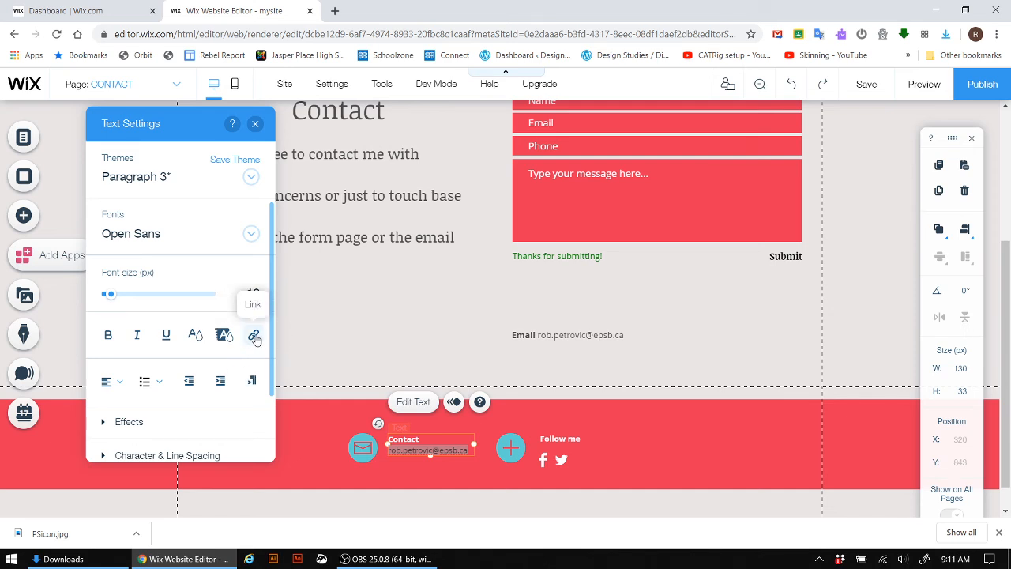
mouse_move(298, 360)
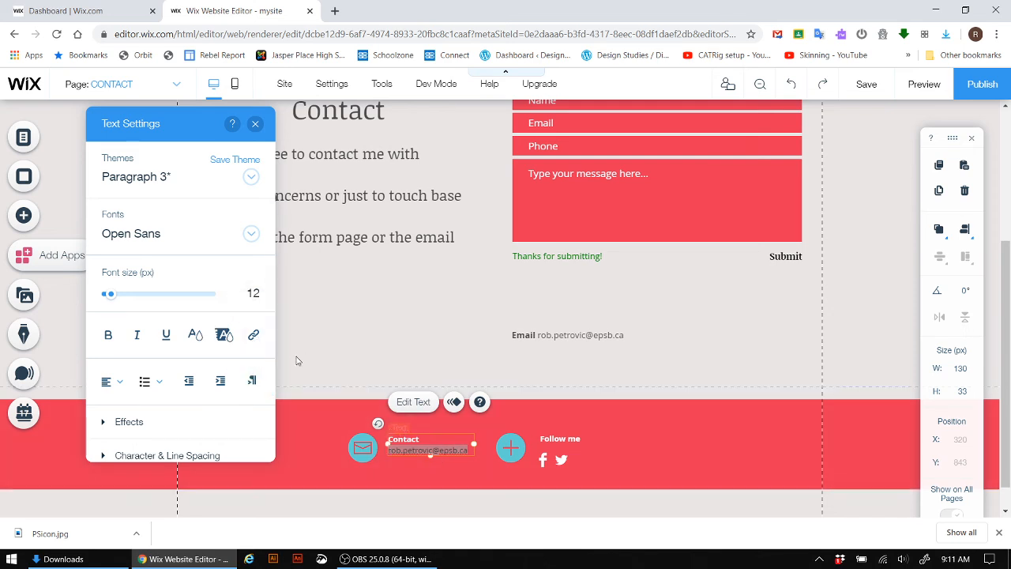
mouse_move(252, 334)
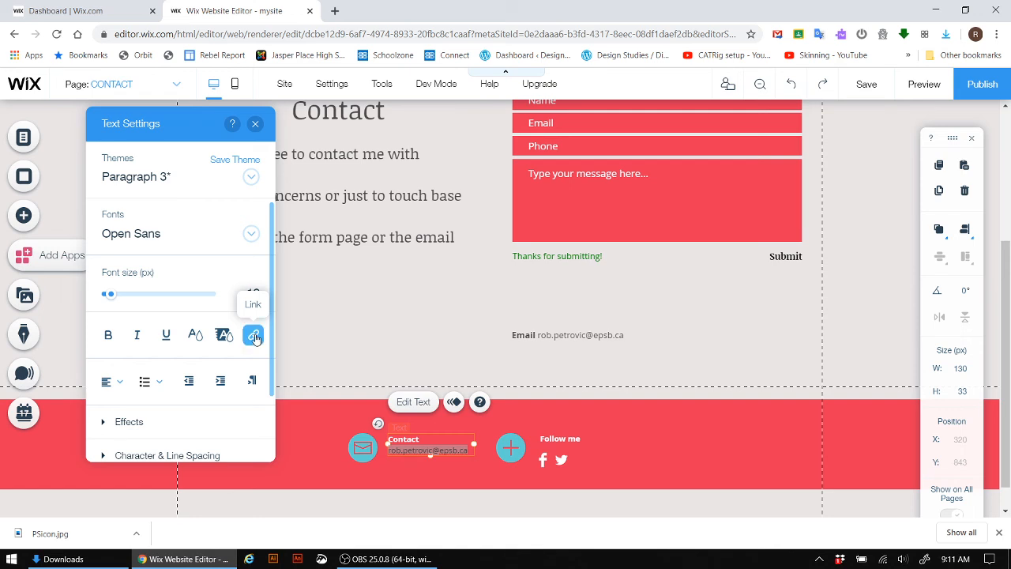
click(254, 335)
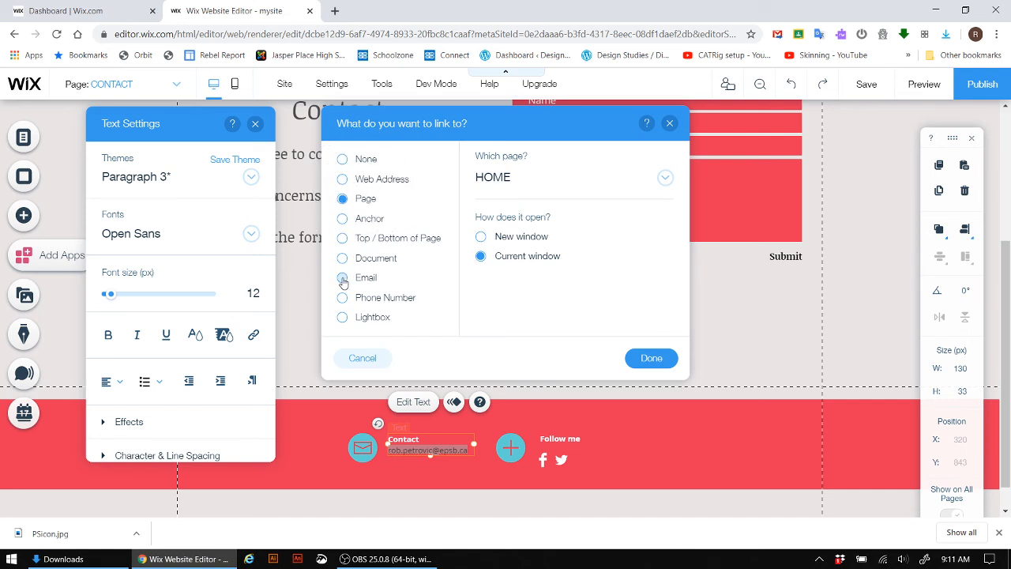
click(342, 278)
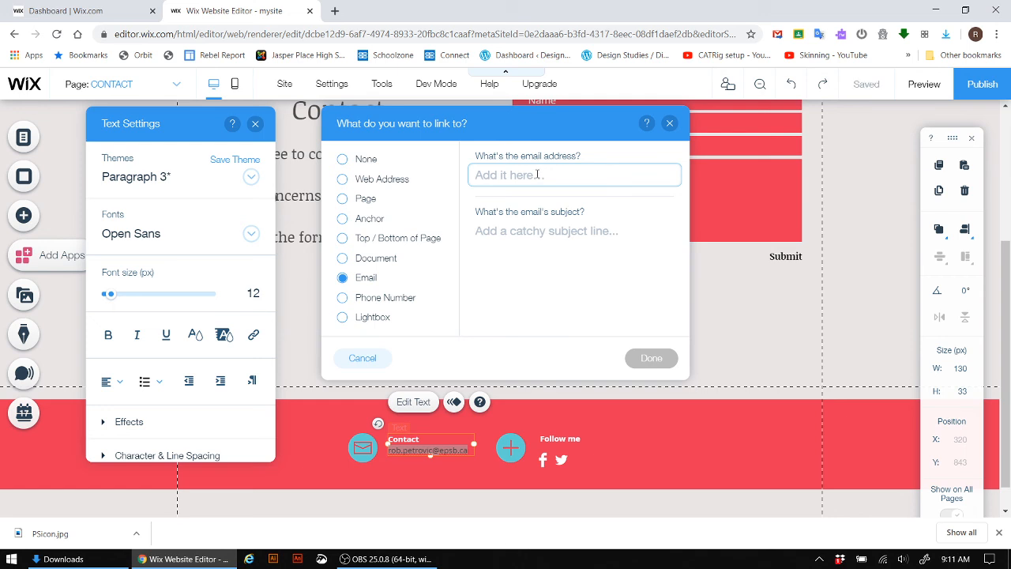
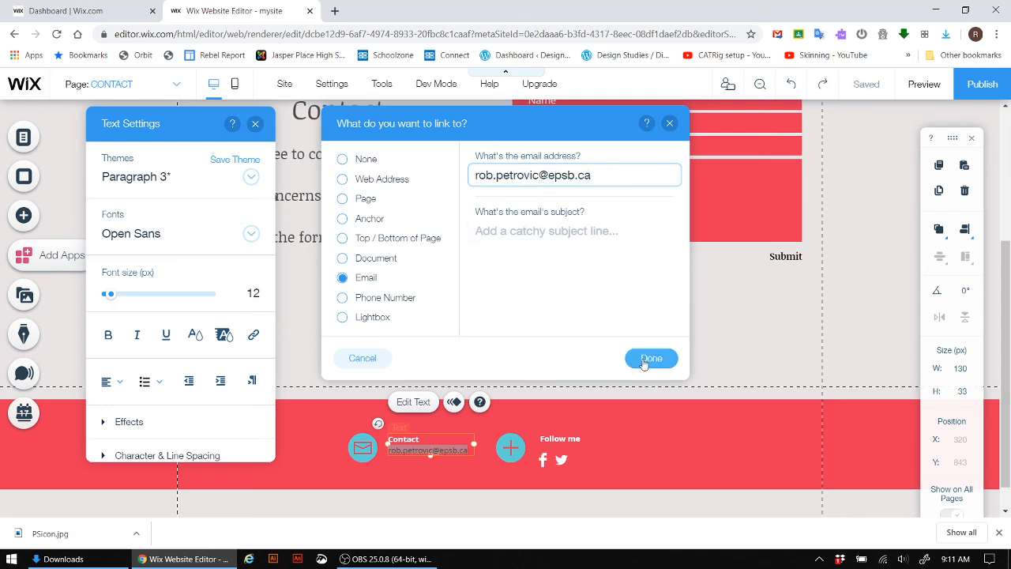
click(651, 358)
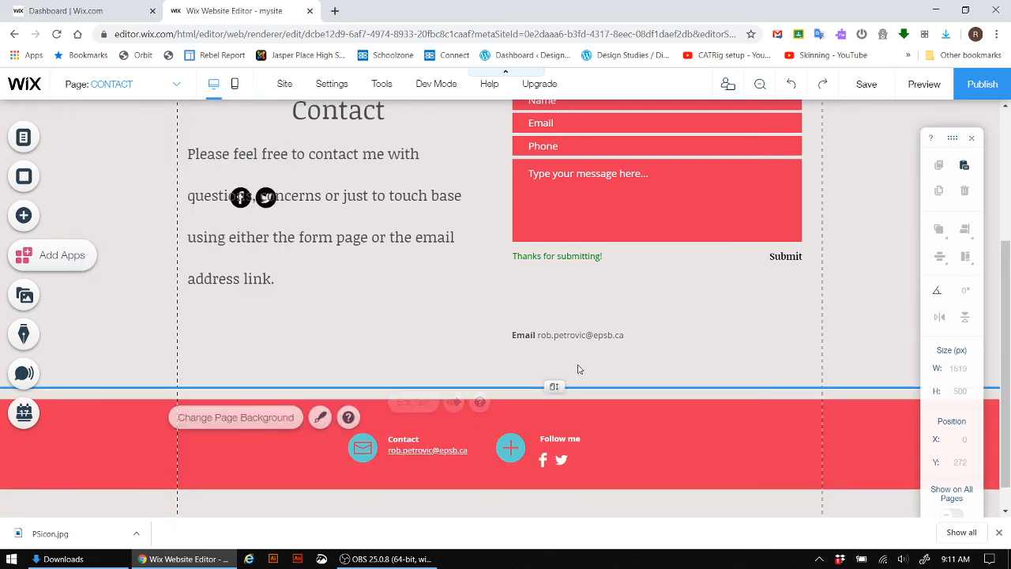
click(567, 334)
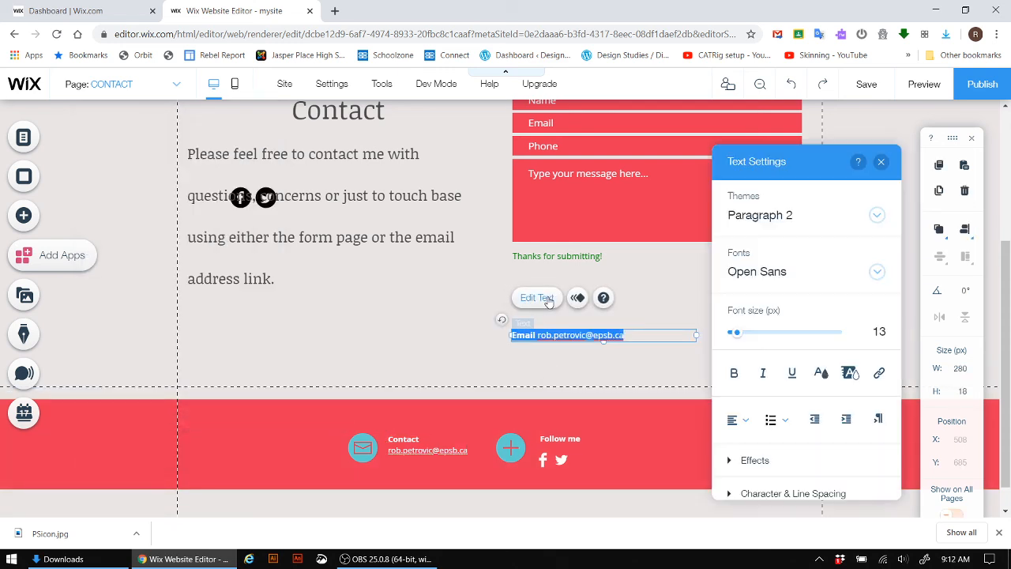
mouse_move(880, 373)
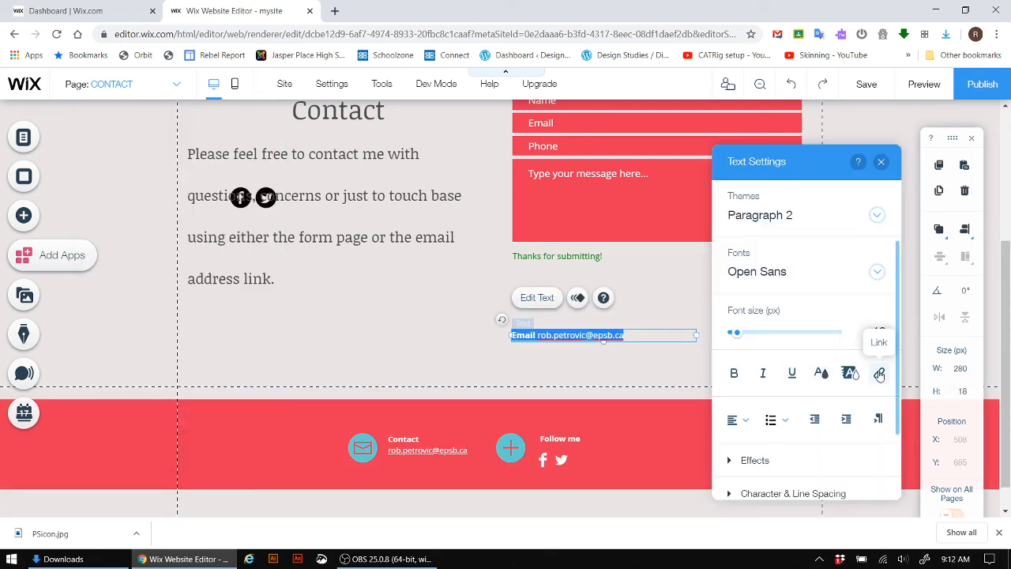
click(880, 373)
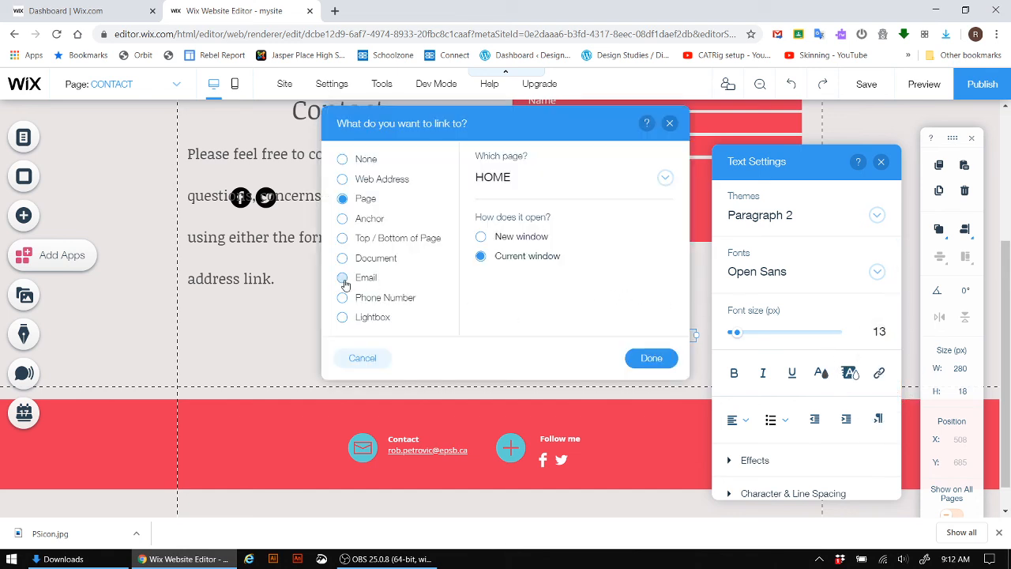
click(342, 277)
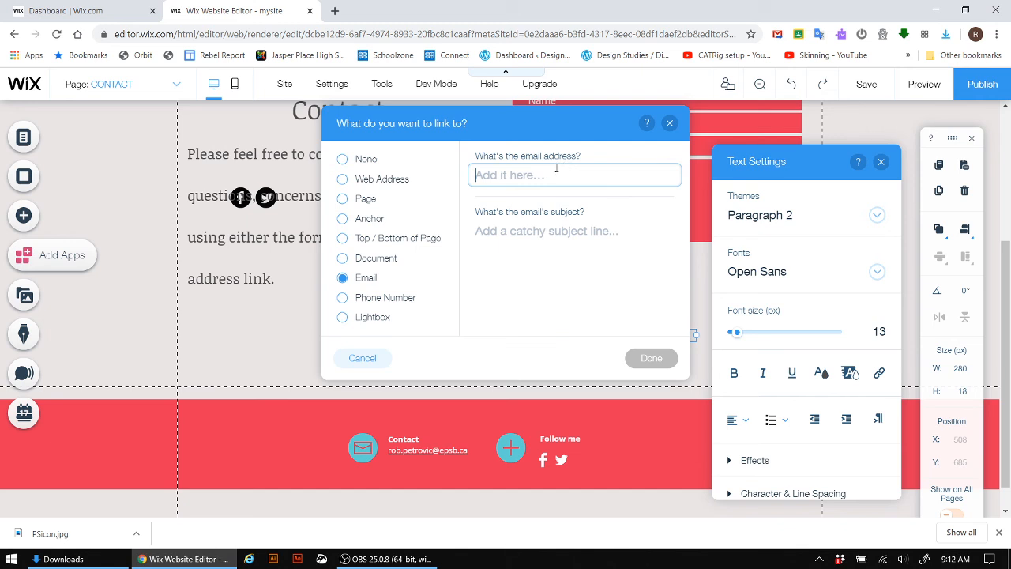
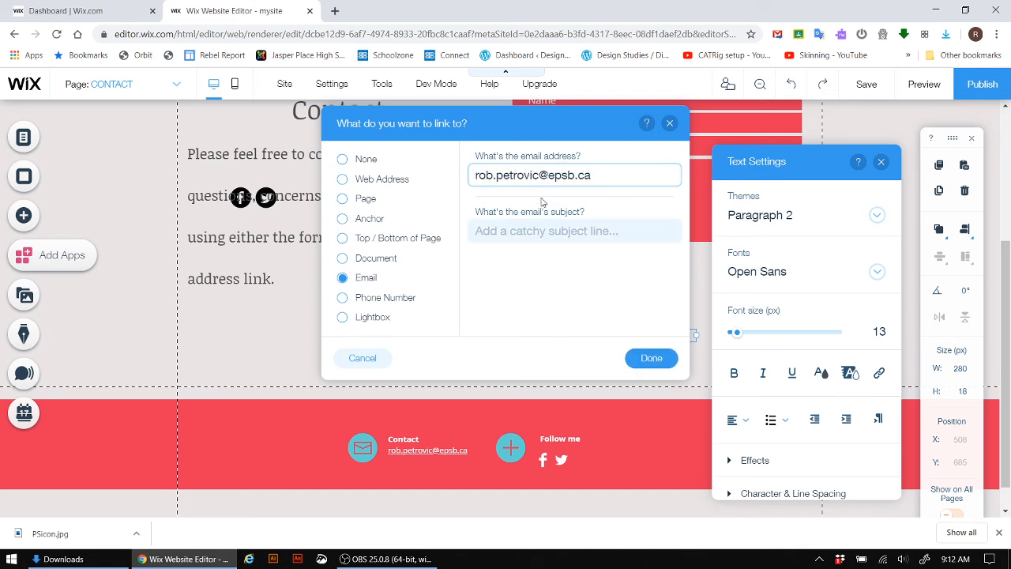
mouse_move(468, 272)
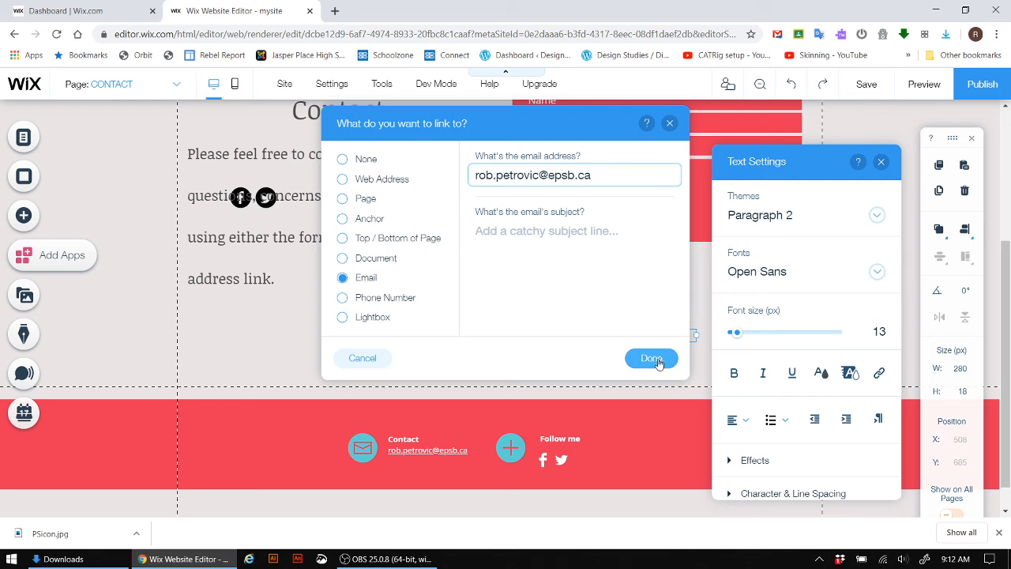
click(651, 358)
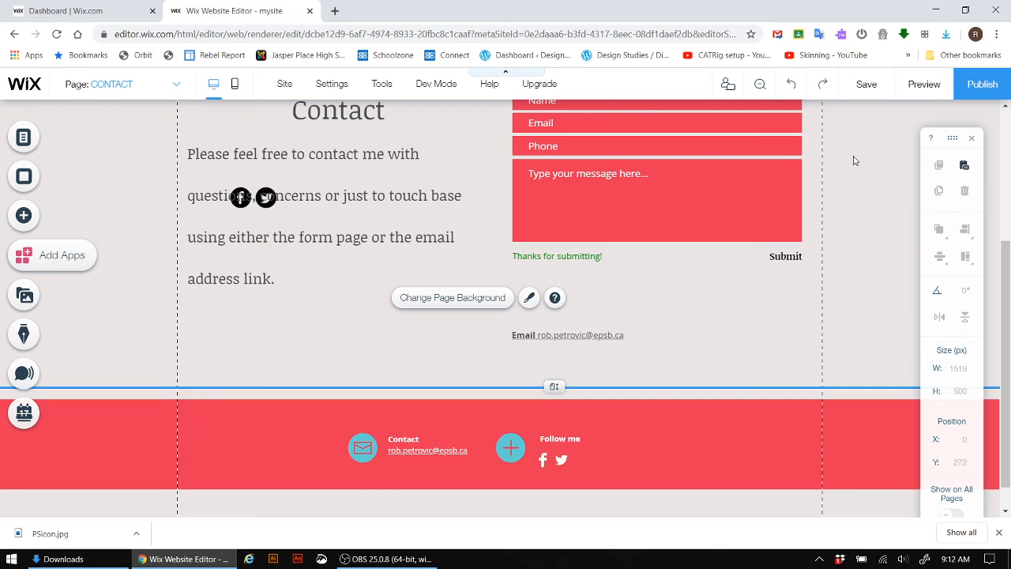
- Save the site and preview the Contact page with both email links
click(866, 84)
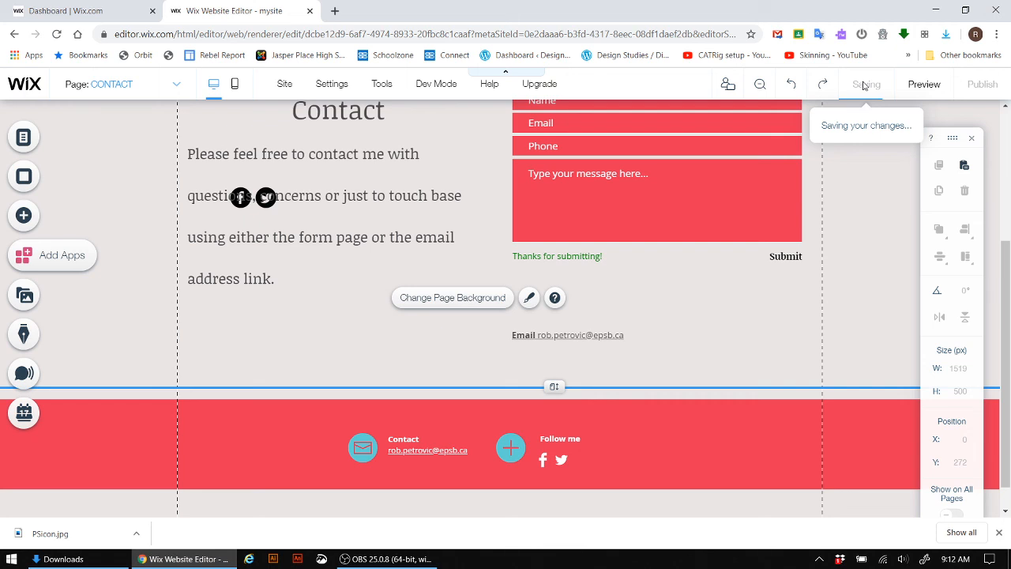
click(982, 84)
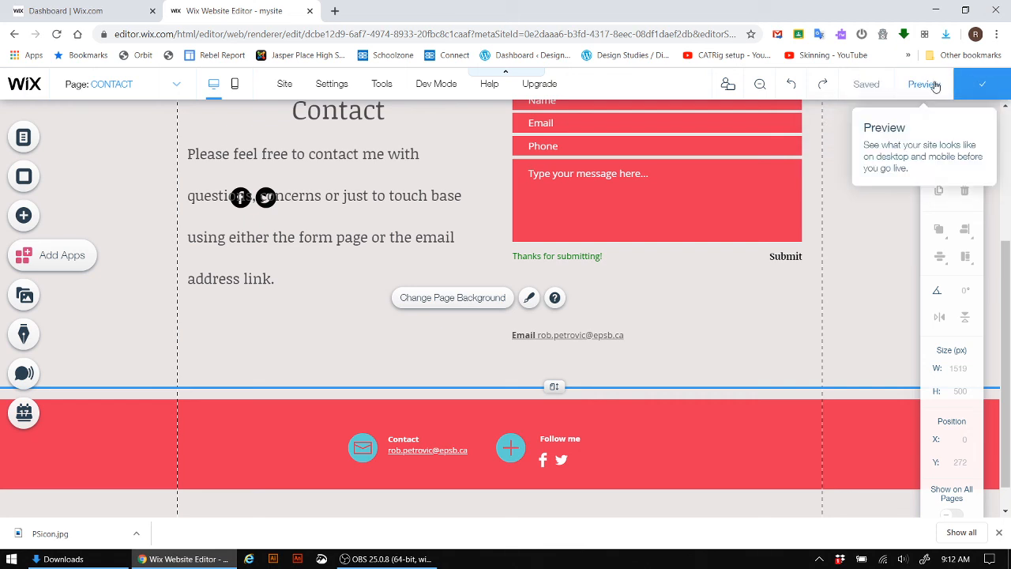
click(923, 84)
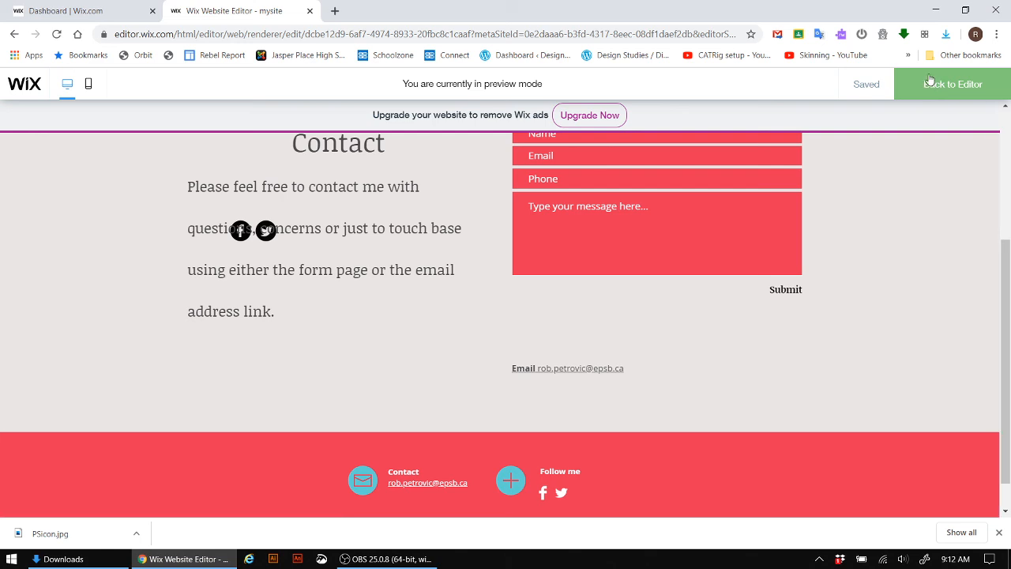
scroll(up, 3)
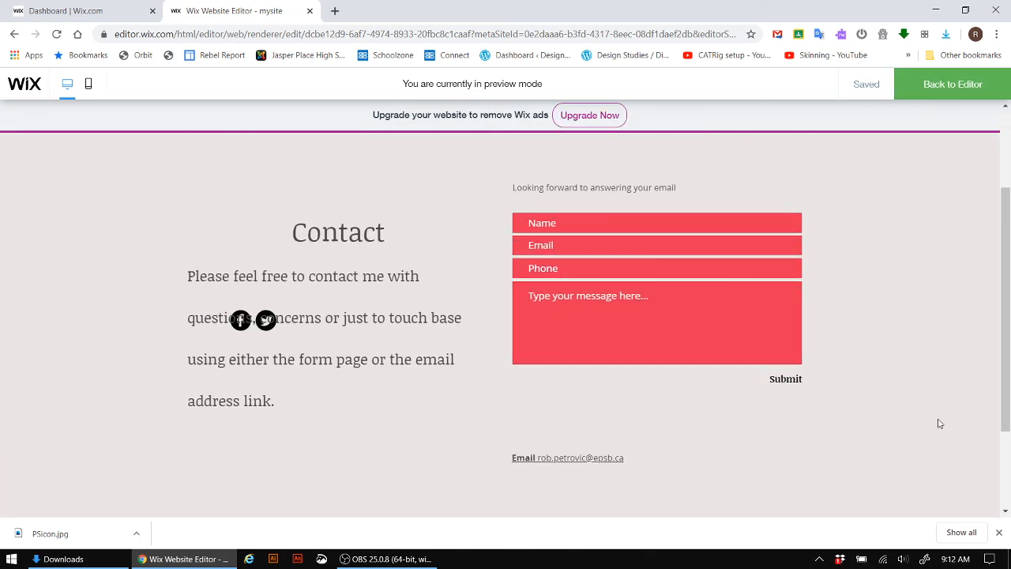
mouse_move(785, 380)
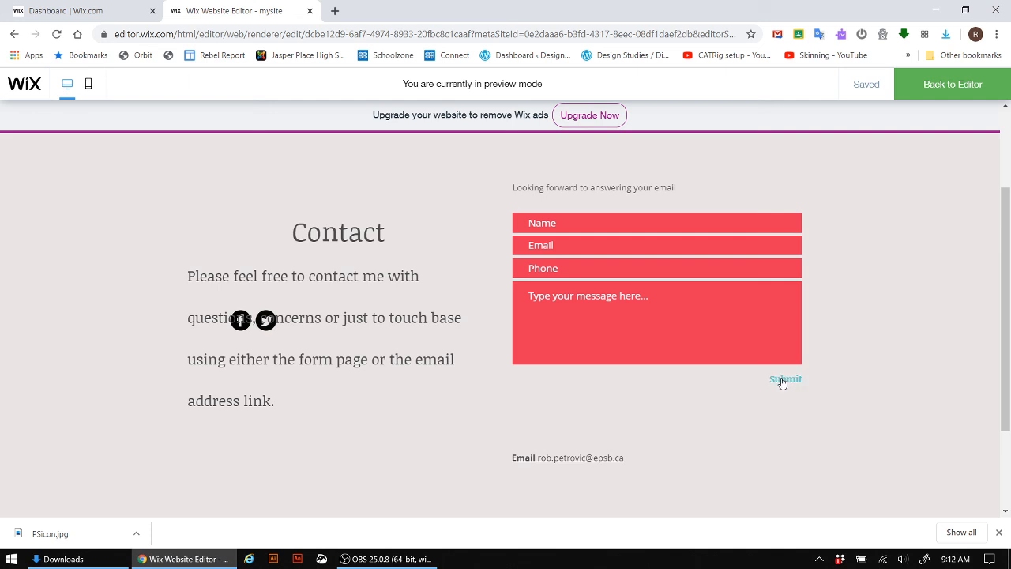
scroll(down, 3)
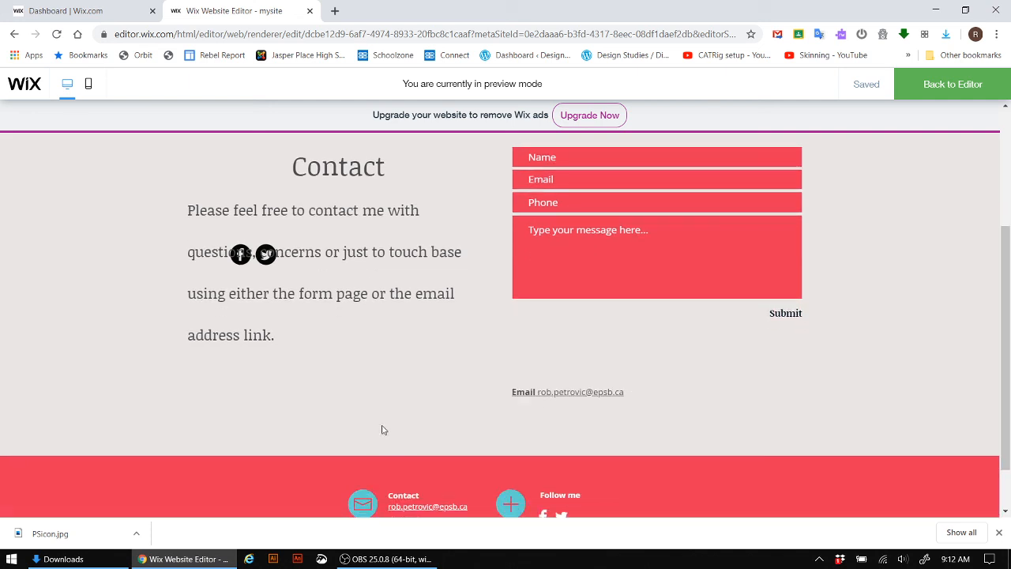
mouse_move(572, 399)
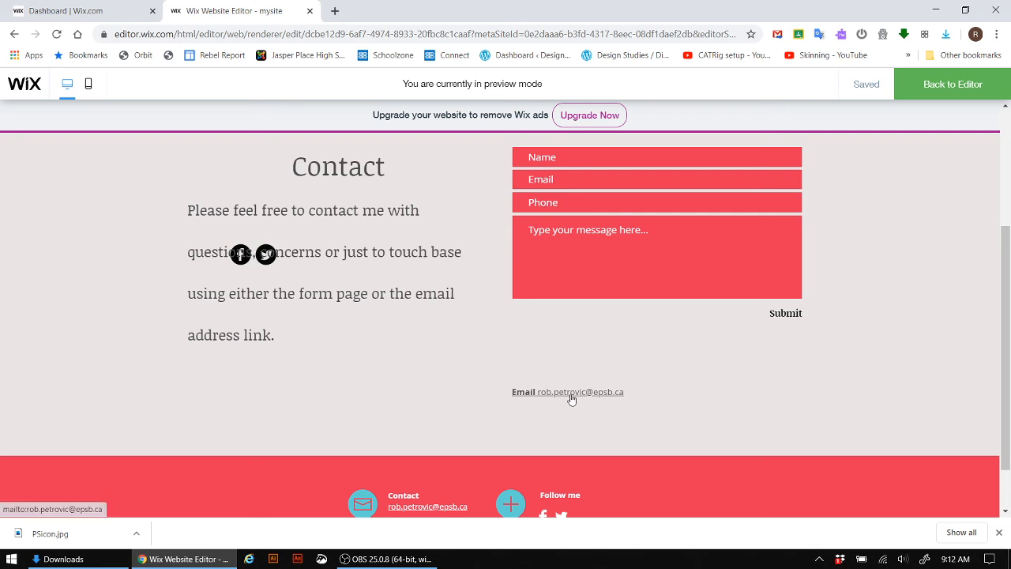
click(580, 391)
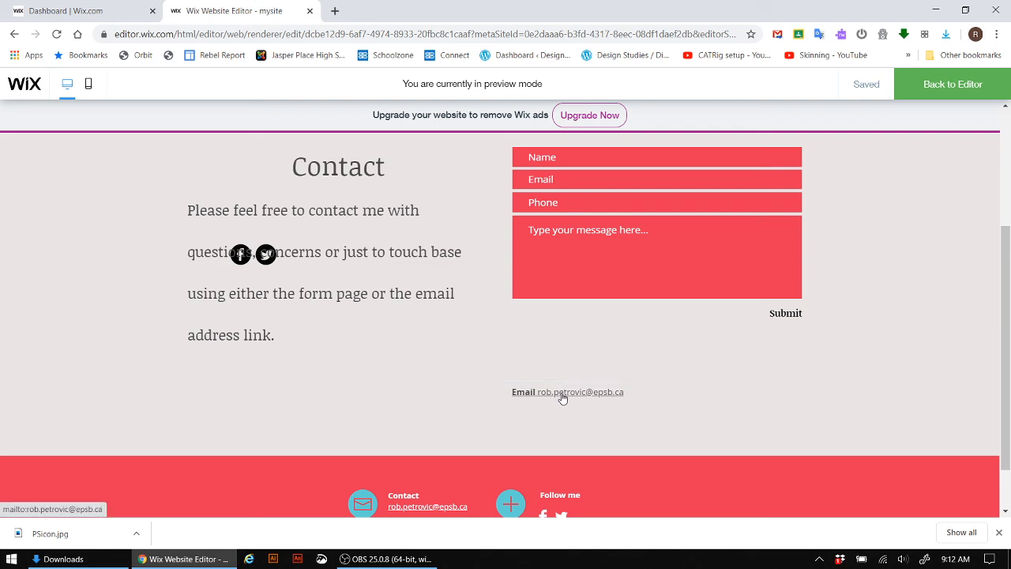
click(581, 391)
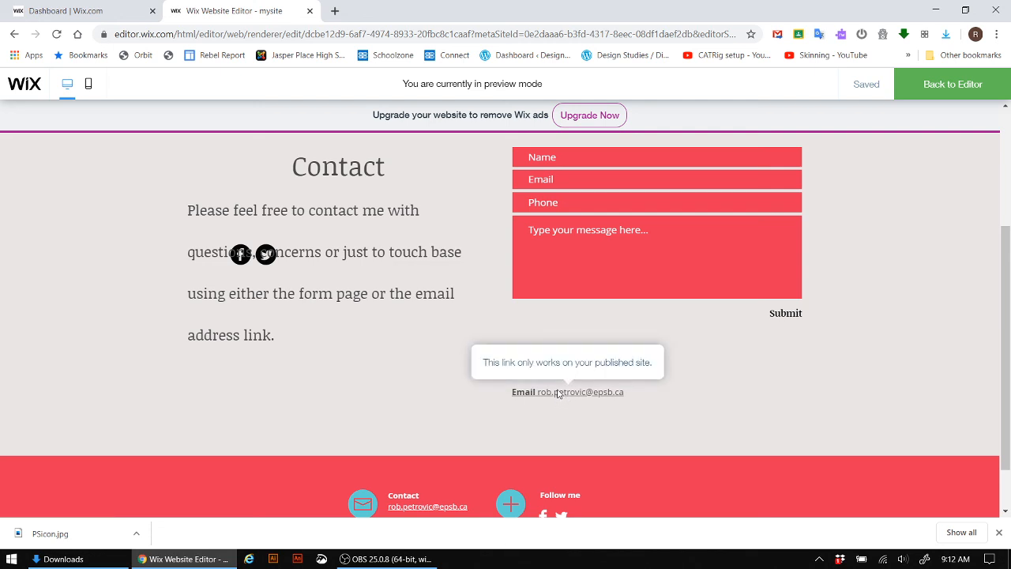
mouse_move(595, 399)
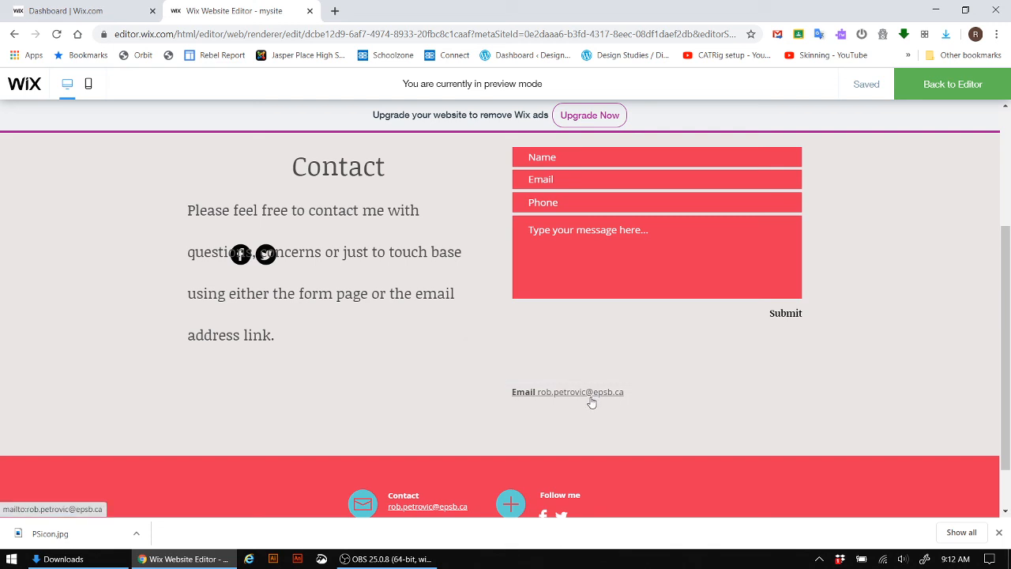
mouse_move(427, 307)
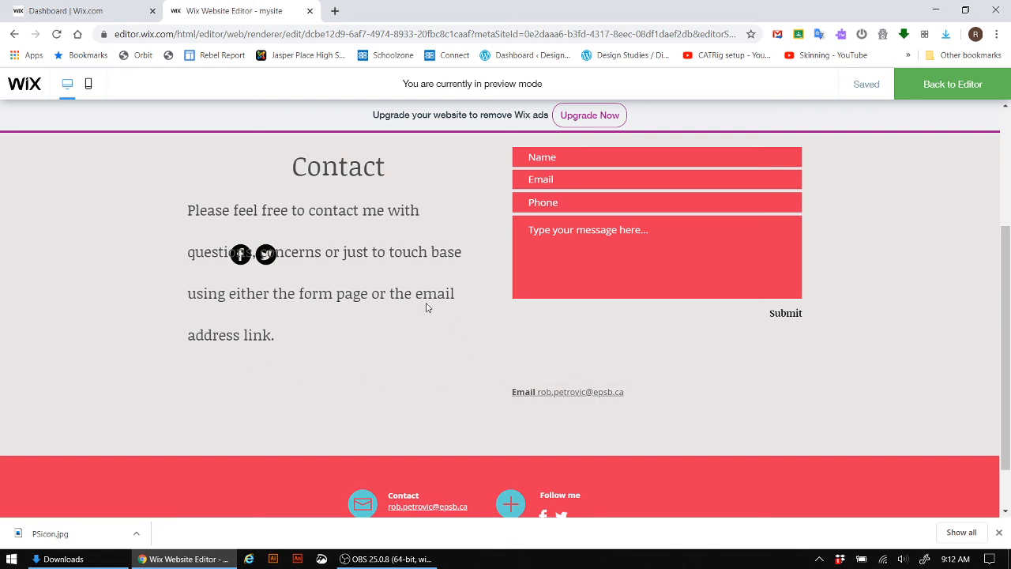
mouse_move(440, 285)
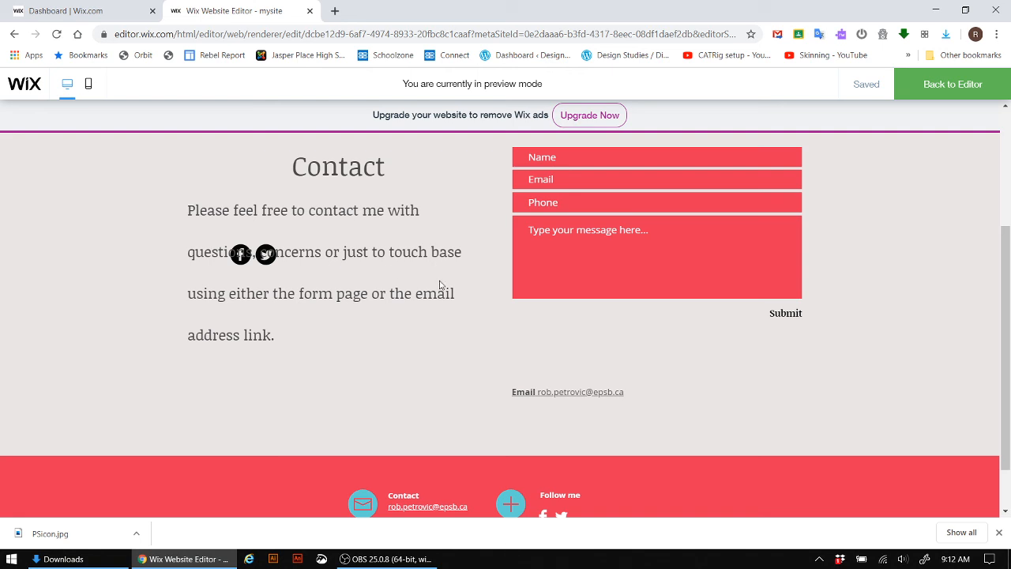
mouse_move(258, 175)
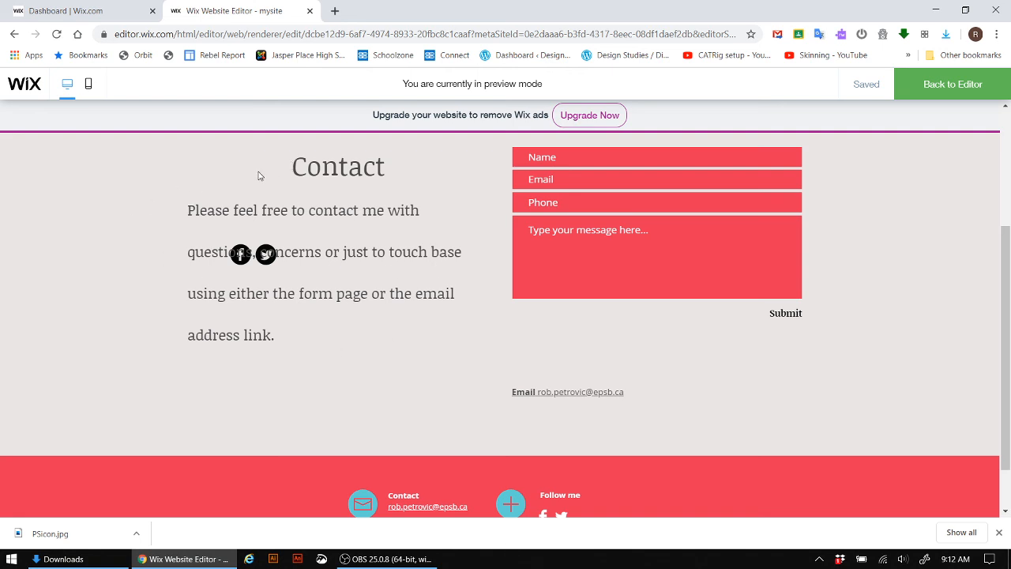